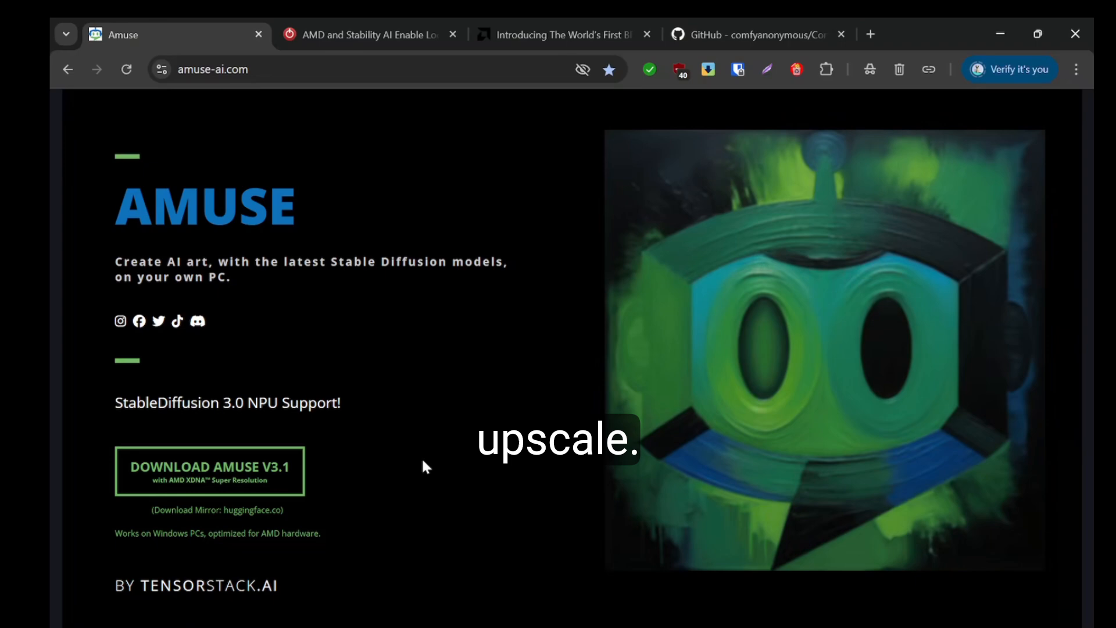
Review the recent Chrome downloads, including the Amuse 3.1 installer and NPU driver
{"action": "scroll", "scroll_direction": "down", "scroll_amount": 3}
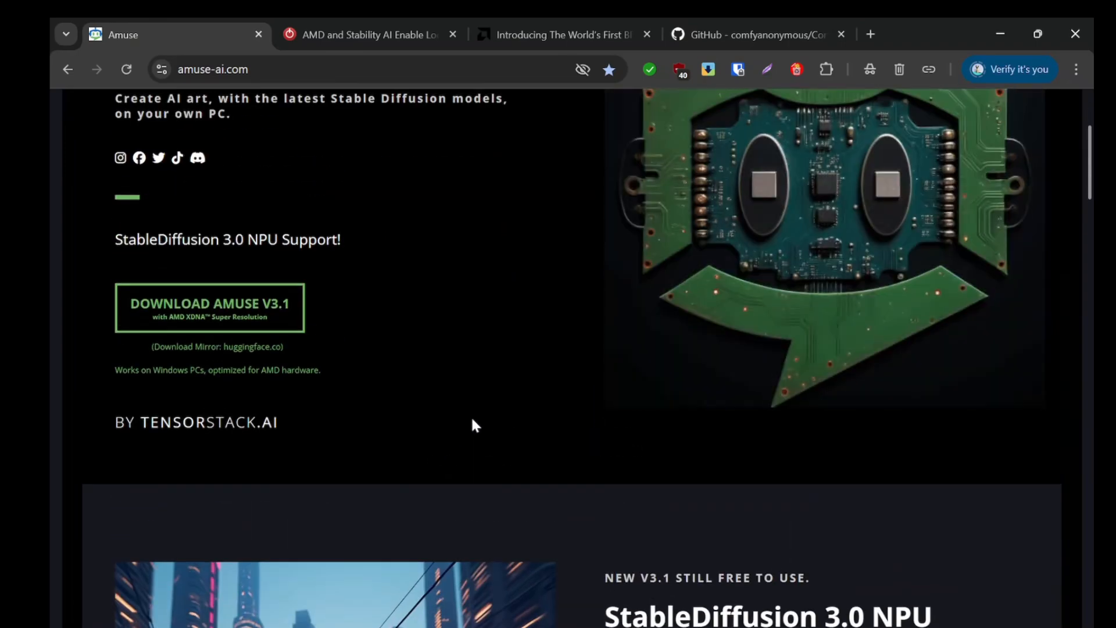
{"action": "scroll", "scroll_direction": "up", "scroll_amount": 3}
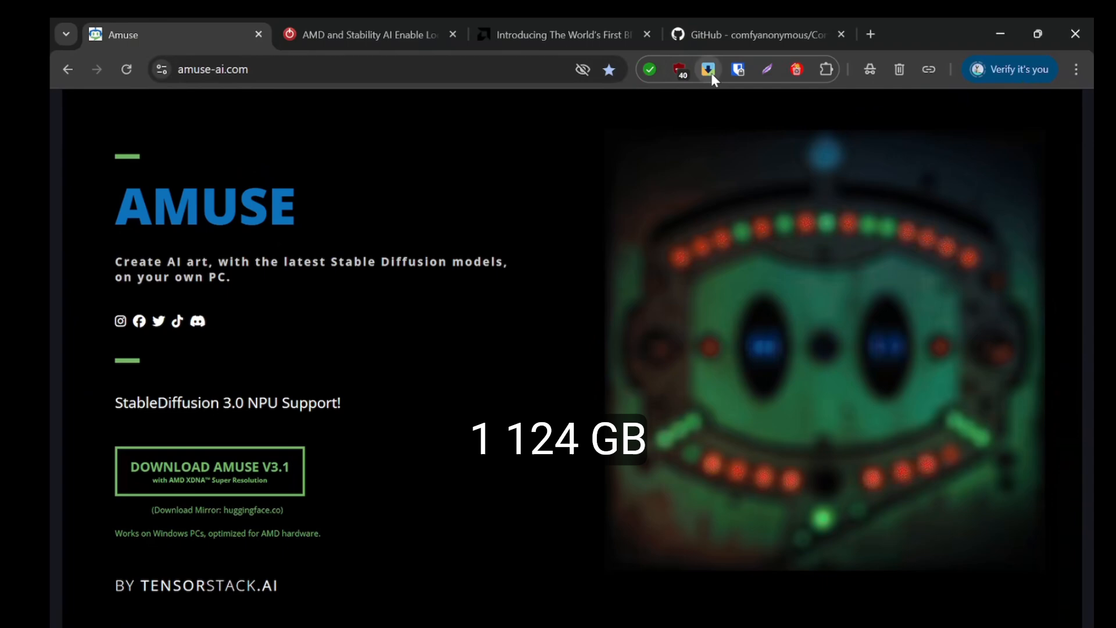
{"action": "left_click", "coordinate": [707, 69]}
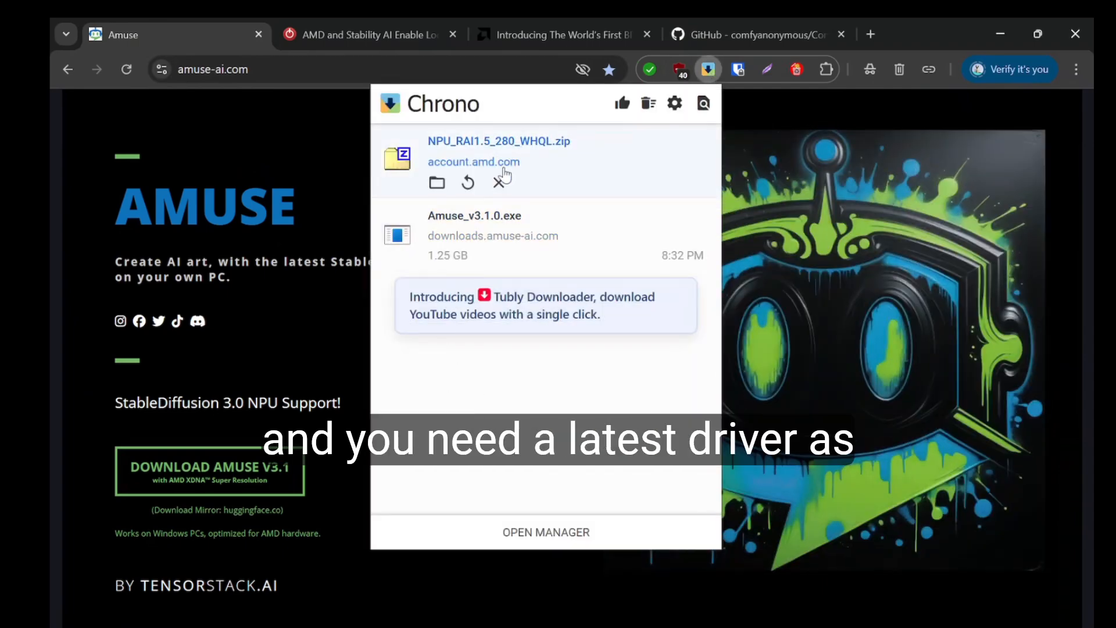
Move via the TechPowerUp article to the AMD blog on the BF16 SD3 Medium NPU model
{"action": "left_click", "coordinate": [359, 33]}
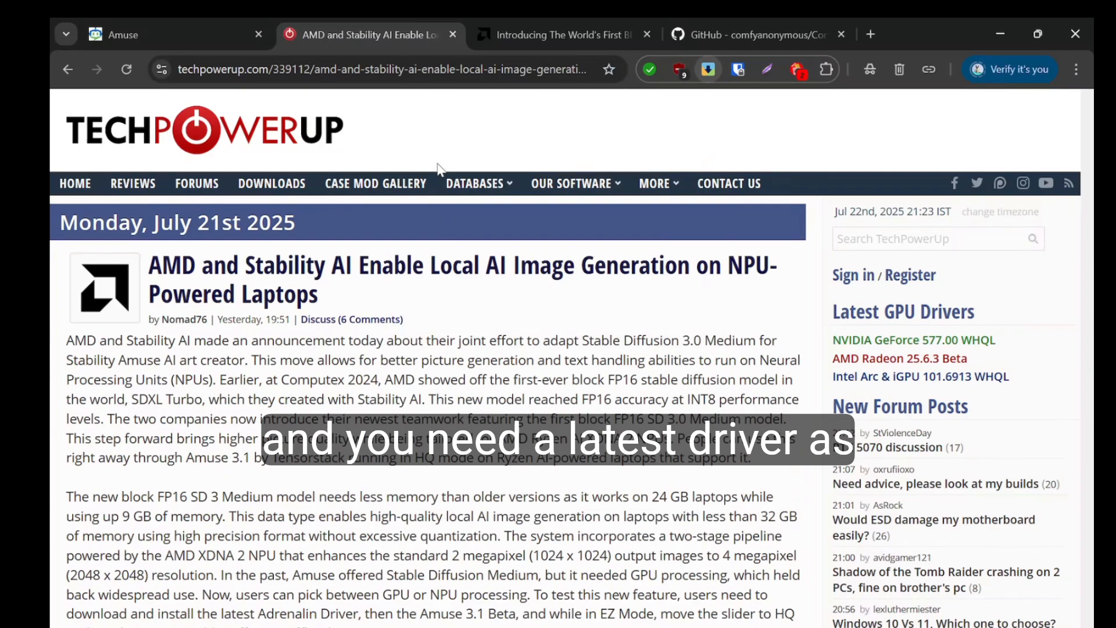
{"action": "scroll", "scroll_direction": "down", "scroll_amount": 3}
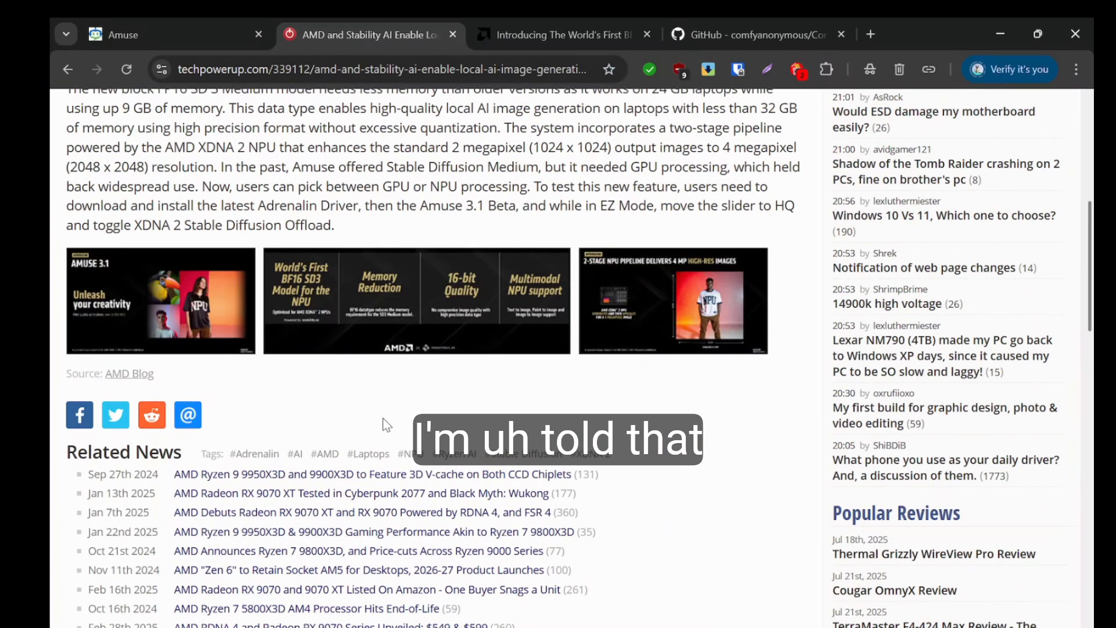
{"action": "left_click", "coordinate": [563, 34]}
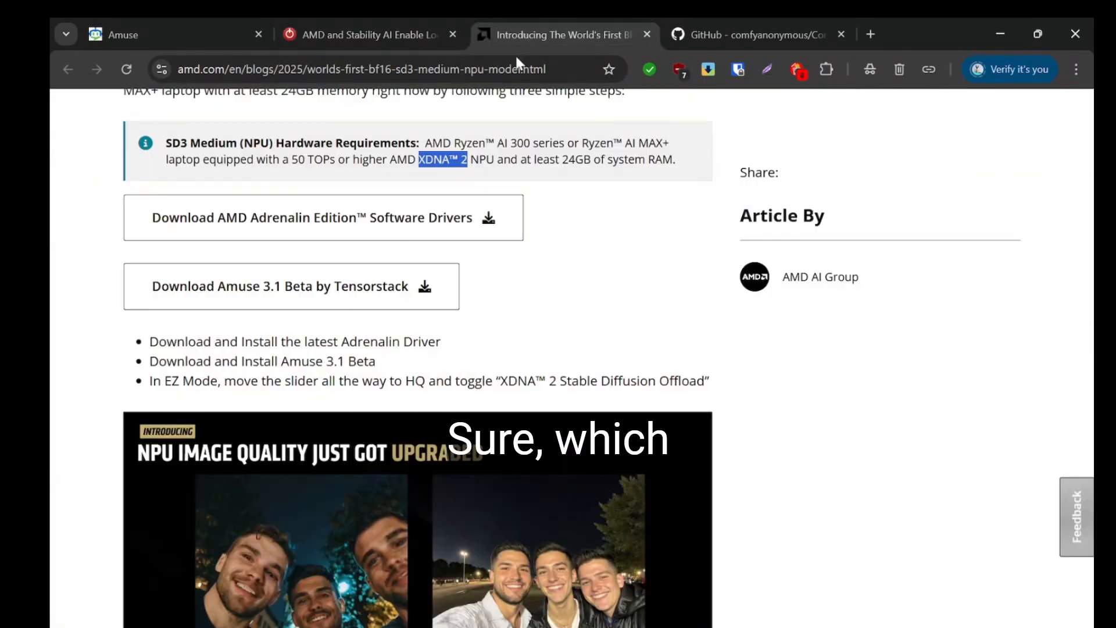
{"action": "scroll", "scroll_direction": "up", "scroll_amount": 3}
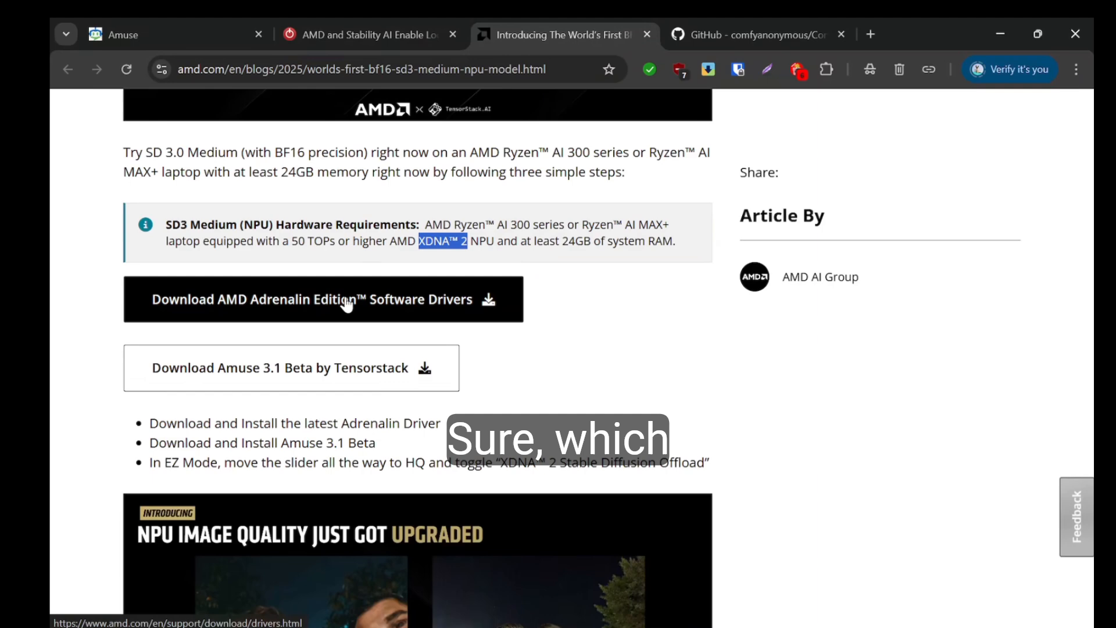
{"action": "mouse_move", "coordinate": [515, 272]}
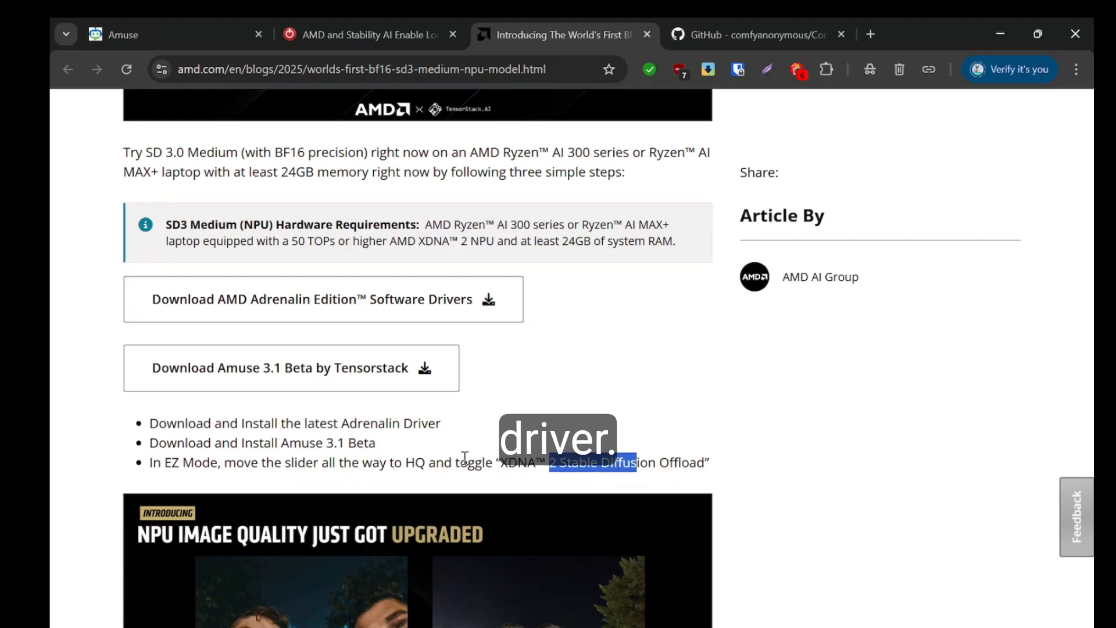
{"action": "scroll", "scroll_direction": "down", "scroll_amount": 3}
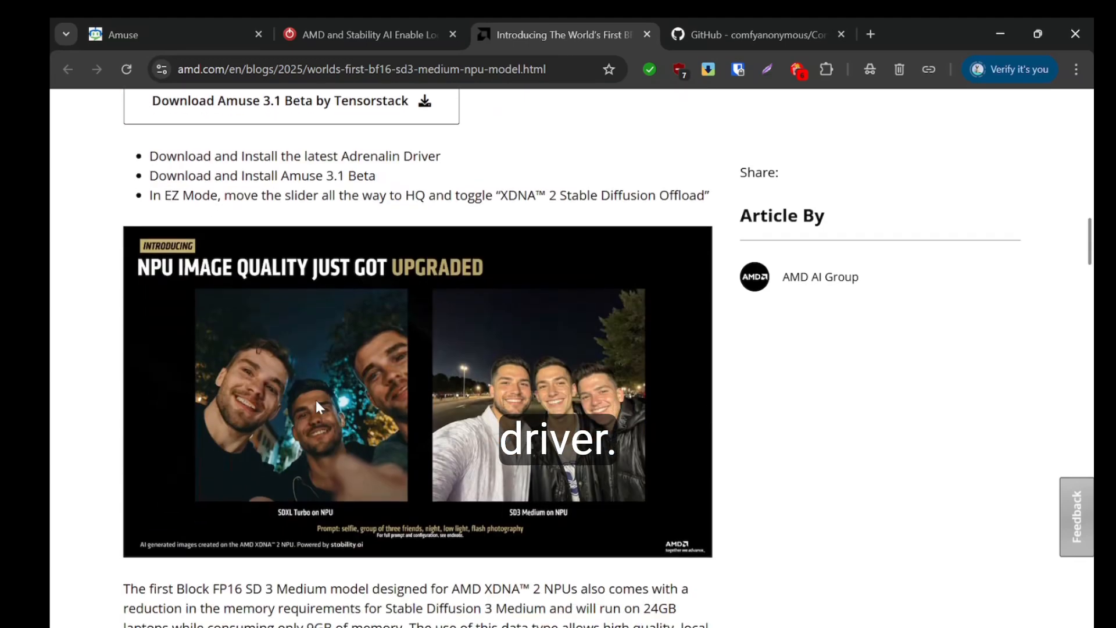
{"action": "scroll", "scroll_direction": "down", "scroll_amount": 3}
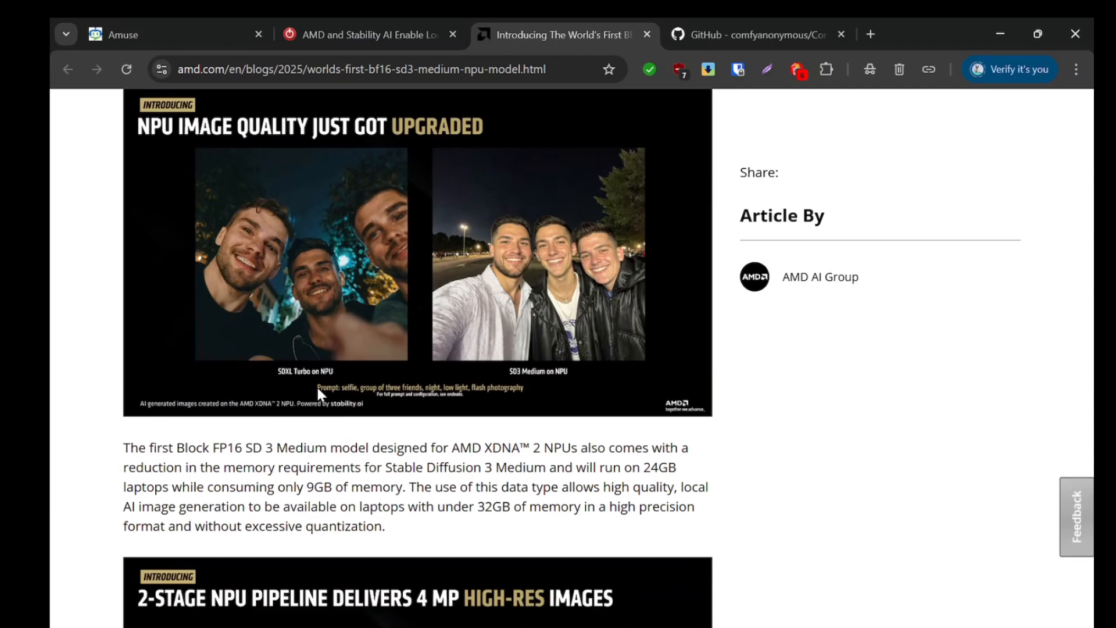
{"action": "scroll", "scroll_direction": "down", "scroll_amount": 3}
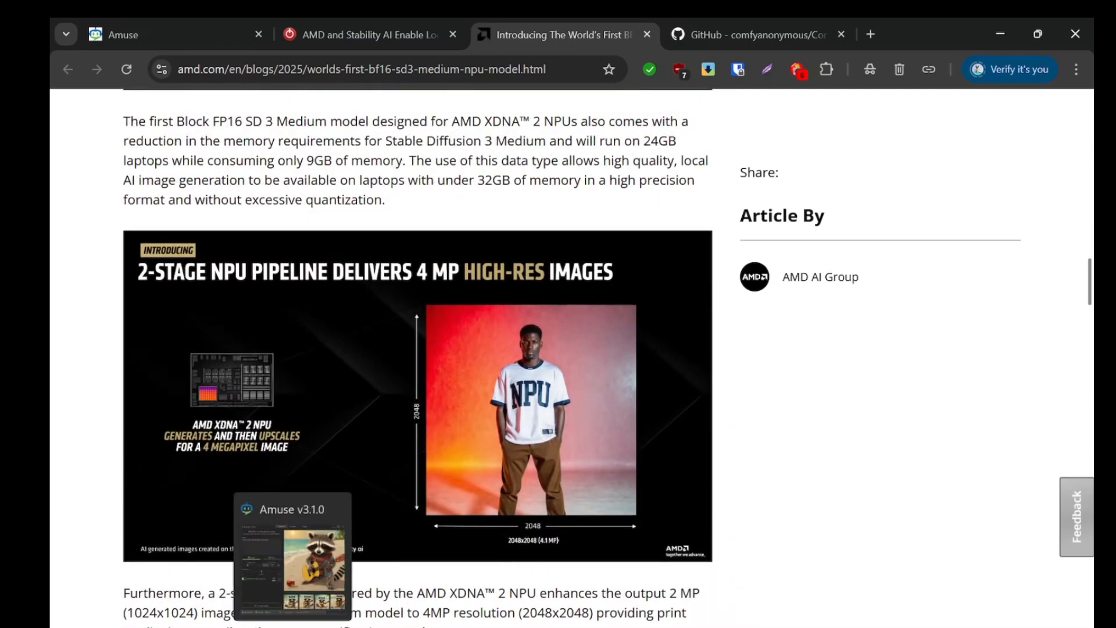
{"action": "left_click", "coordinate": [292, 556]}
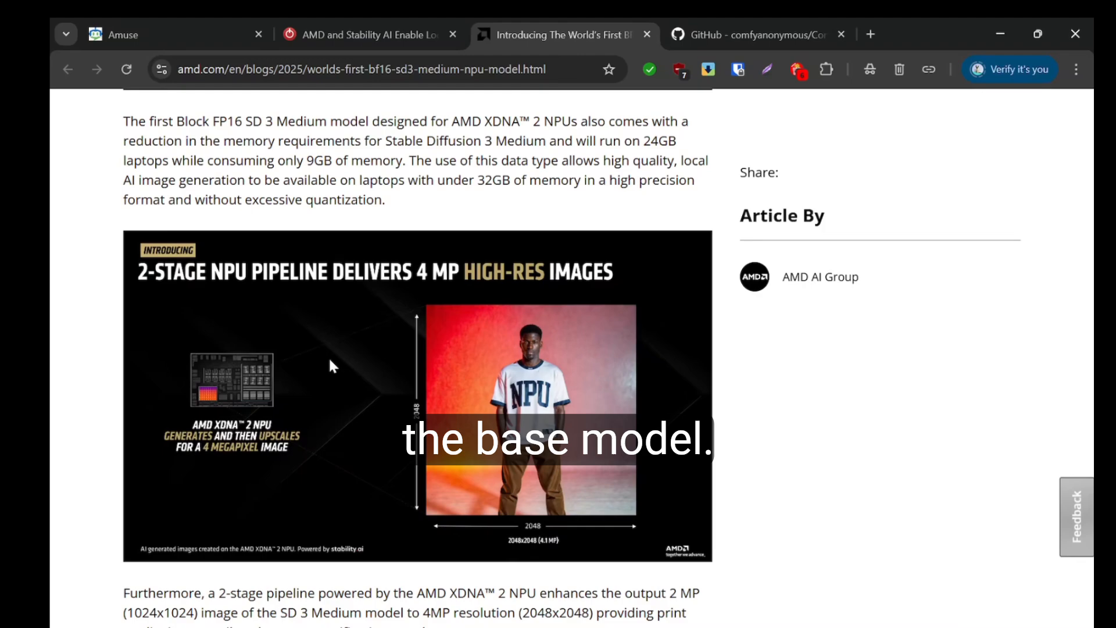
{"action": "scroll", "scroll_direction": "up", "scroll_amount": 3}
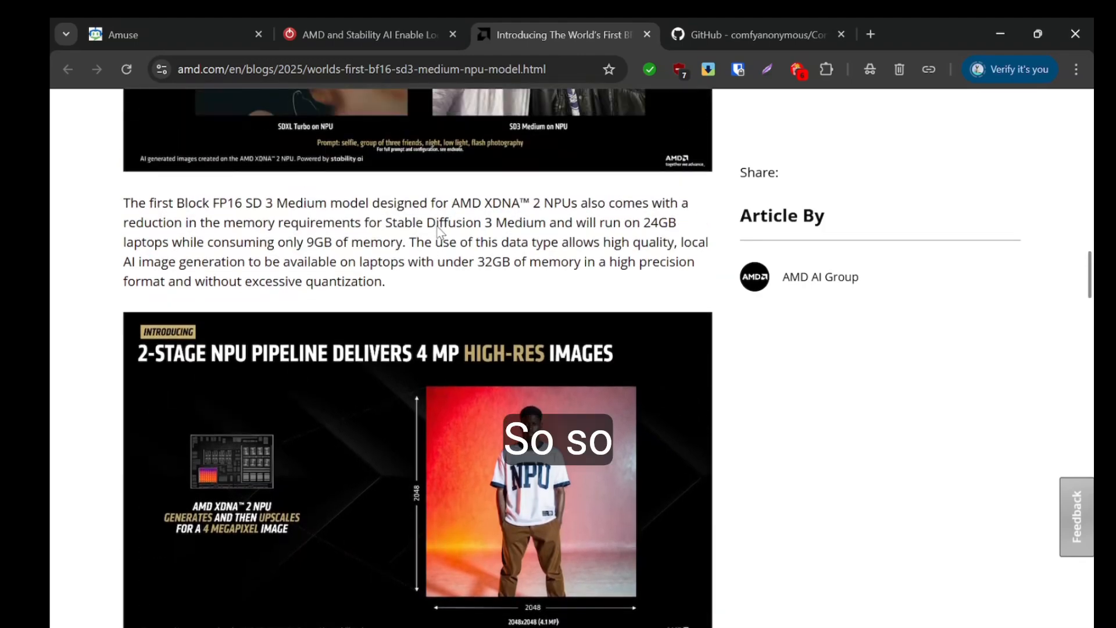
{"action": "scroll", "scroll_direction": "up", "scroll_amount": 3}
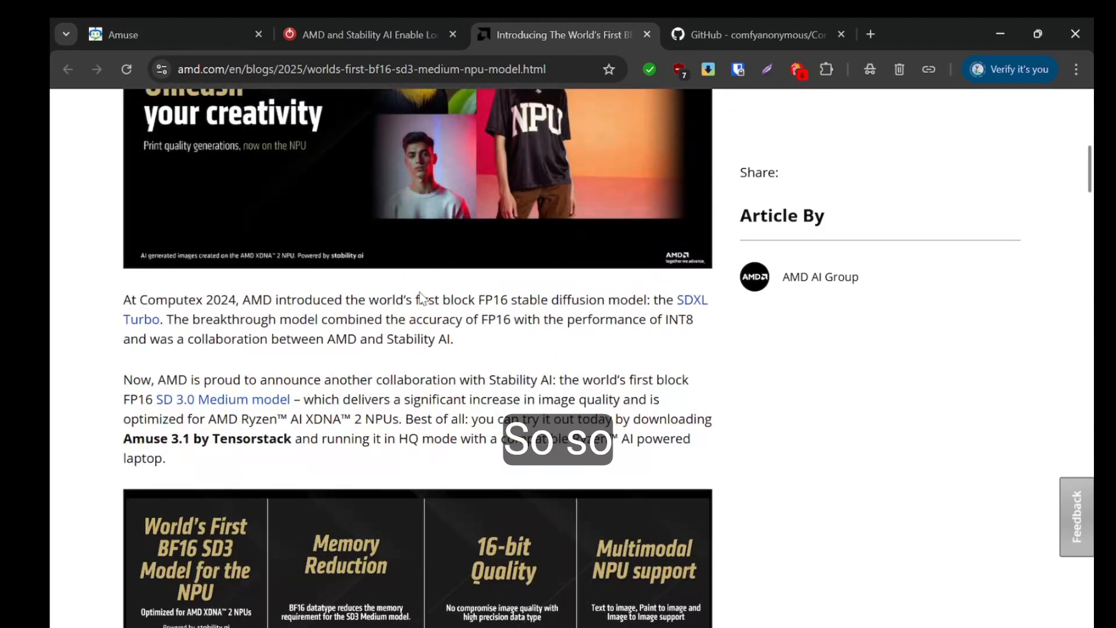
{"action": "scroll", "scroll_direction": "down", "scroll_amount": 3}
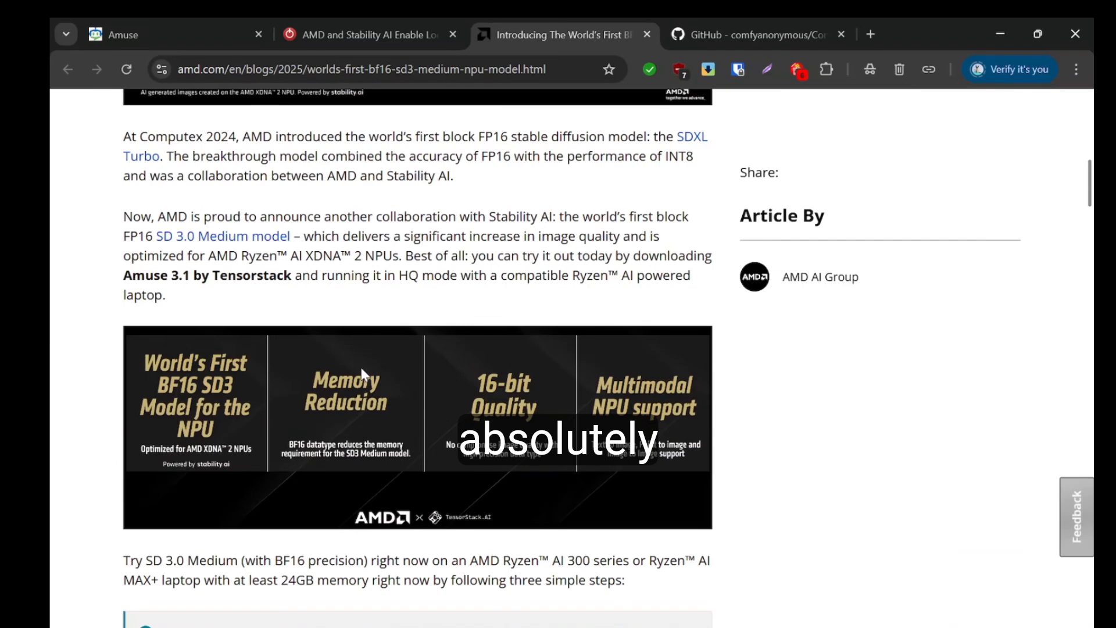
{"action": "scroll", "scroll_direction": "down", "scroll_amount": 3}
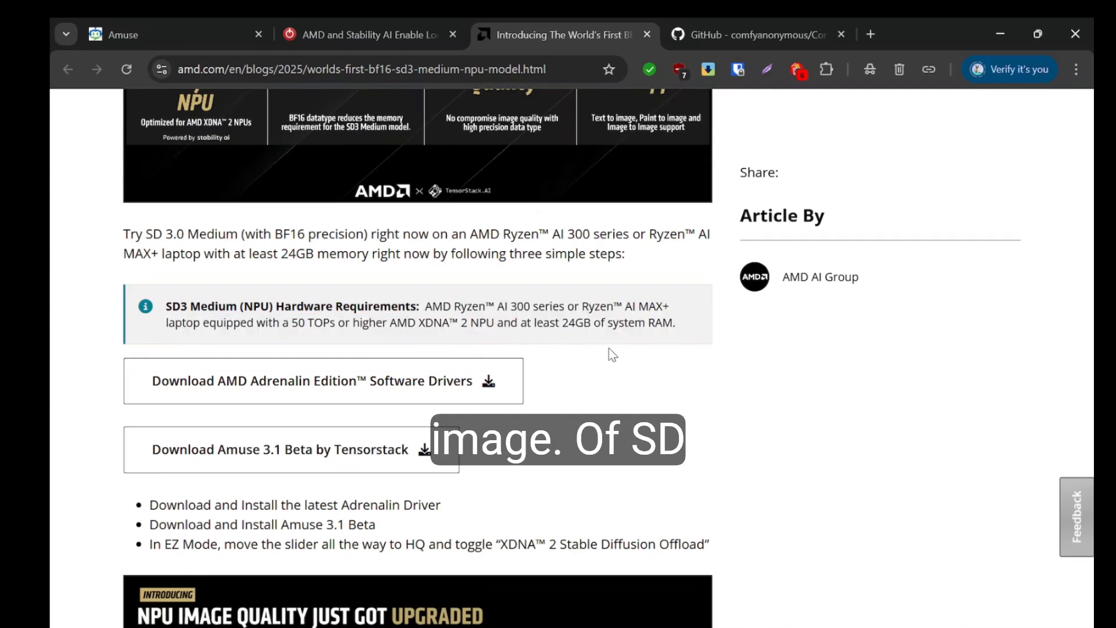
{"action": "mouse_move", "coordinate": [574, 401]}
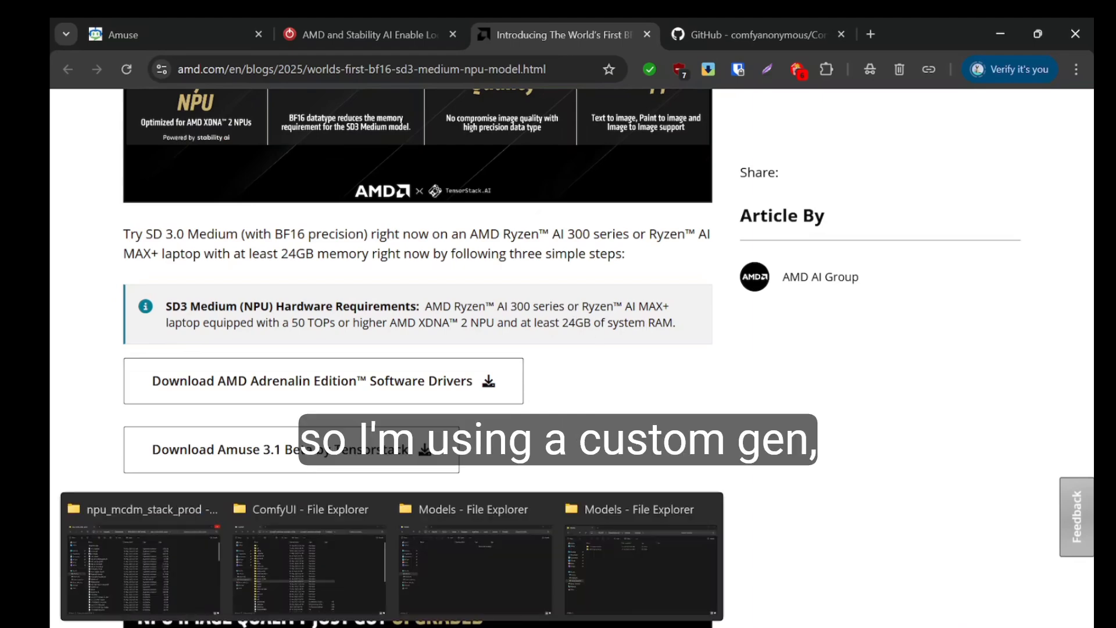
Bring up the Amuse Models folder on Game Drive (E:) and maximize its window
{"action": "left_click", "coordinate": [640, 570]}
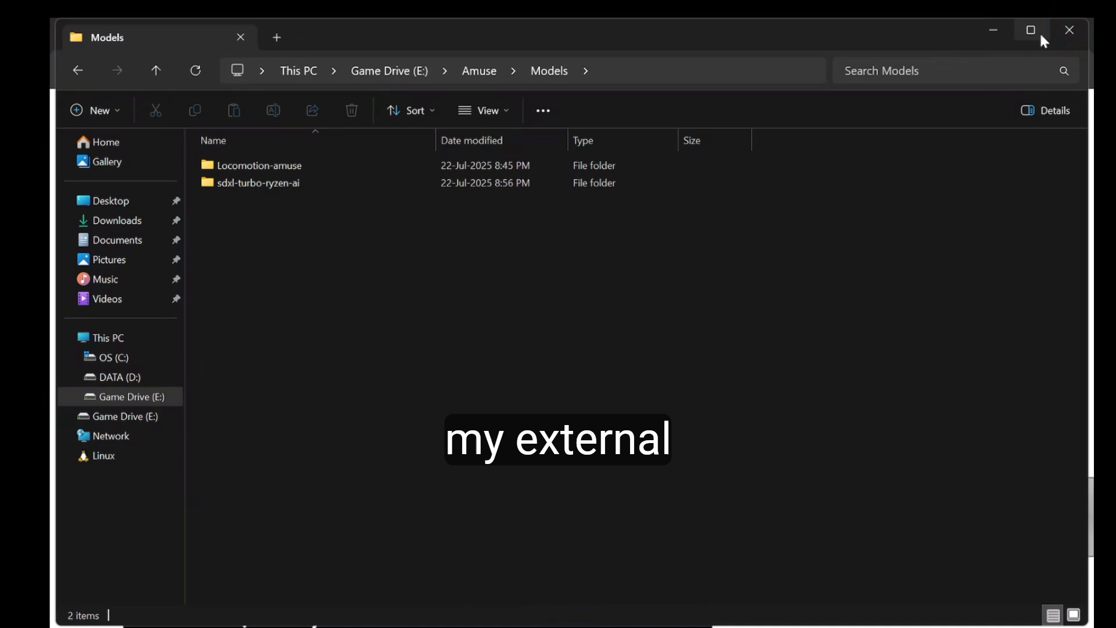
{"action": "left_click", "coordinate": [1030, 30]}
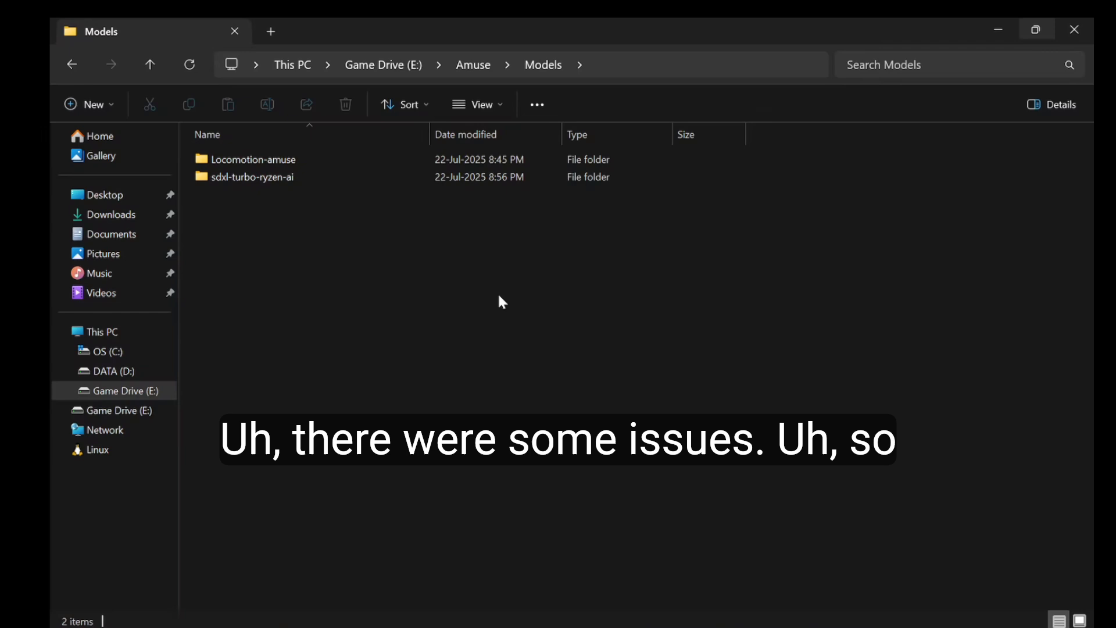
{"action": "mouse_move", "coordinate": [317, 621]}
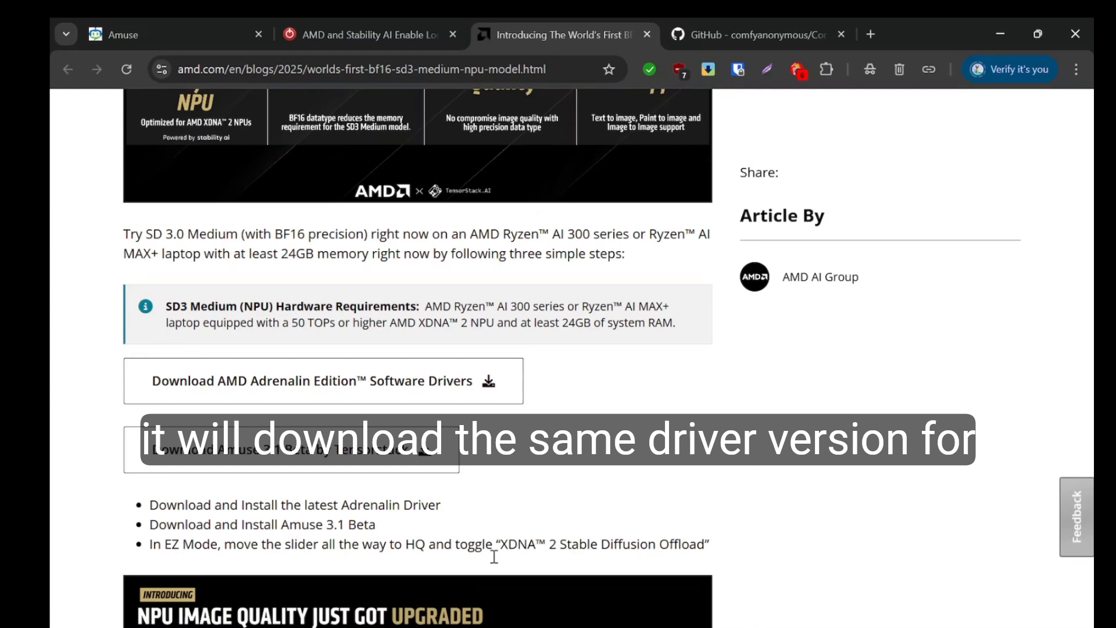
Scroll further down the AMD blog article before leaving it
{"action": "scroll", "scroll_direction": "down", "scroll_amount": 3}
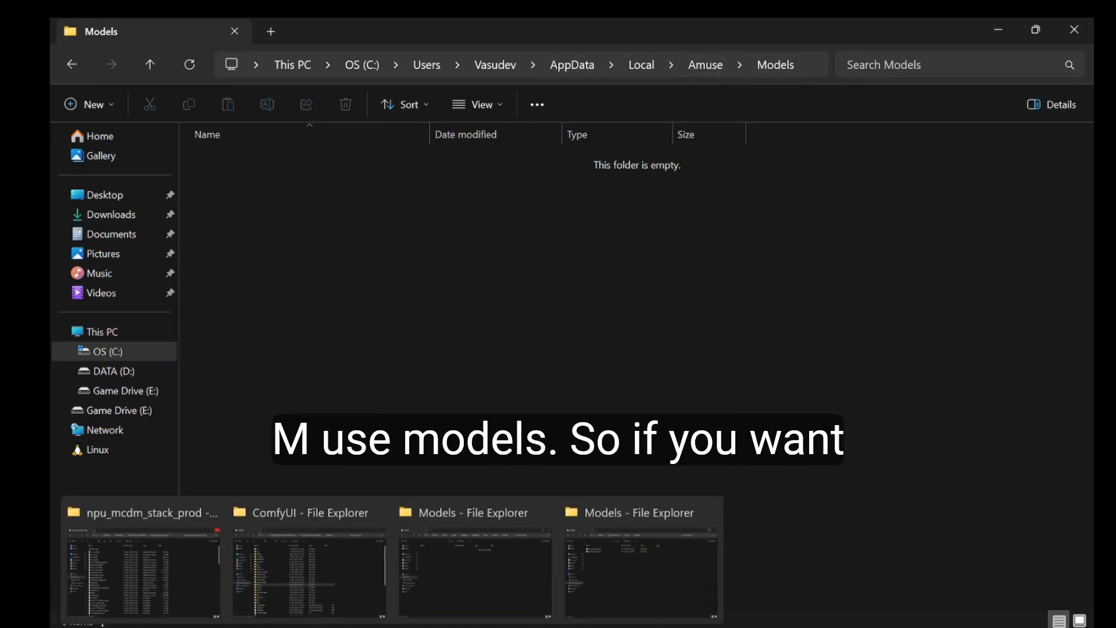
Return to the Game Drive Amuse Models folder and select both model folders
{"action": "left_click", "coordinate": [114, 390]}
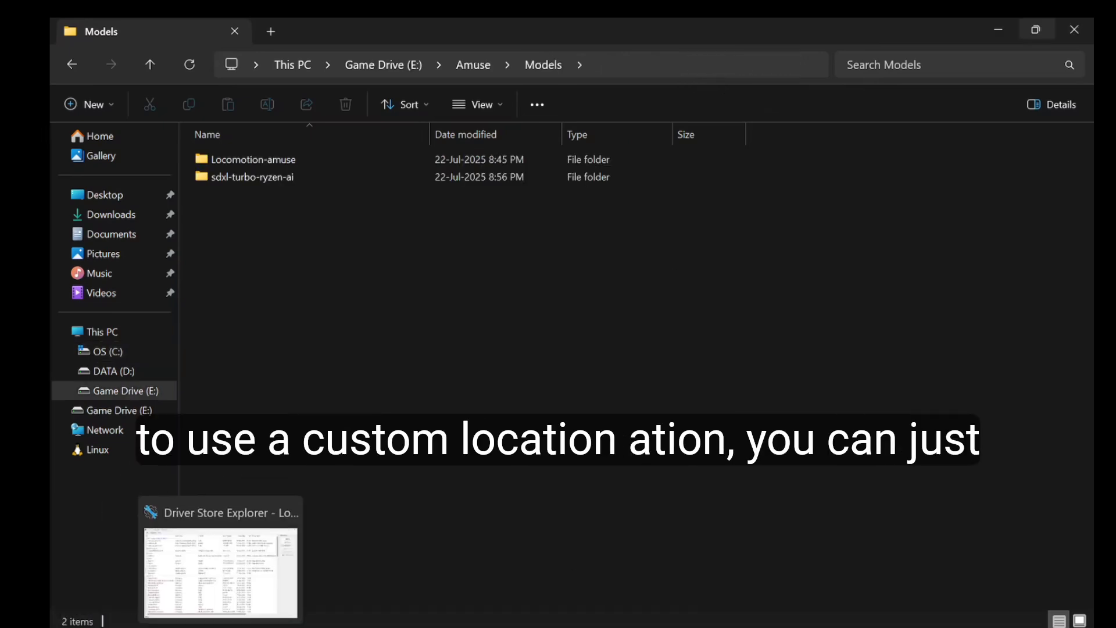
{"action": "key", "text": "ctrl+a"}
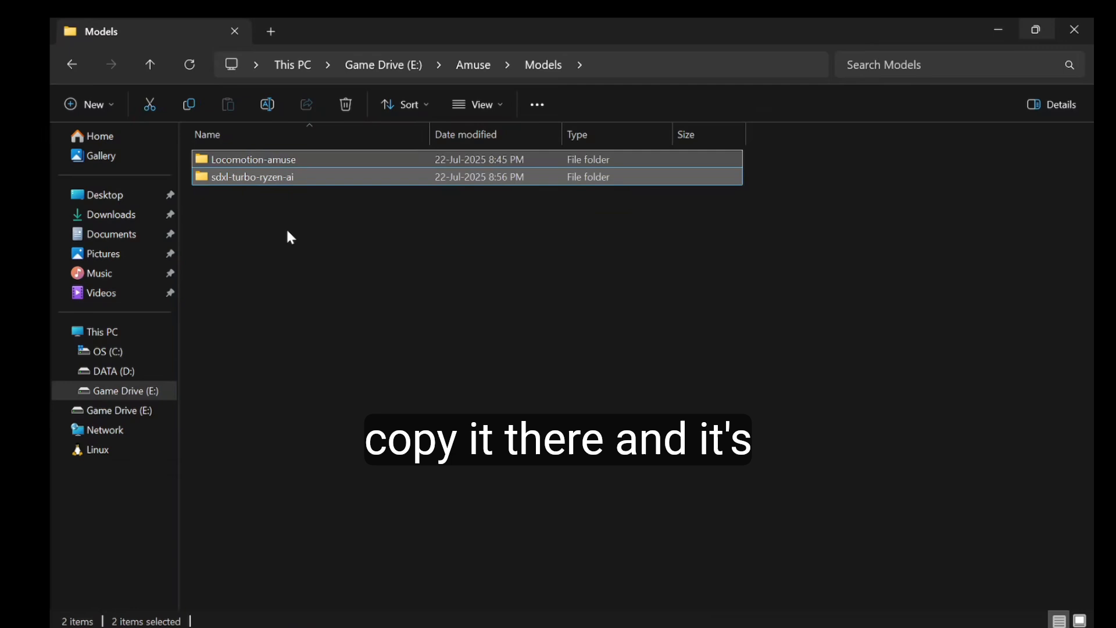
{"action": "right_click", "coordinate": [288, 236]}
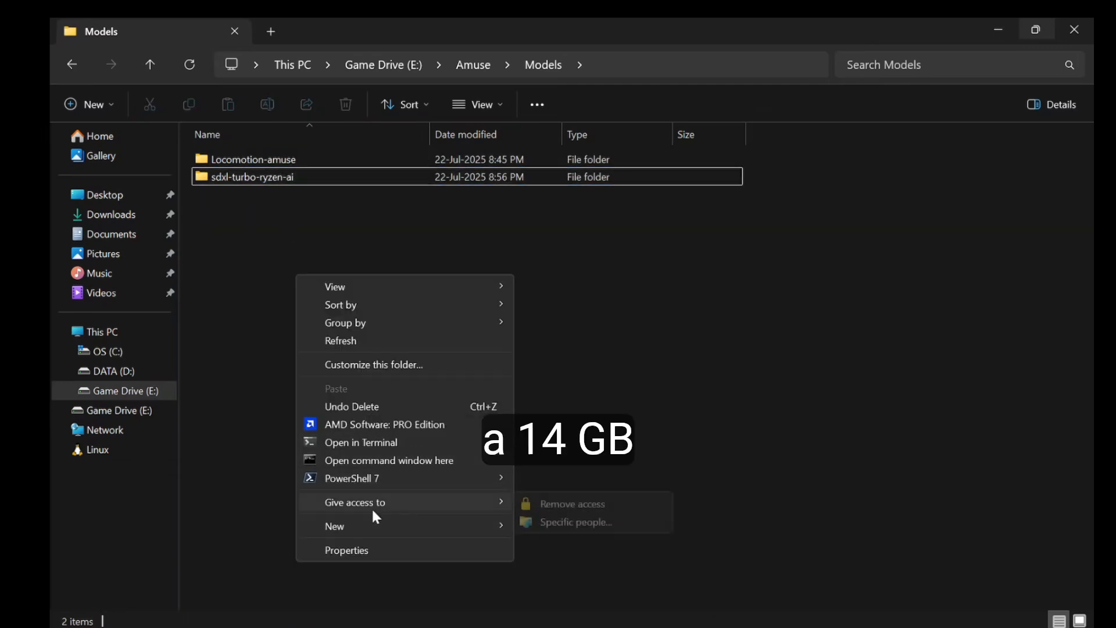
Select Locomotion-amuse, then sdxl-turbo-ryzen-ai, and go into it
{"action": "left_click", "coordinate": [346, 550]}
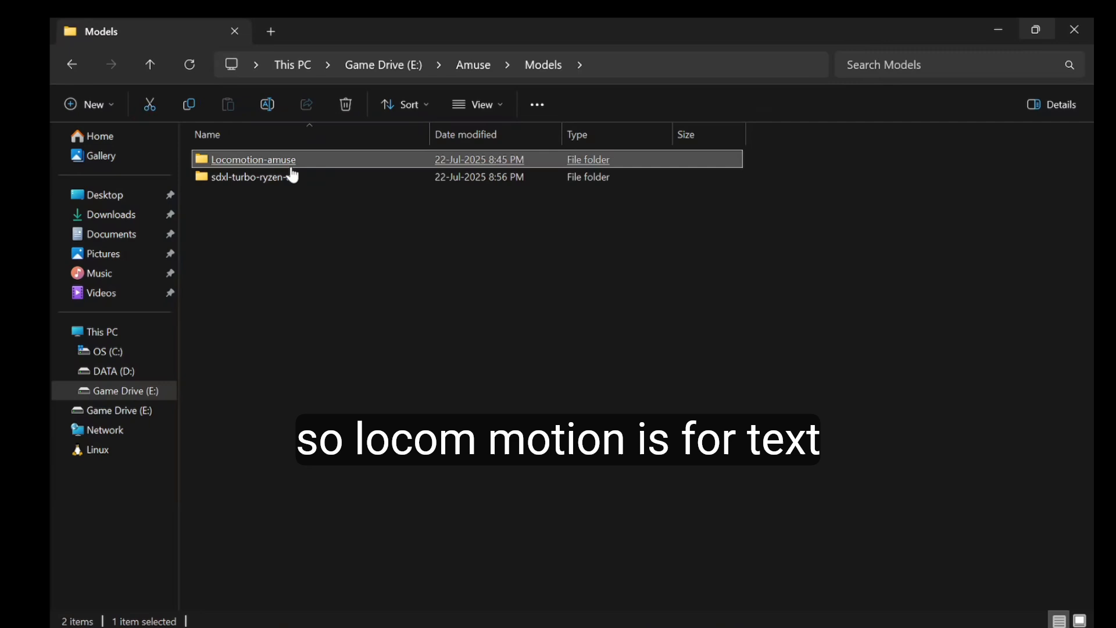
{"action": "left_click", "coordinate": [252, 176]}
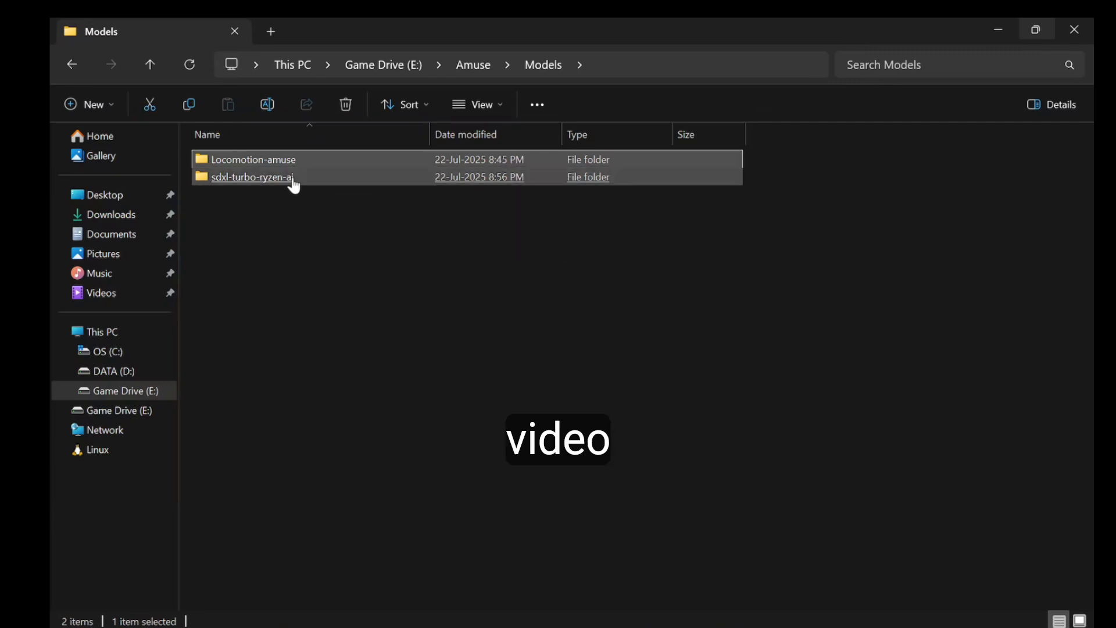
{"action": "double_click", "coordinate": [251, 176]}
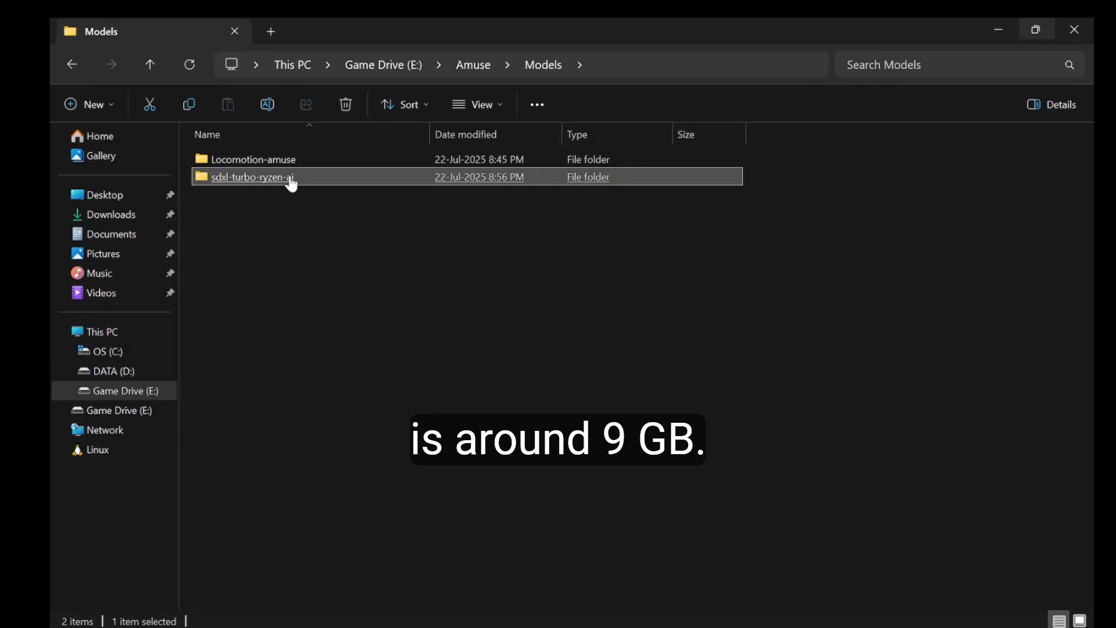
{"action": "mouse_move", "coordinate": [281, 212]}
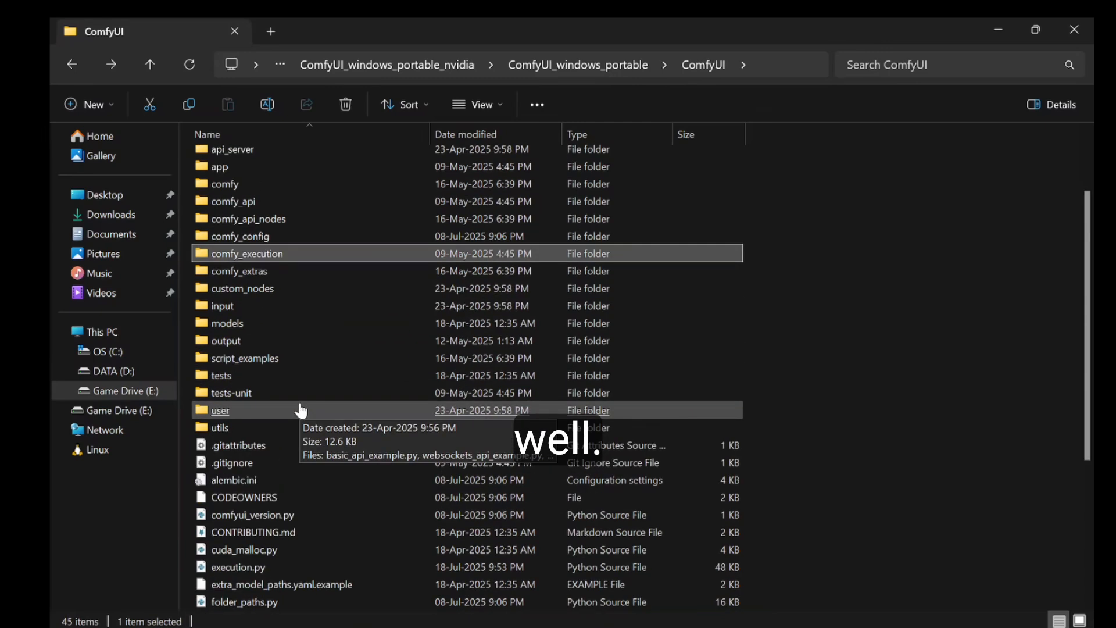
Confirm v1-5-pruned-emaonly-fp16.safetensors is in ComfyUI checkpoints, then go back to ComfyUI_windows_portable
{"action": "double_click", "coordinate": [229, 322]}
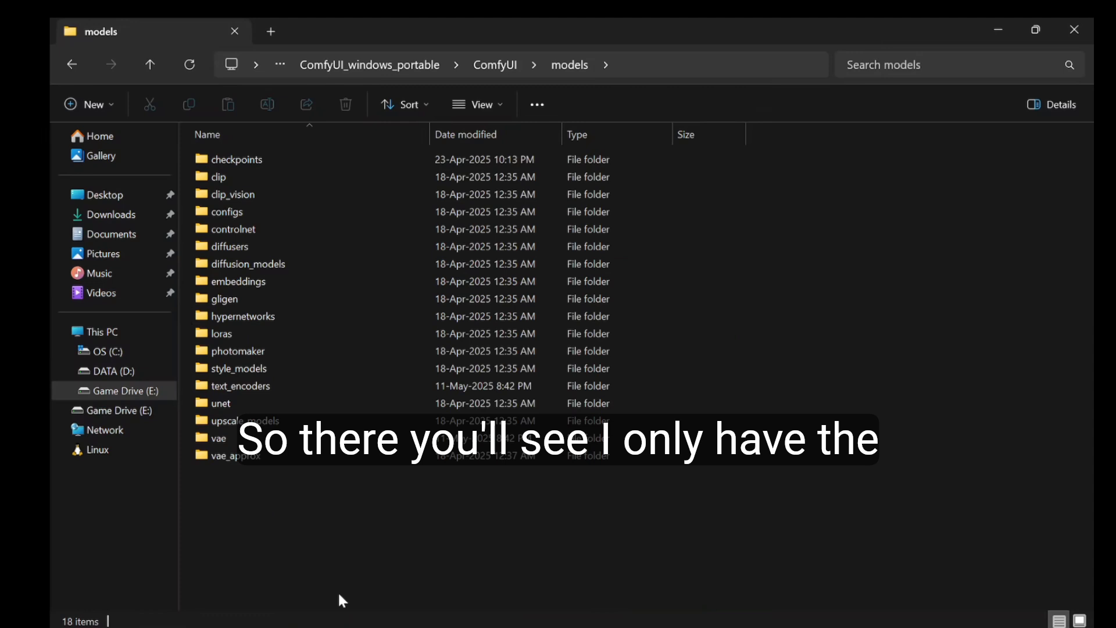
{"action": "double_click", "coordinate": [238, 159]}
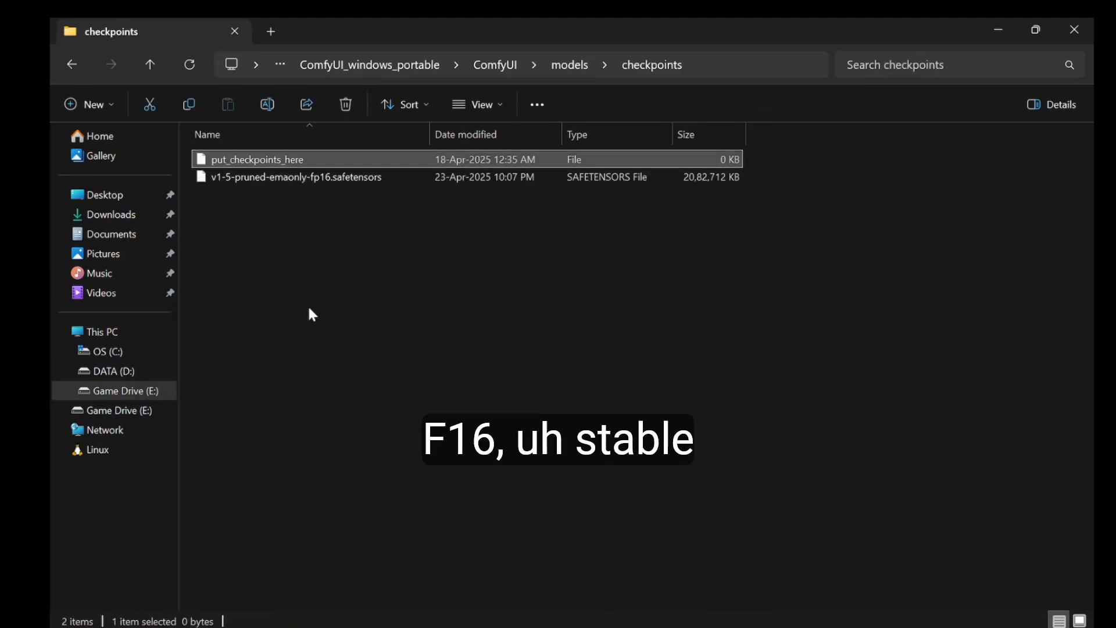
{"action": "left_click", "coordinate": [294, 176]}
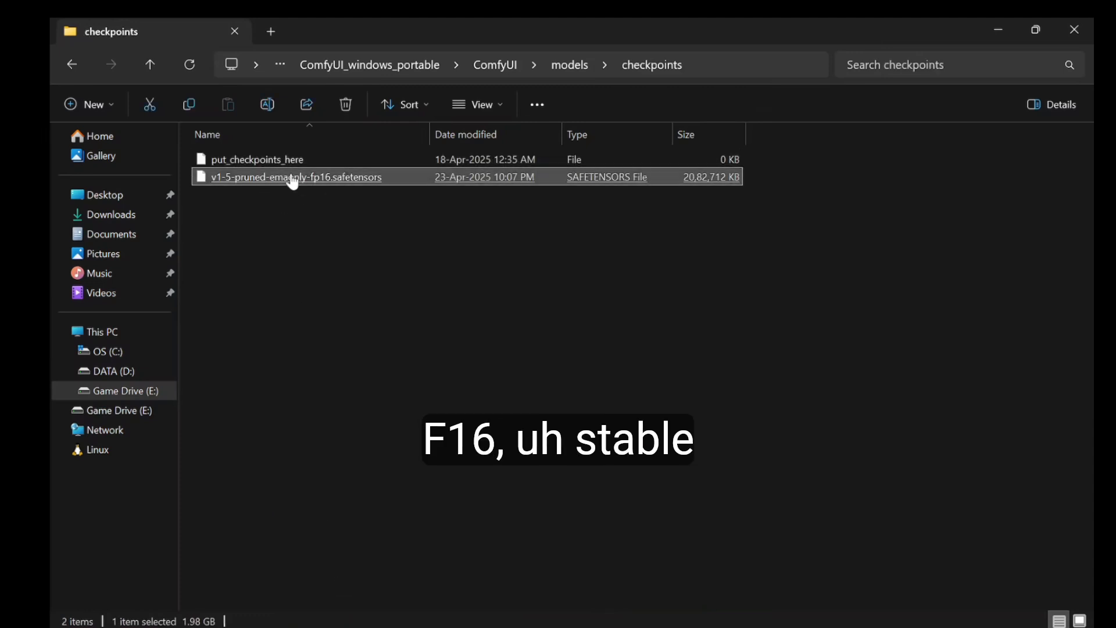
{"action": "mouse_move", "coordinate": [278, 232]}
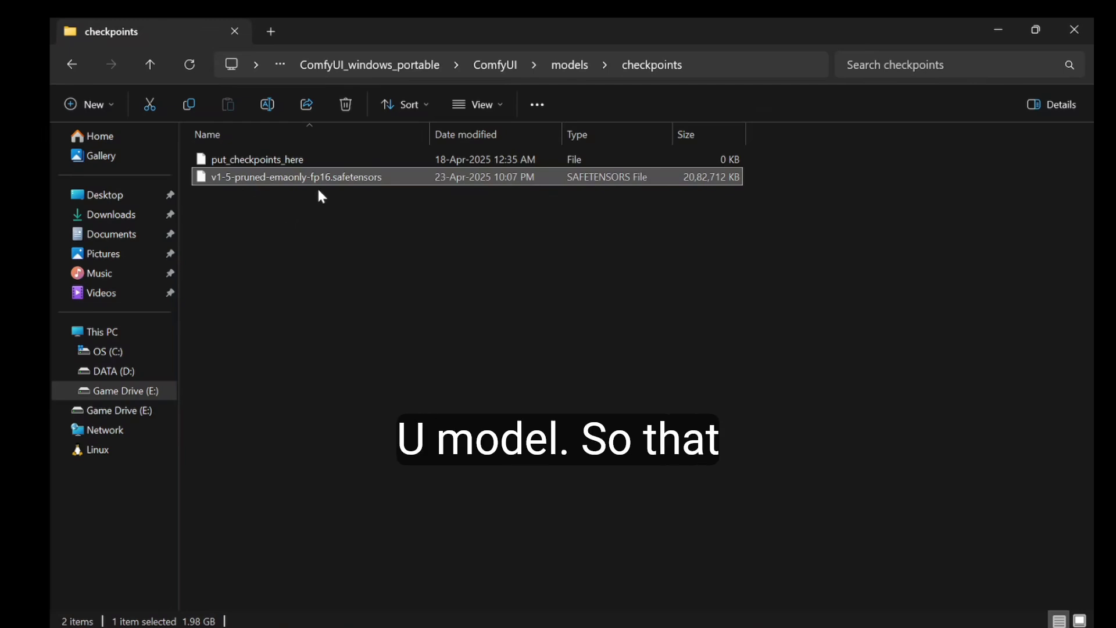
{"action": "mouse_move", "coordinate": [321, 177]}
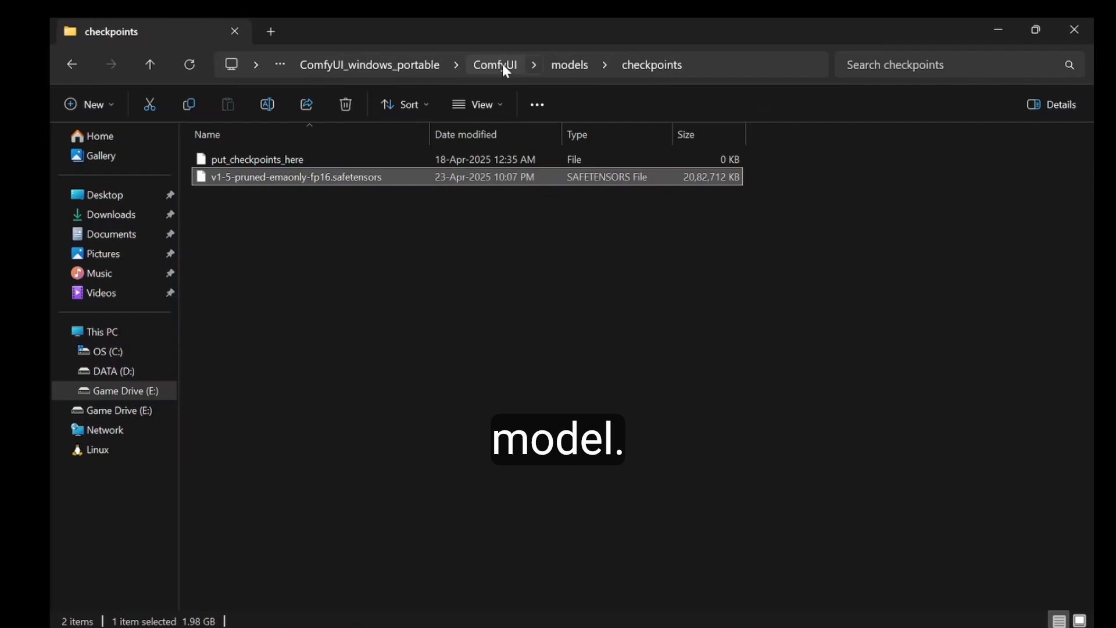
{"action": "left_click", "coordinate": [494, 65]}
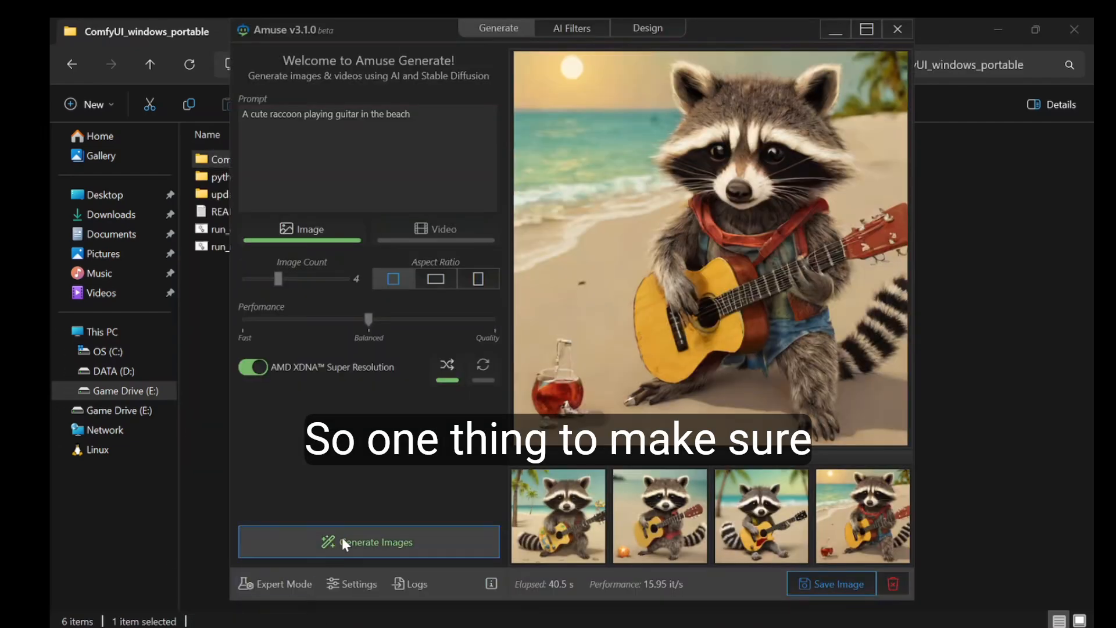
Switch Amuse to Expert Mode and bring up its Stable Diffusion settings page
{"action": "left_click", "coordinate": [359, 584]}
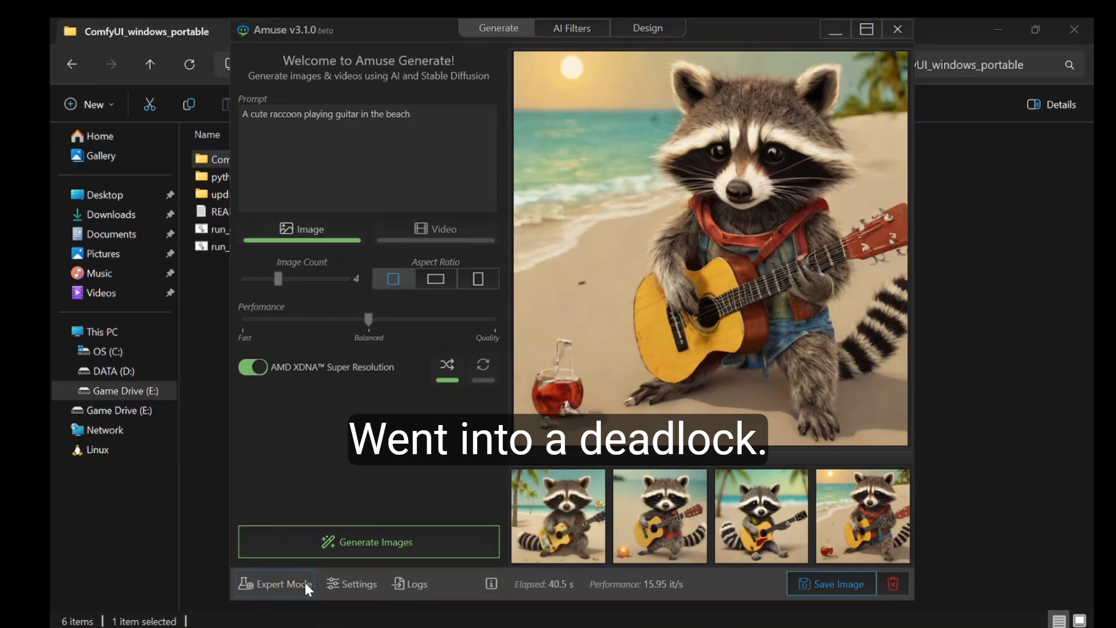
{"action": "left_click", "coordinate": [280, 583]}
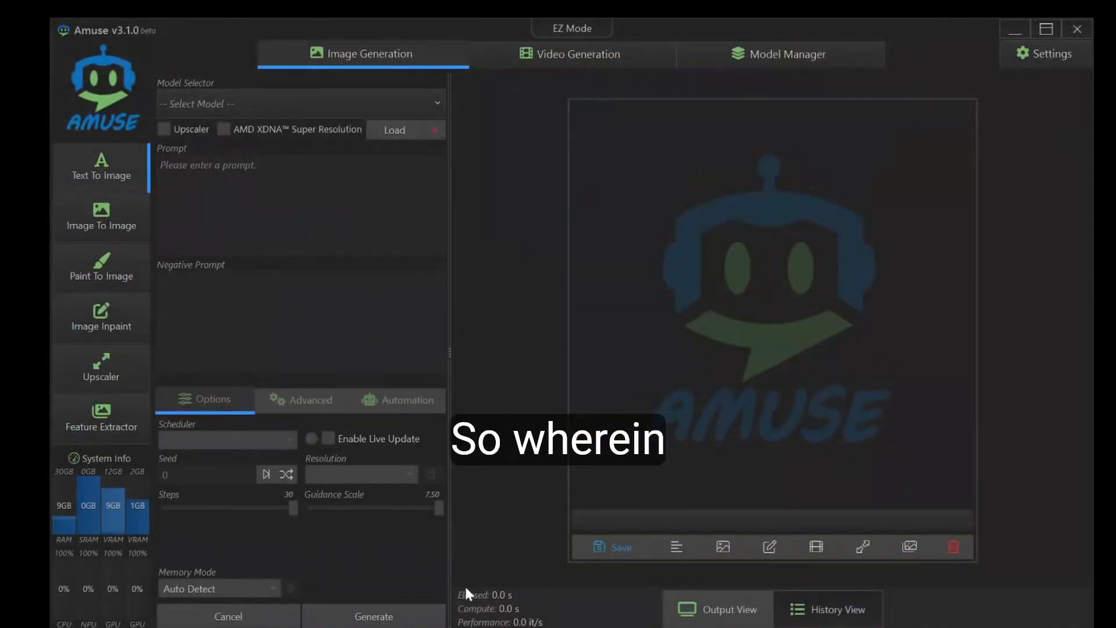
{"action": "mouse_move", "coordinate": [89, 506]}
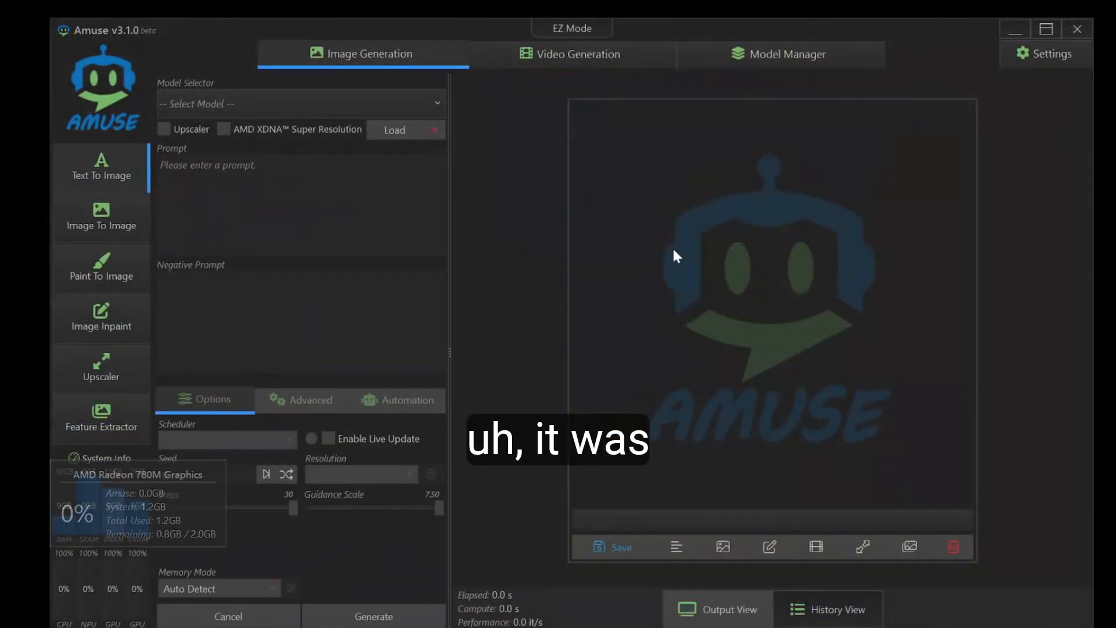
{"action": "left_click", "coordinate": [1045, 53]}
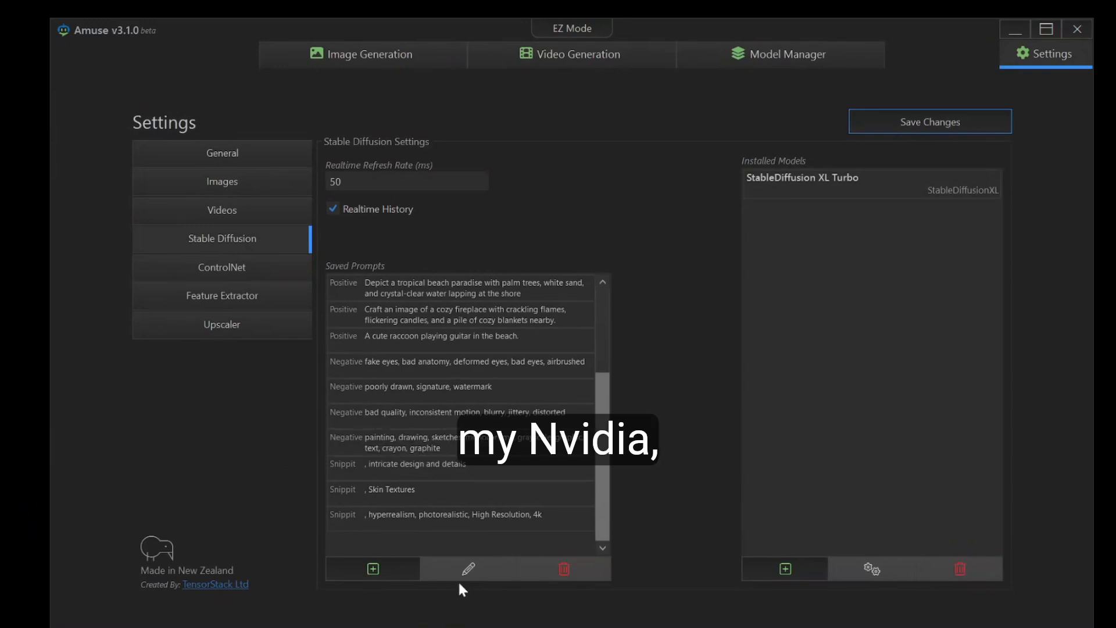
{"action": "mouse_move", "coordinate": [754, 350]}
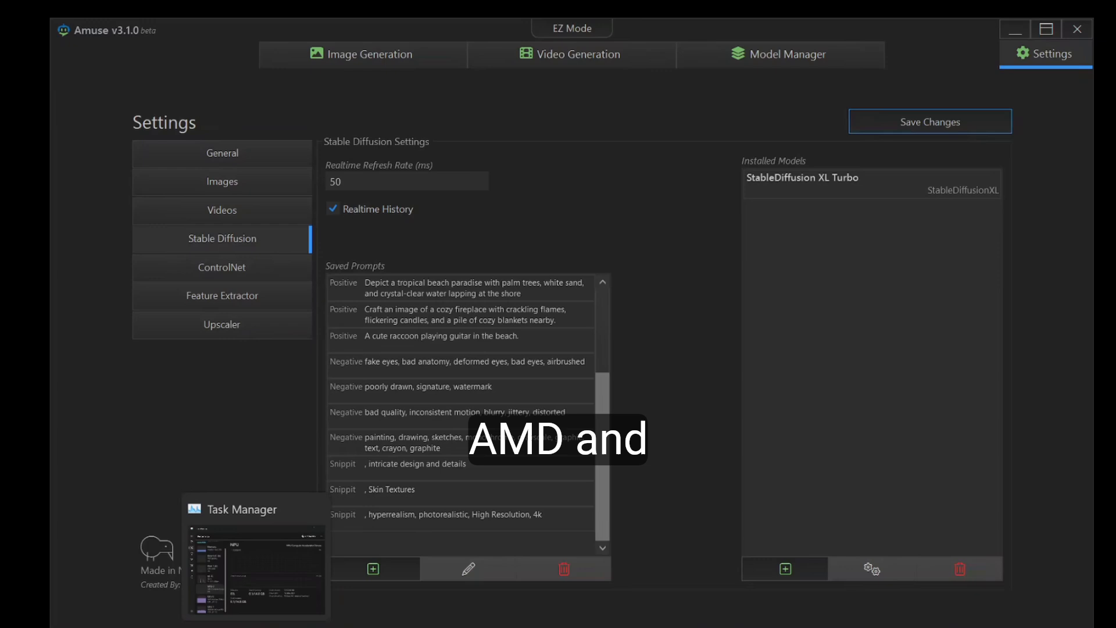
Return from the settings page to Amuse's simple EZ Mode generator view
{"action": "left_click", "coordinate": [221, 152]}
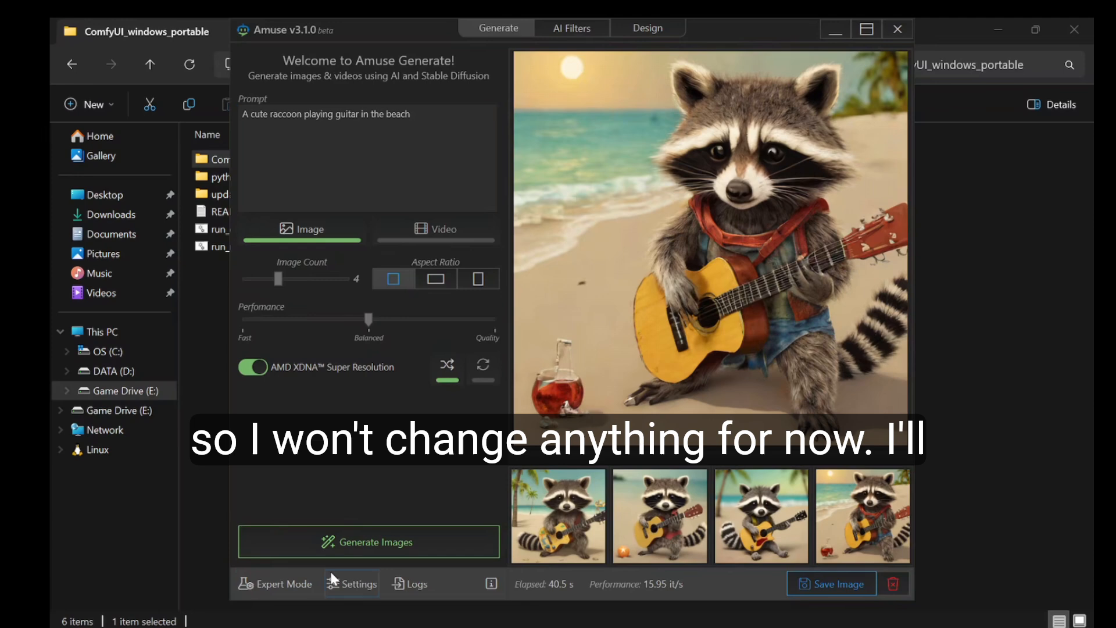
{"action": "mouse_move", "coordinate": [647, 506]}
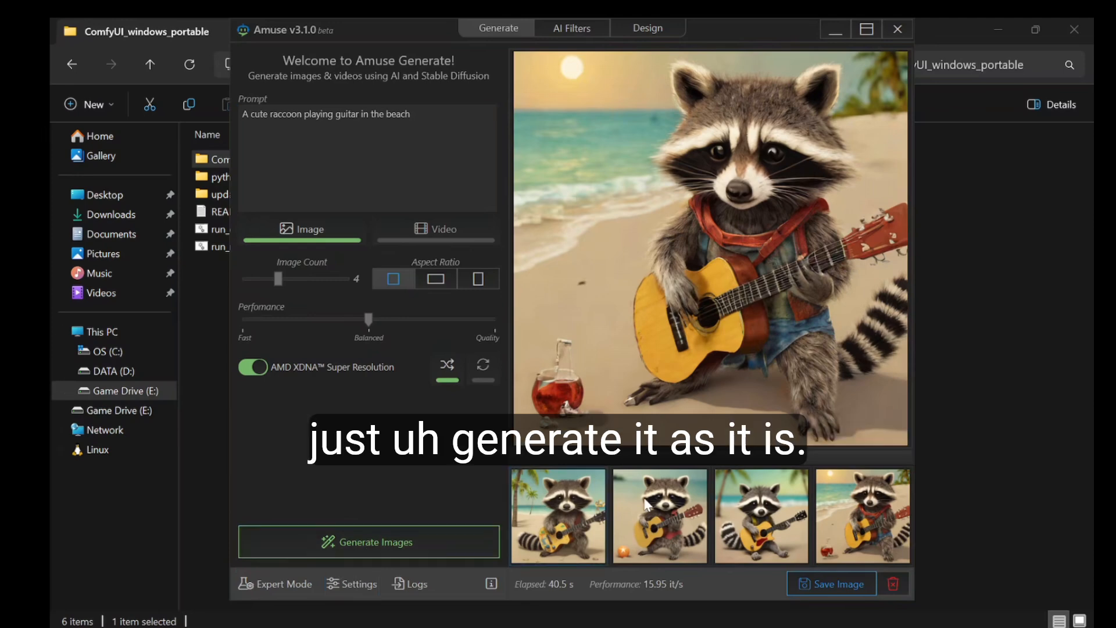
{"action": "mouse_move", "coordinate": [225, 366]}
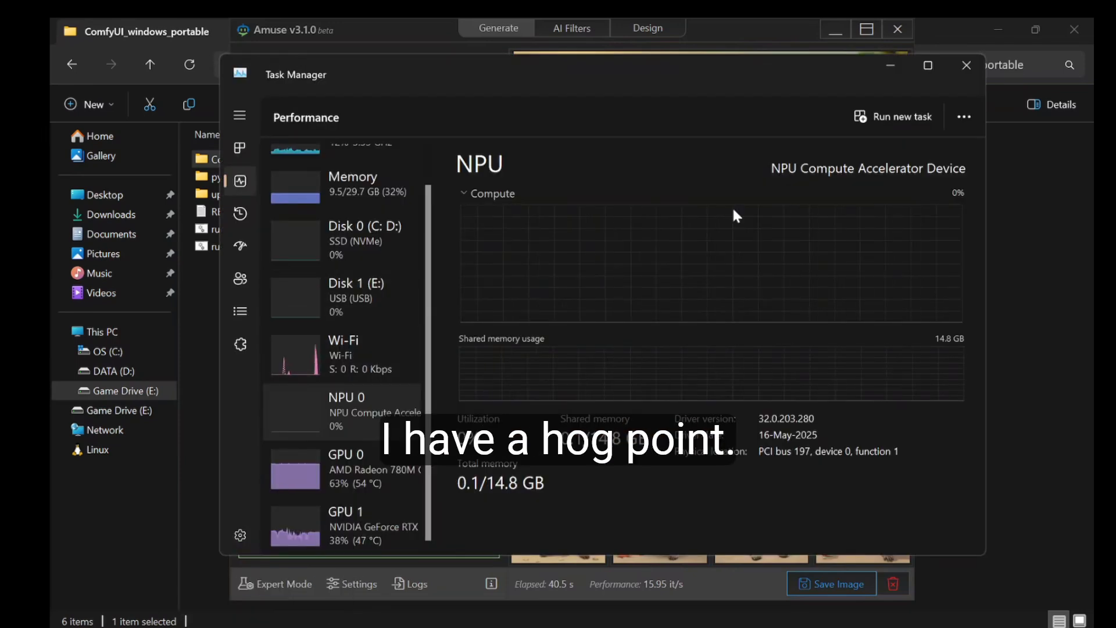
Show the Ryzen 7 PRO 8840HS CPU details, then move on to Driver Store Explorer
{"action": "left_click", "coordinate": [340, 168]}
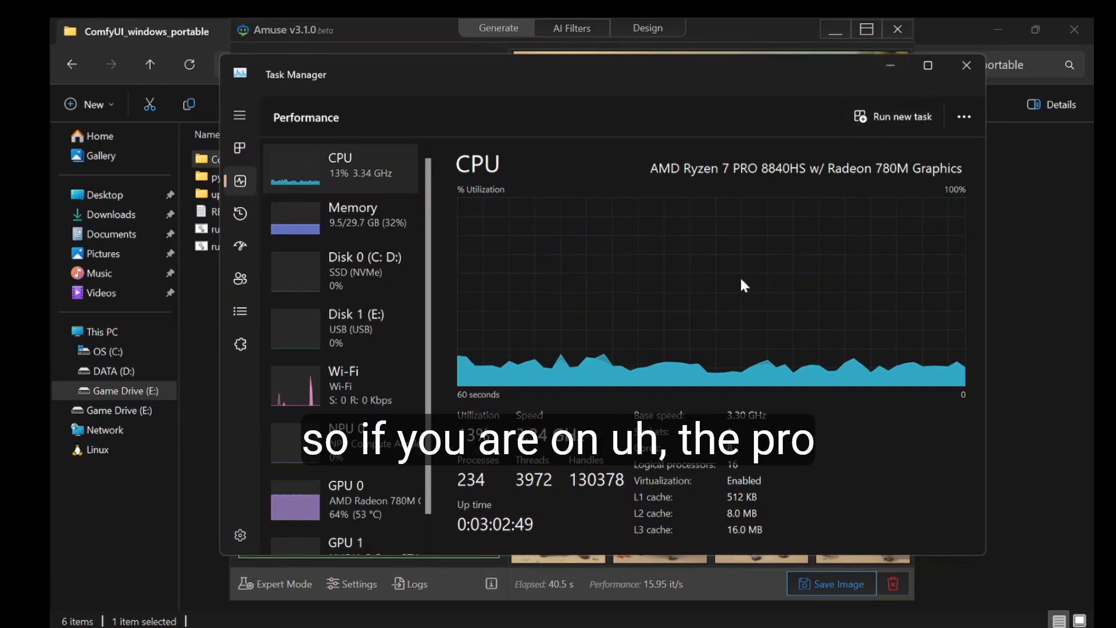
{"action": "mouse_move", "coordinate": [743, 286]}
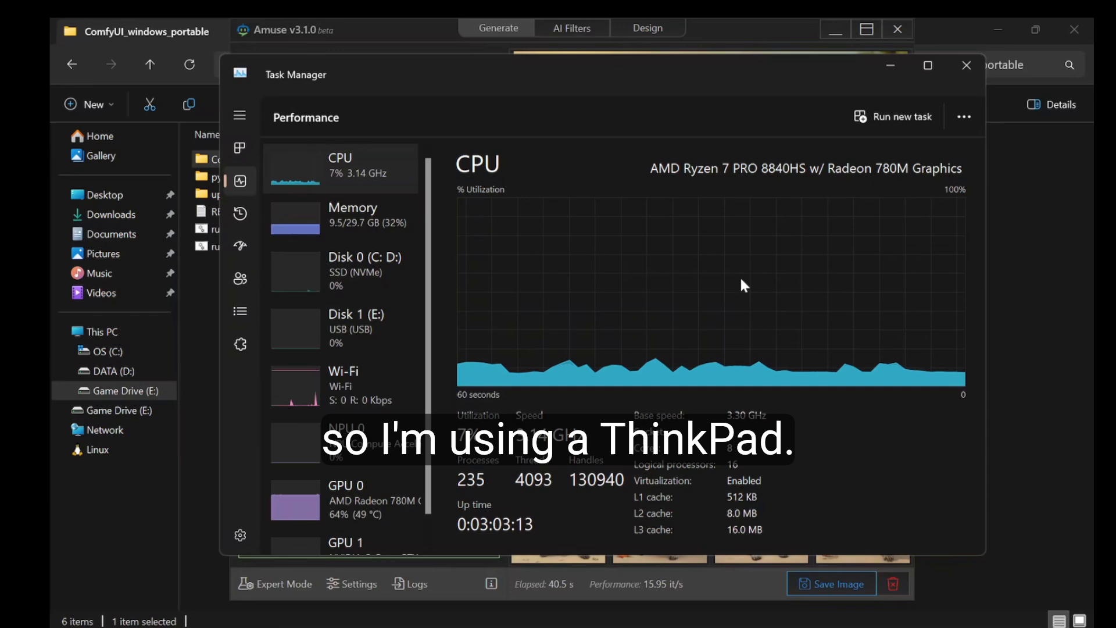
{"action": "left_click", "coordinate": [966, 65]}
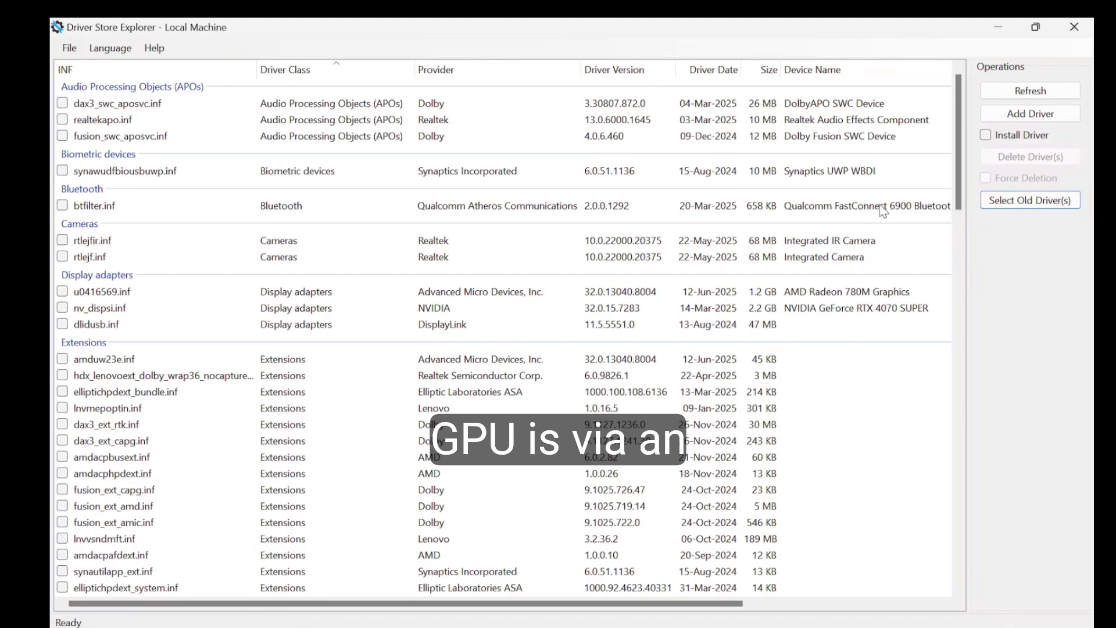
{"action": "scroll", "scroll_direction": "down", "scroll_amount": 3}
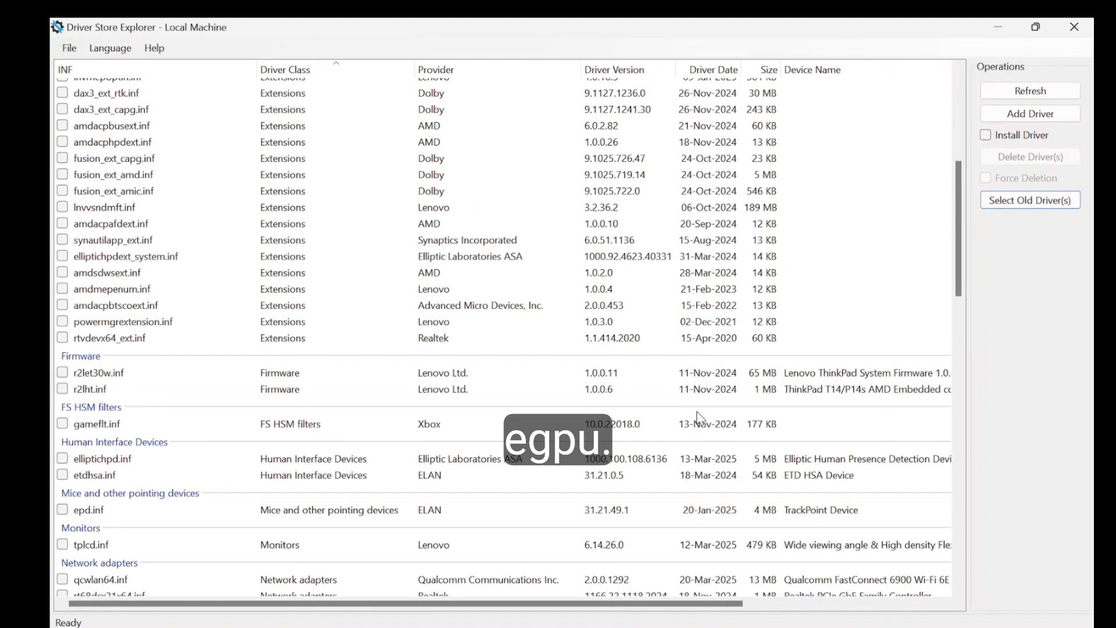
{"action": "scroll", "scroll_direction": "down", "scroll_amount": 3}
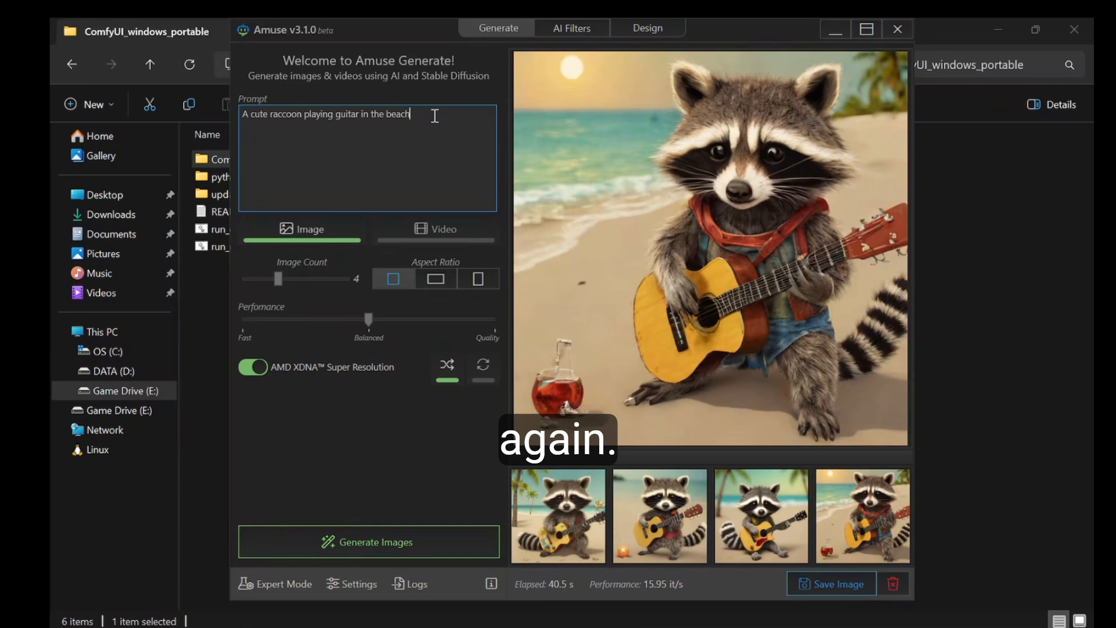
Append "on a sunny day" to the prompt and generate four new raccoon guitar images
{"action": "type", "text": "on s"}
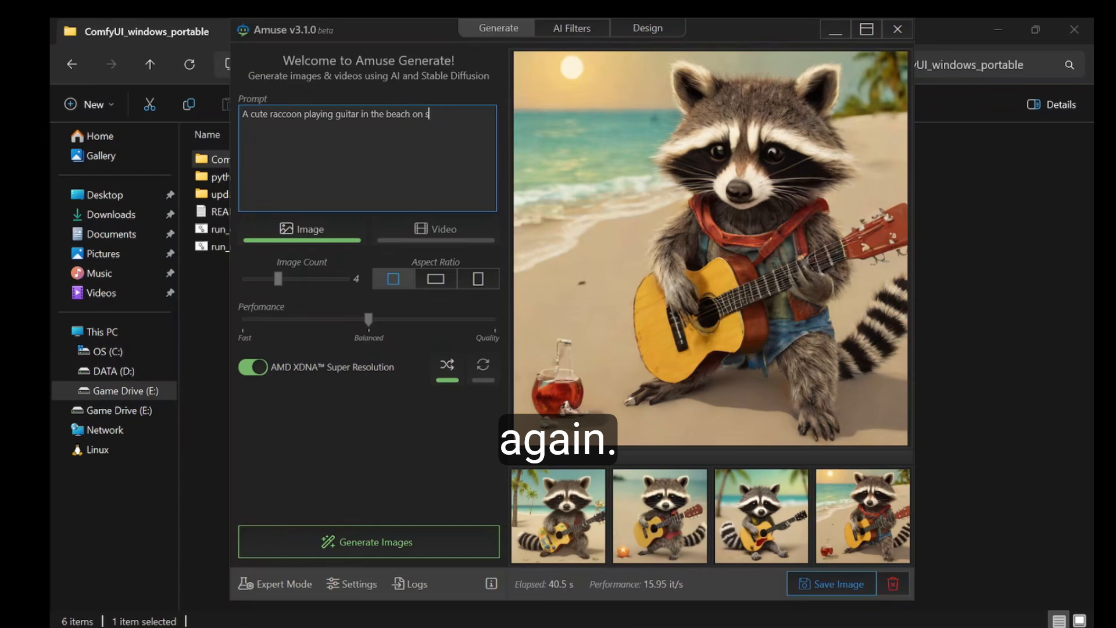
{"action": "type", "text": "unny day"}
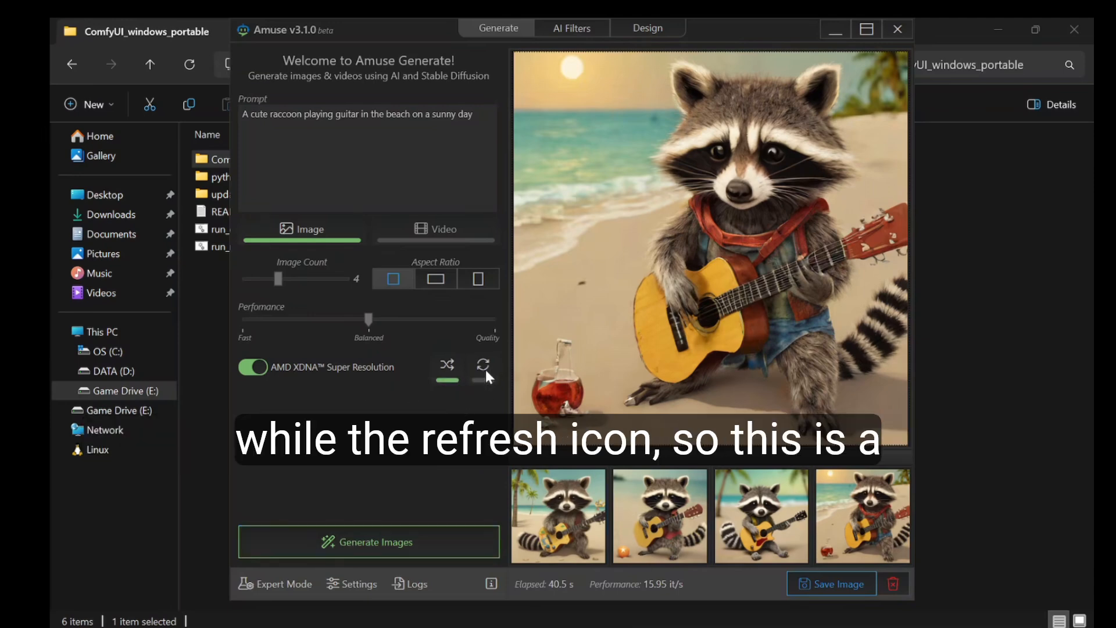
{"action": "mouse_move", "coordinate": [484, 369]}
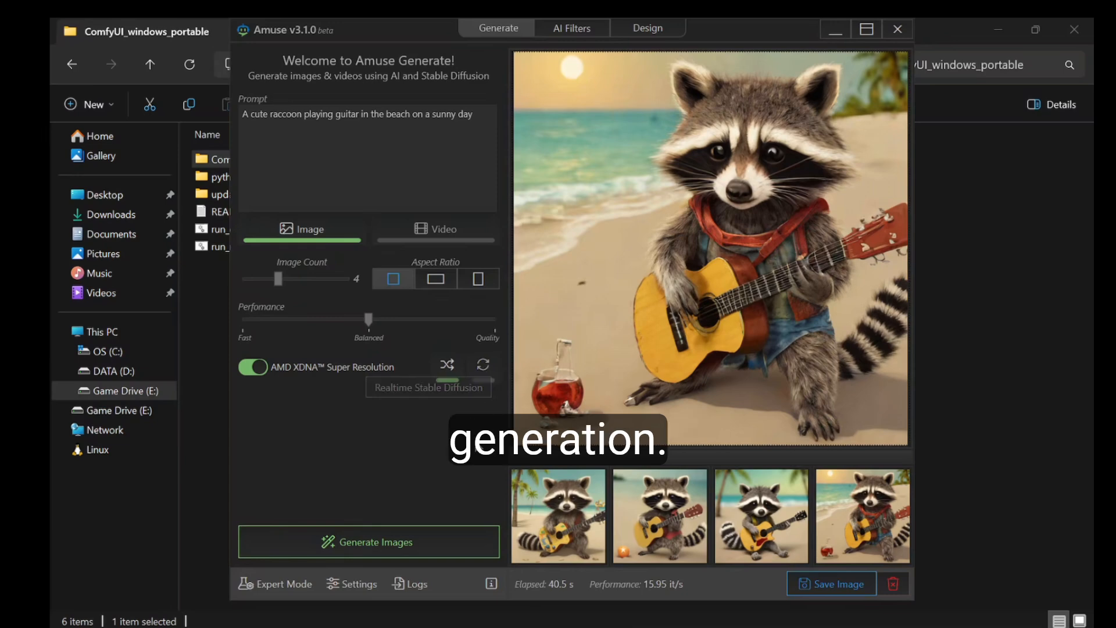
{"action": "left_click", "coordinate": [482, 364]}
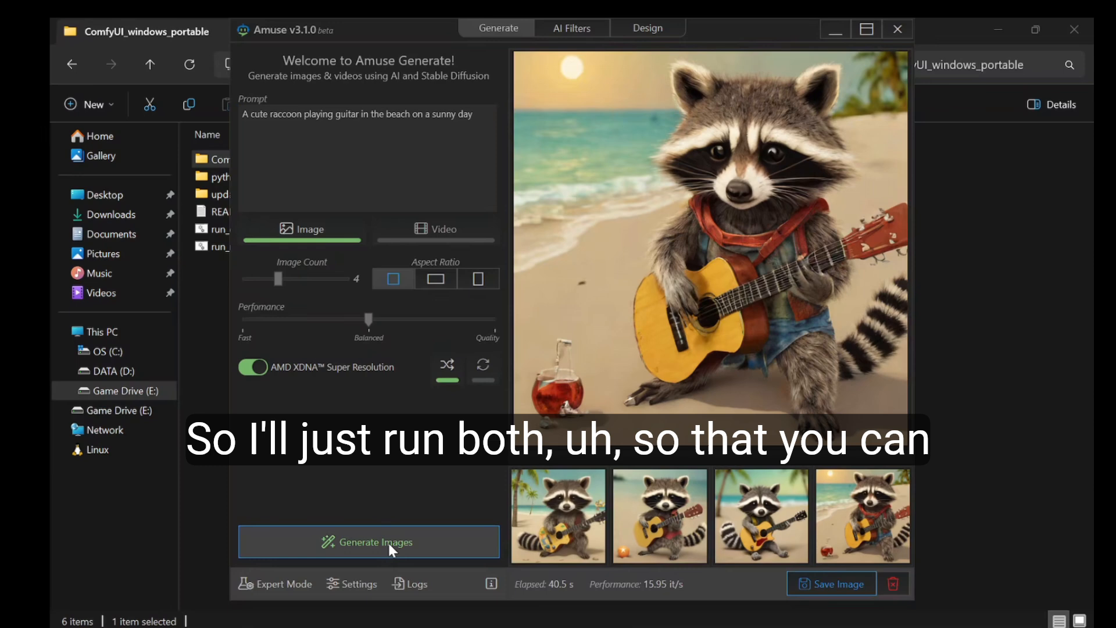
{"action": "left_click", "coordinate": [368, 541]}
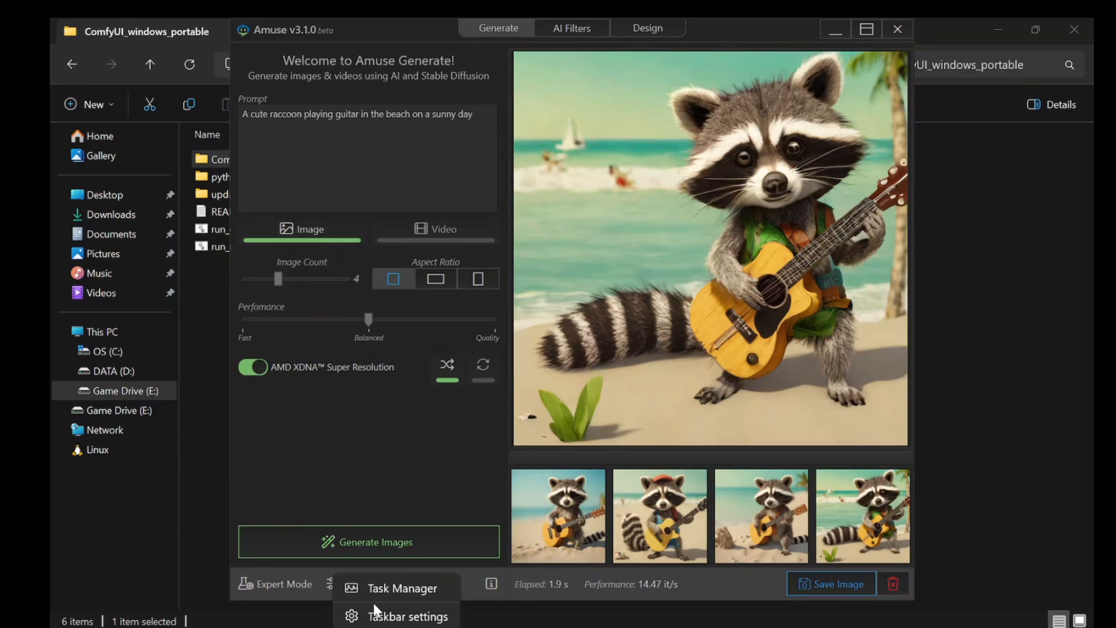
Snap Task Manager's NPU performance view to the right with Amuse on the left
{"action": "left_click", "coordinate": [400, 588]}
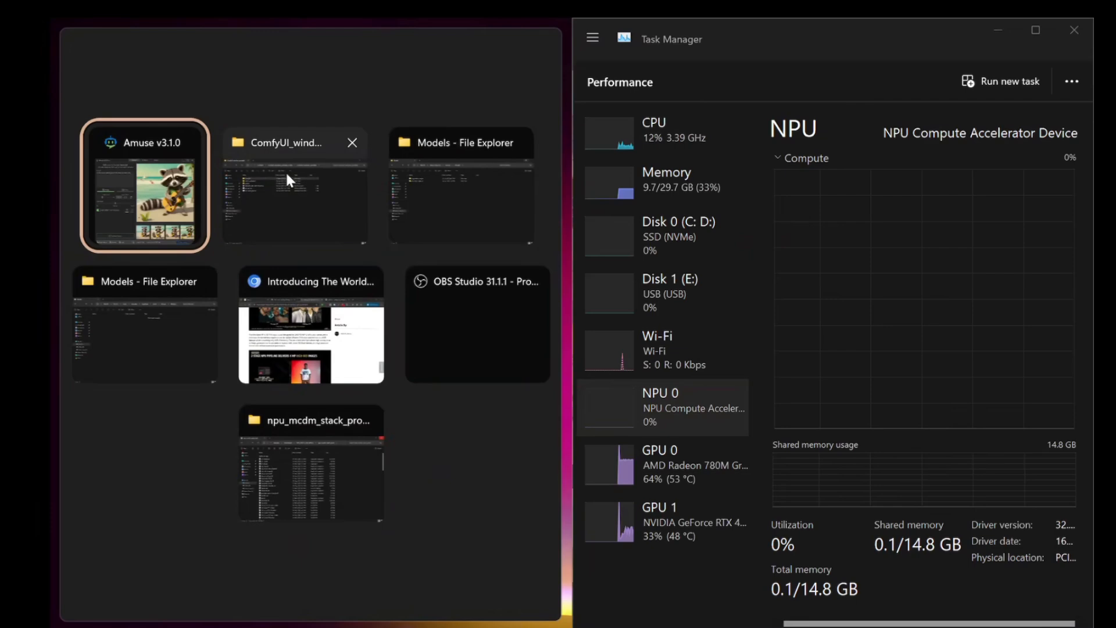
{"action": "left_click", "coordinate": [144, 185]}
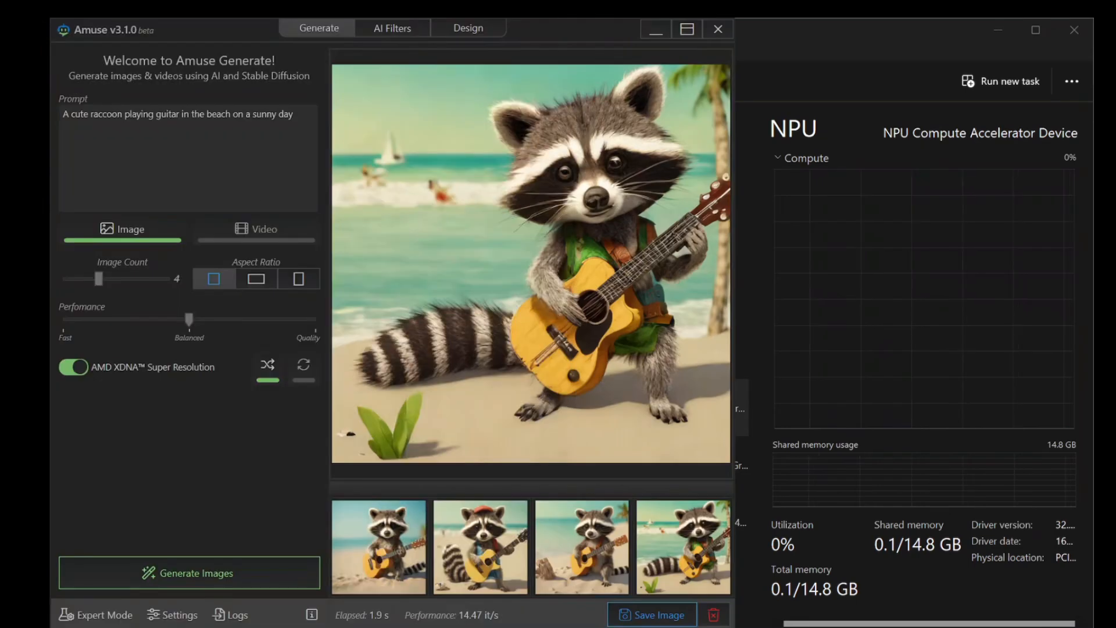
{"action": "mouse_move", "coordinate": [865, 294]}
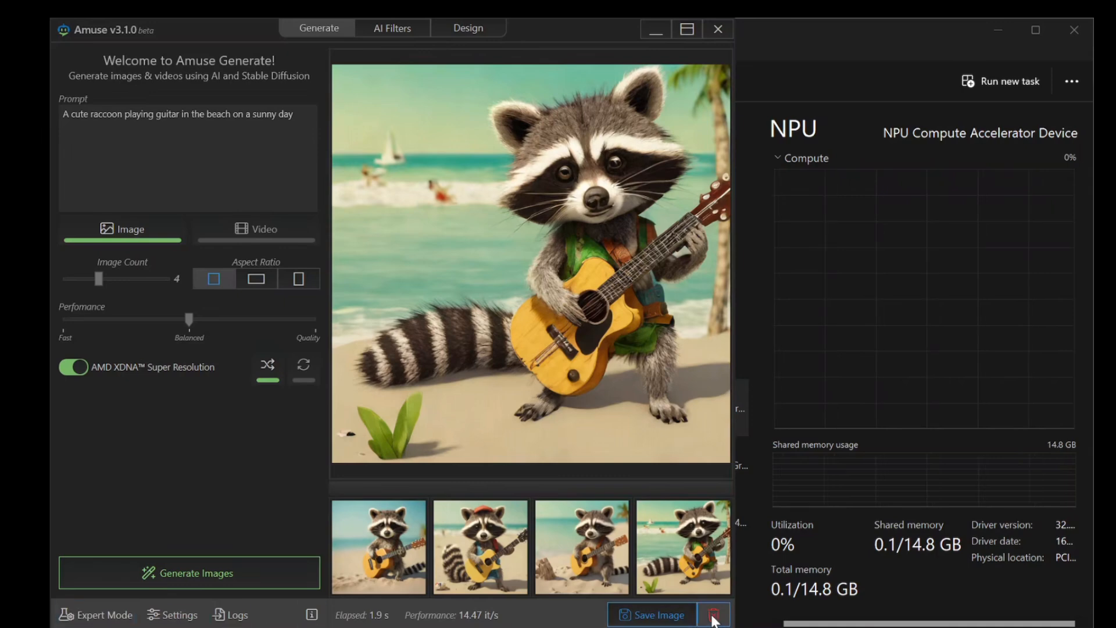
Clear the previous raccoon images and generate a fresh batch of four
{"action": "left_click", "coordinate": [714, 614]}
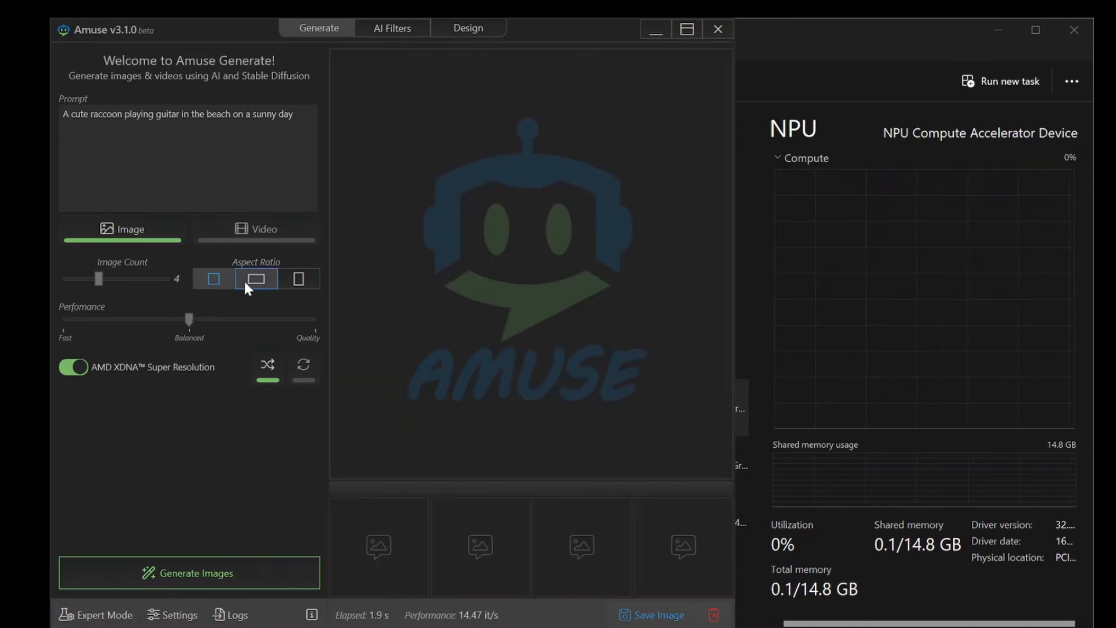
{"action": "left_click", "coordinate": [213, 278]}
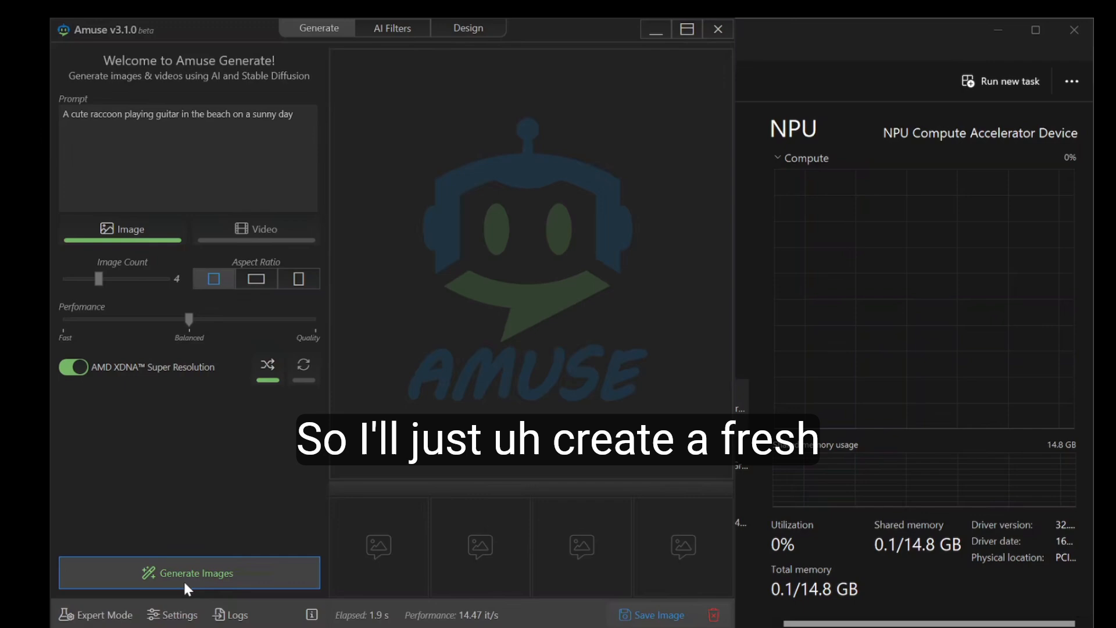
{"action": "left_click", "coordinate": [188, 571]}
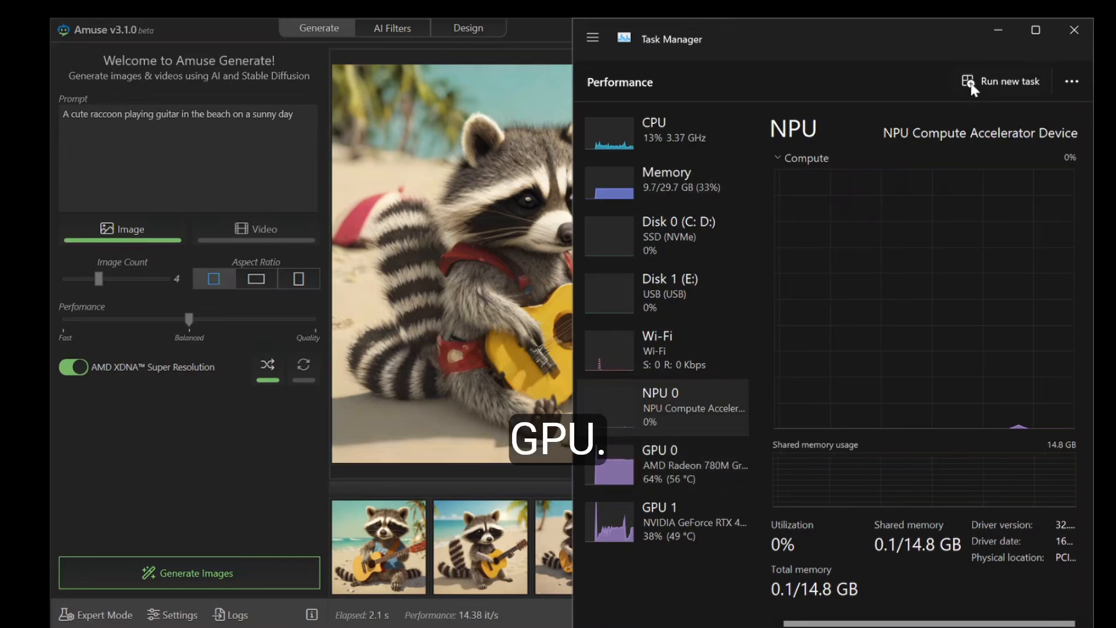
{"action": "mouse_move", "coordinate": [943, 120]}
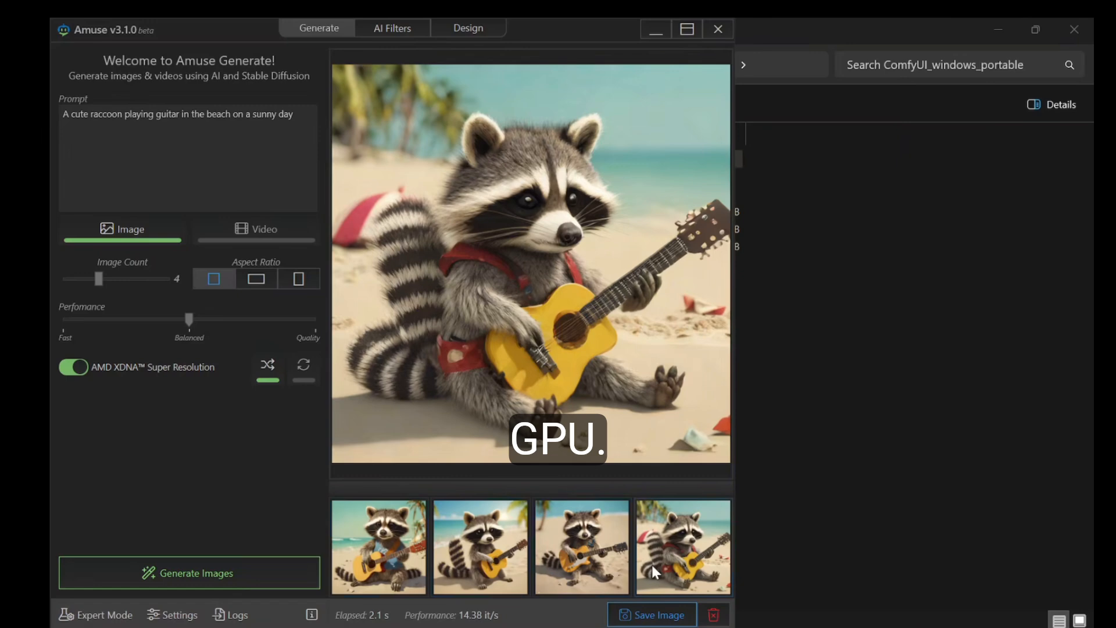
{"action": "mouse_move", "coordinate": [662, 355]}
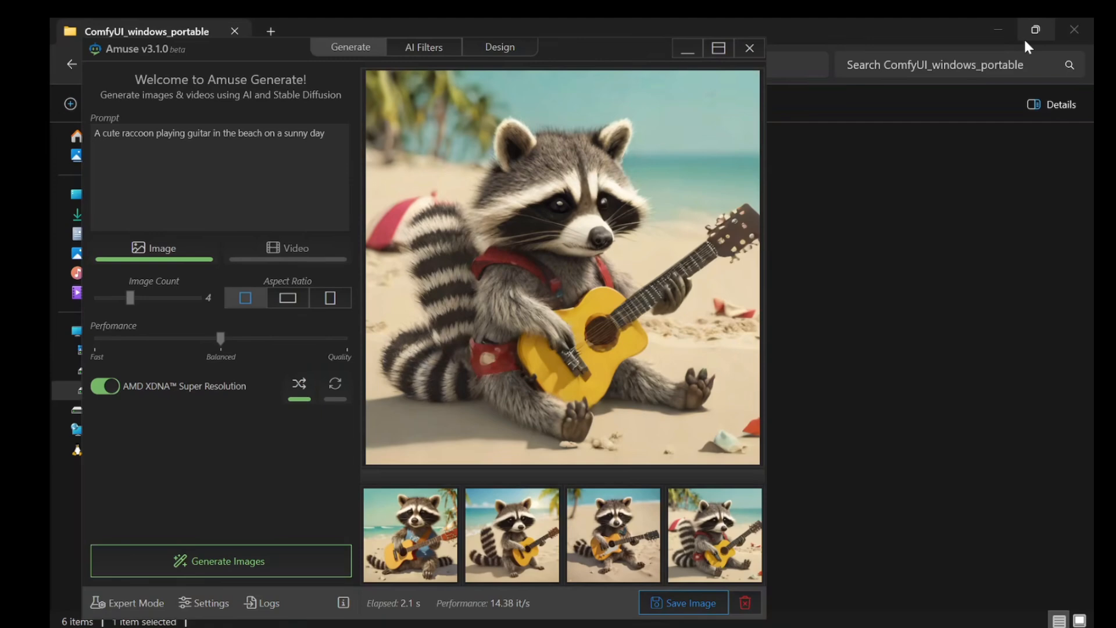
{"action": "mouse_move", "coordinate": [295, 241]}
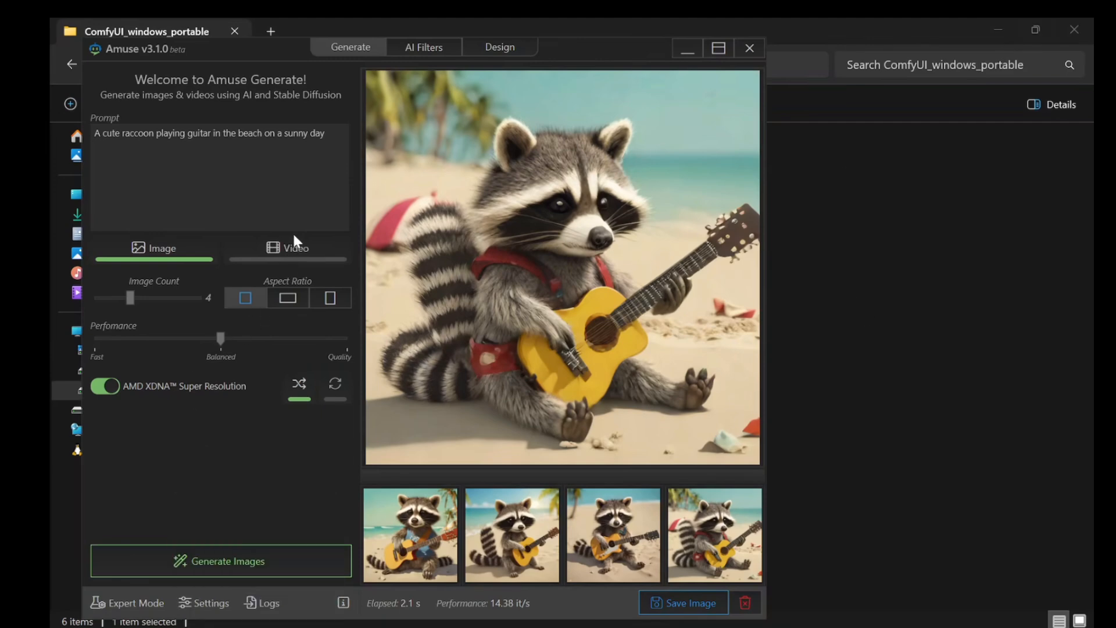
Switch to Video mode, accept the Locomotion licence, and start generating the raccoon videos
{"action": "left_click", "coordinate": [287, 248]}
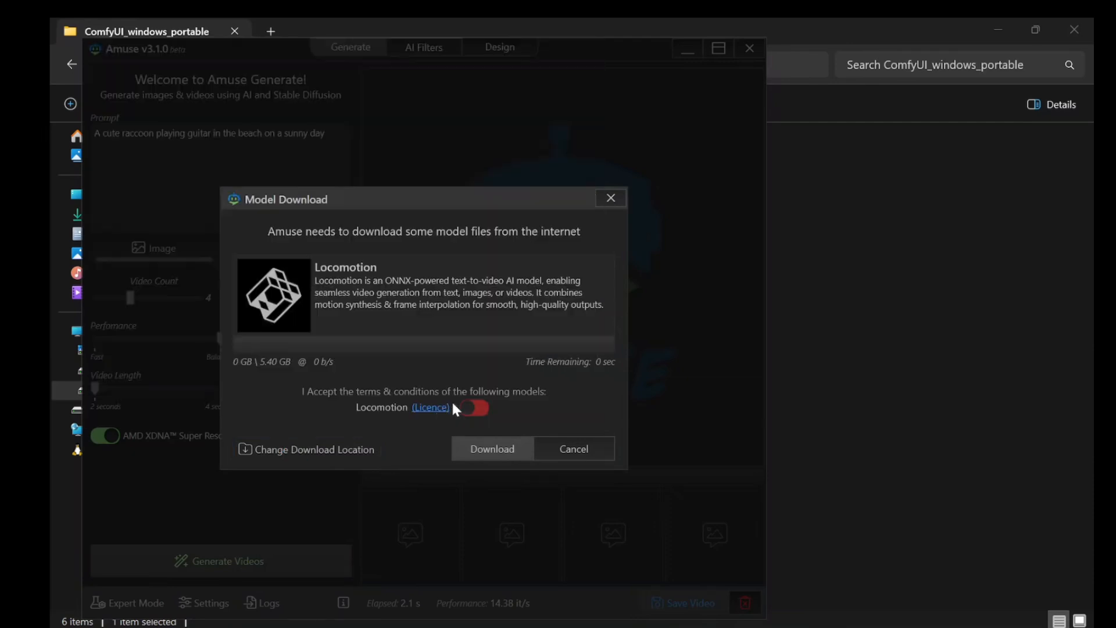
{"action": "left_click", "coordinate": [473, 407]}
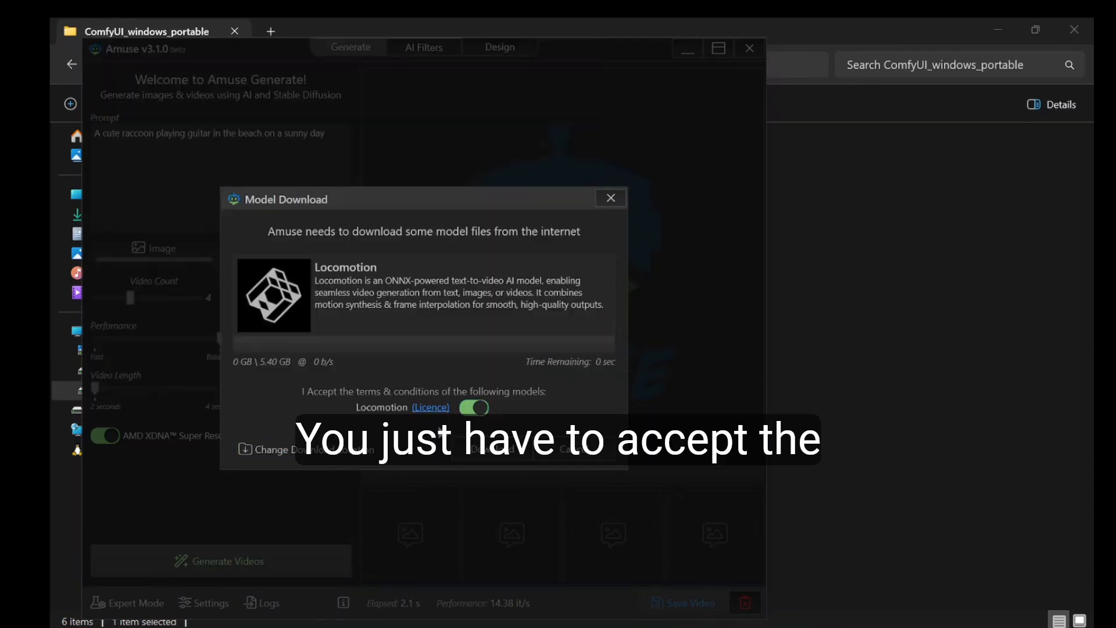
{"action": "left_click", "coordinate": [611, 197]}
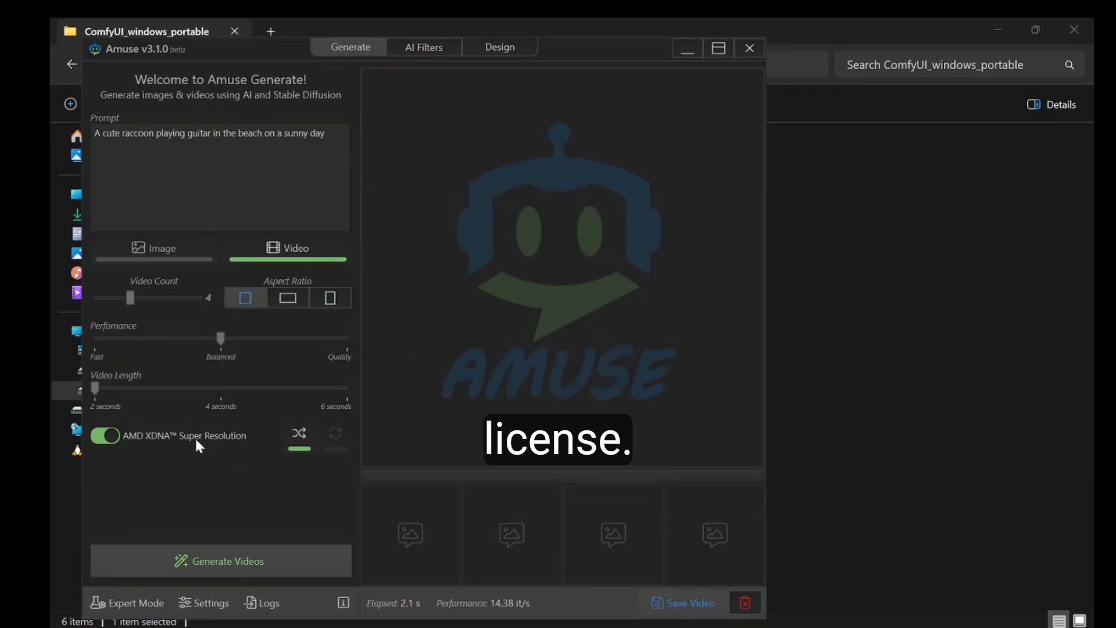
{"action": "left_click", "coordinate": [219, 561]}
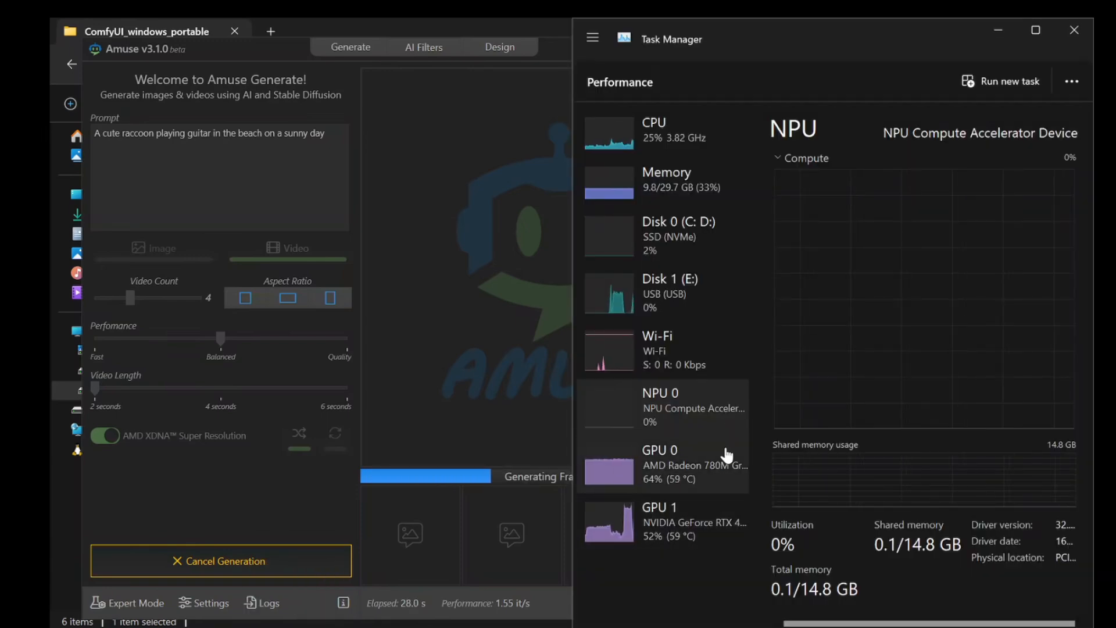
{"action": "mouse_move", "coordinate": [885, 594]}
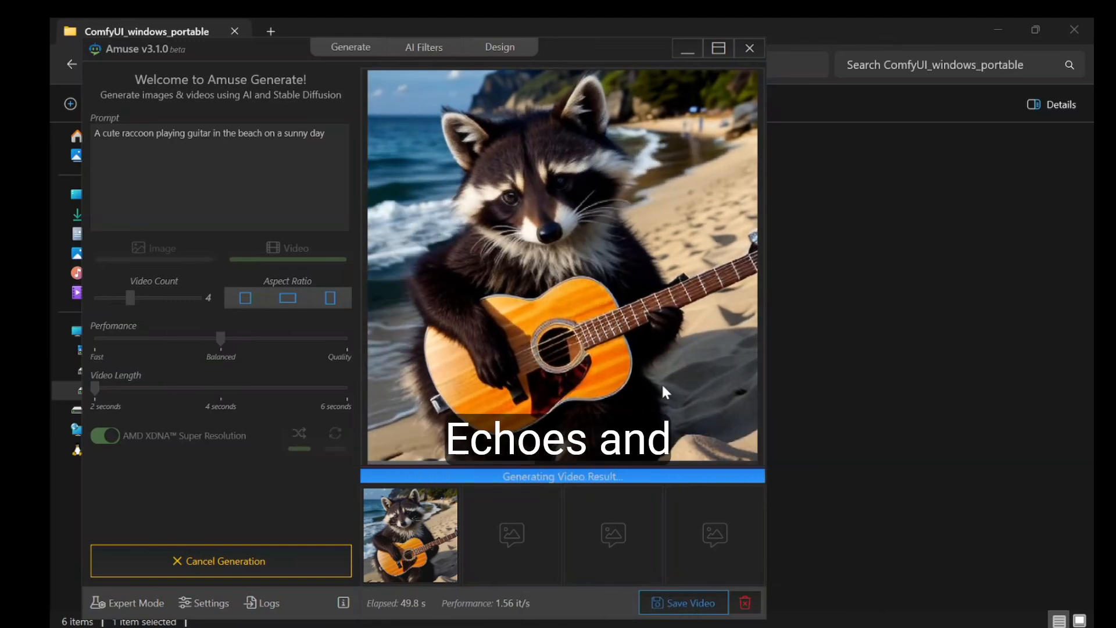
{"action": "mouse_move", "coordinate": [743, 91]}
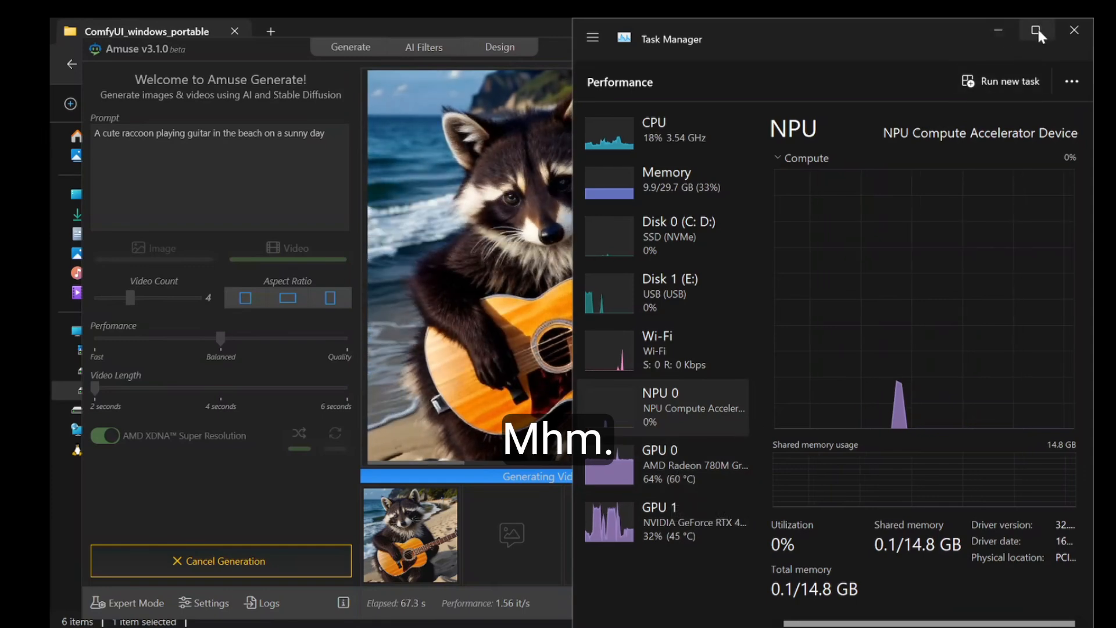
Put Task Manager away to watch the raccoon video generation
{"action": "left_click", "coordinate": [1037, 30]}
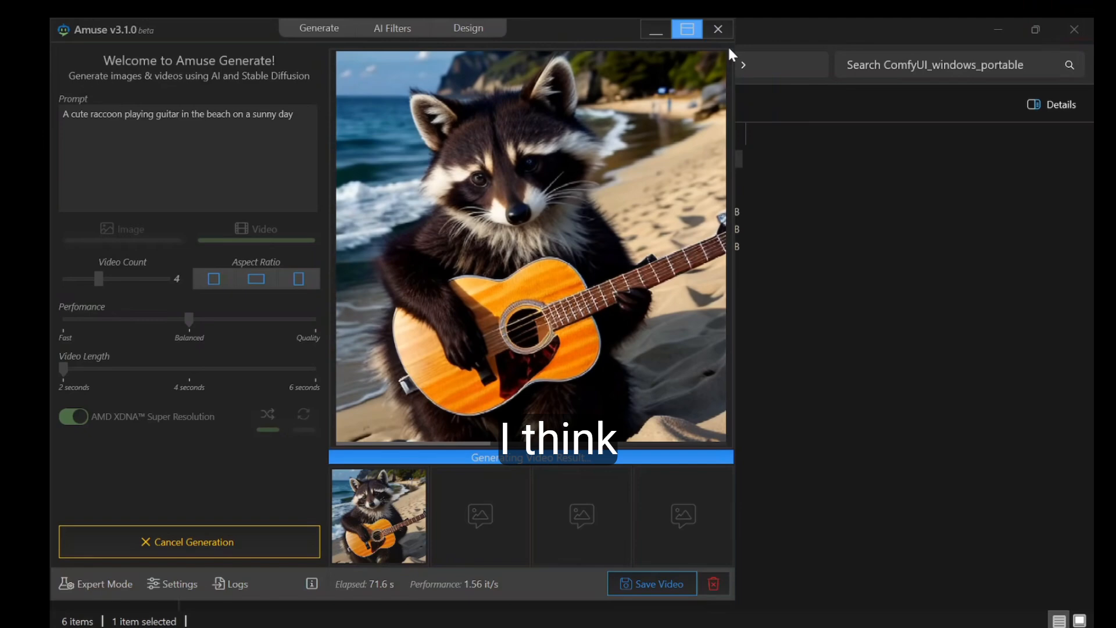
Maximize the Amuse window while the videos keep rendering
{"action": "left_click", "coordinate": [685, 29]}
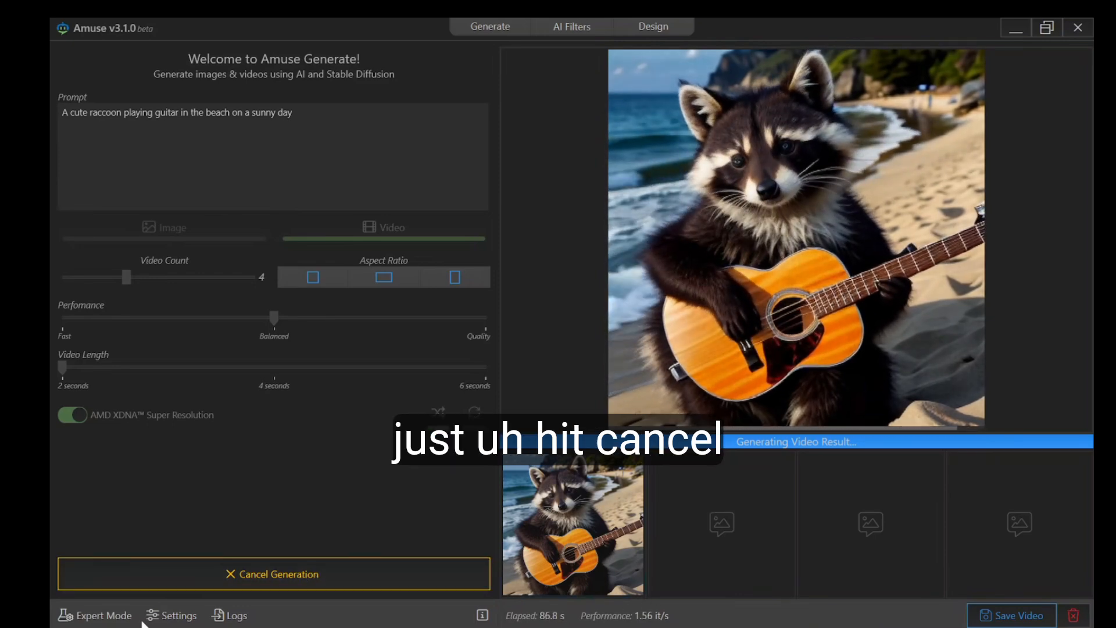
{"action": "mouse_move", "coordinate": [325, 535]}
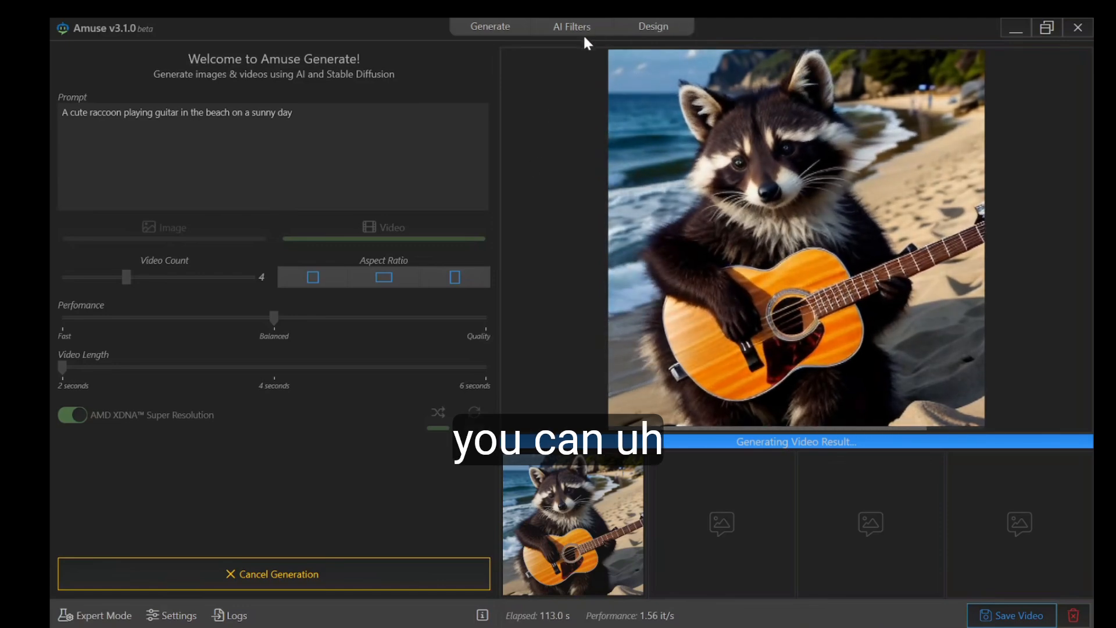
{"action": "mouse_move", "coordinate": [370, 495]}
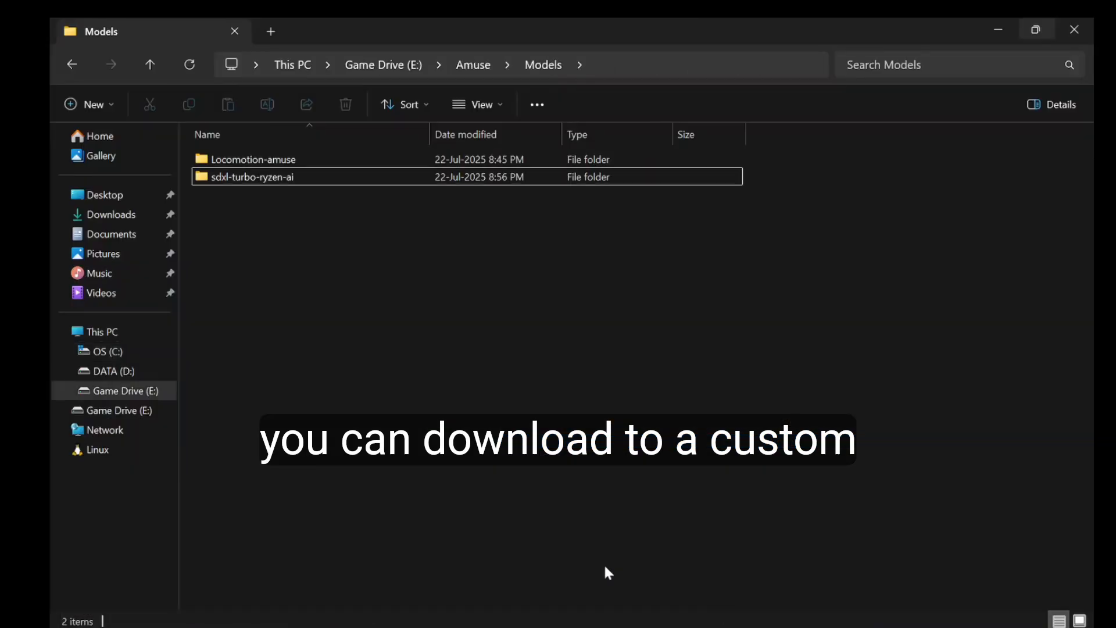
Select the Locomotion-amuse model folder in the Amuse Models directory
{"action": "left_click", "coordinate": [253, 159]}
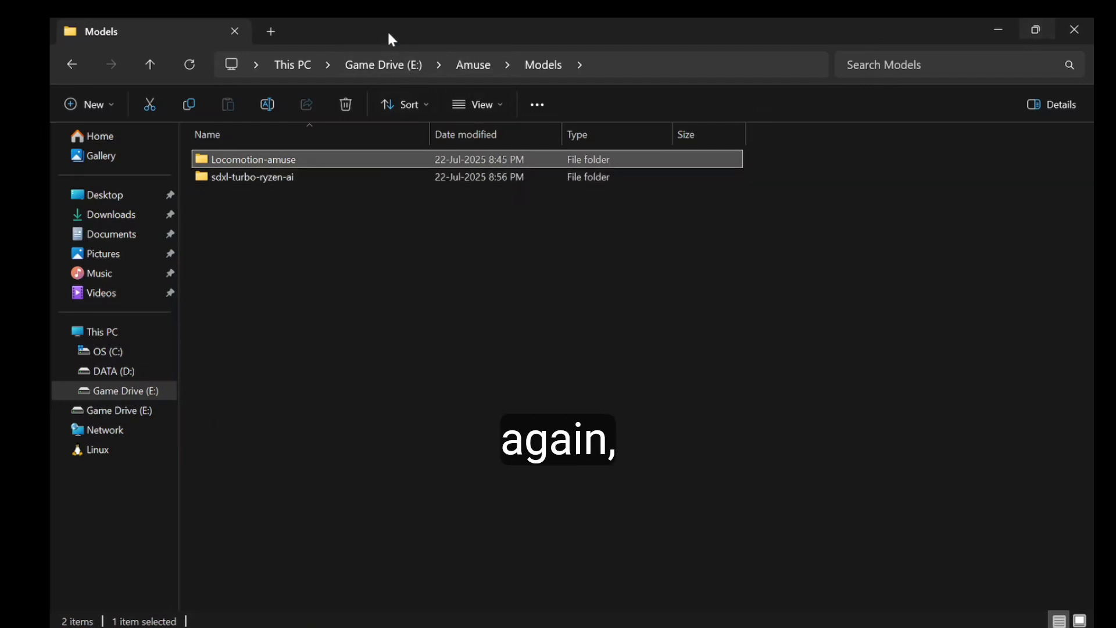
{"action": "mouse_move", "coordinate": [328, 551]}
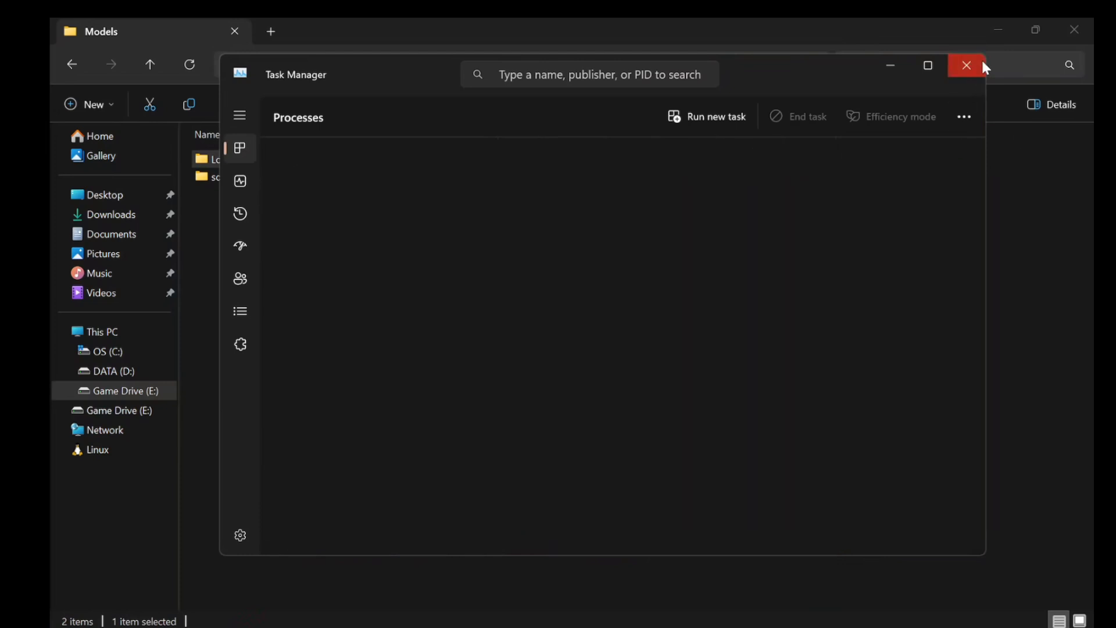
Close Task Manager and launch ComfyUI via run_nvidia_gpu.bat
{"action": "left_click", "coordinate": [966, 66]}
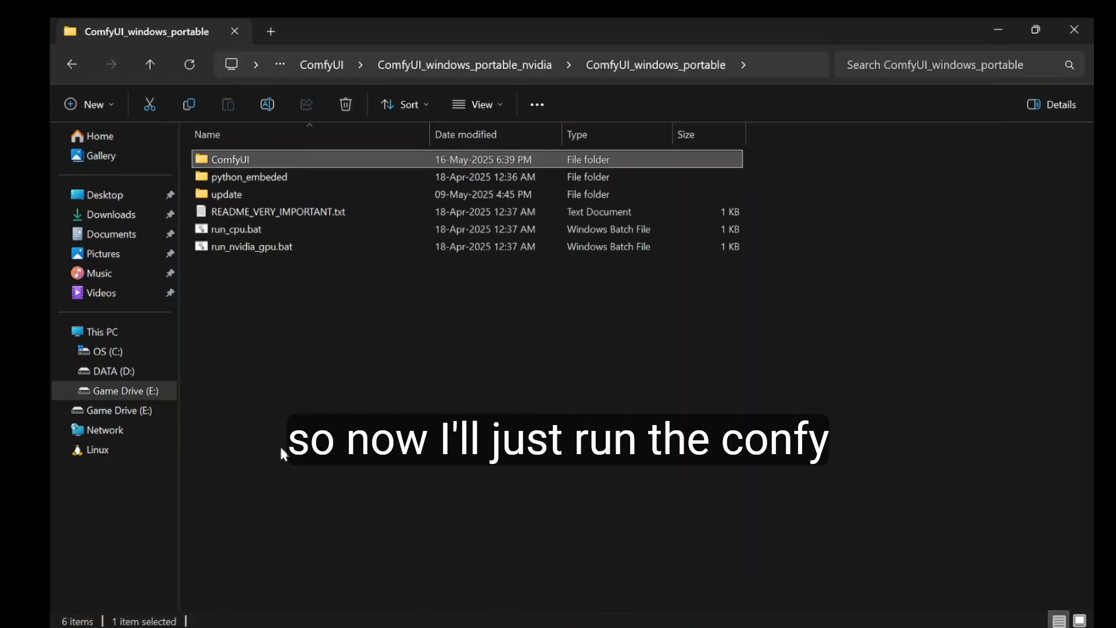
{"action": "left_click", "coordinate": [251, 246]}
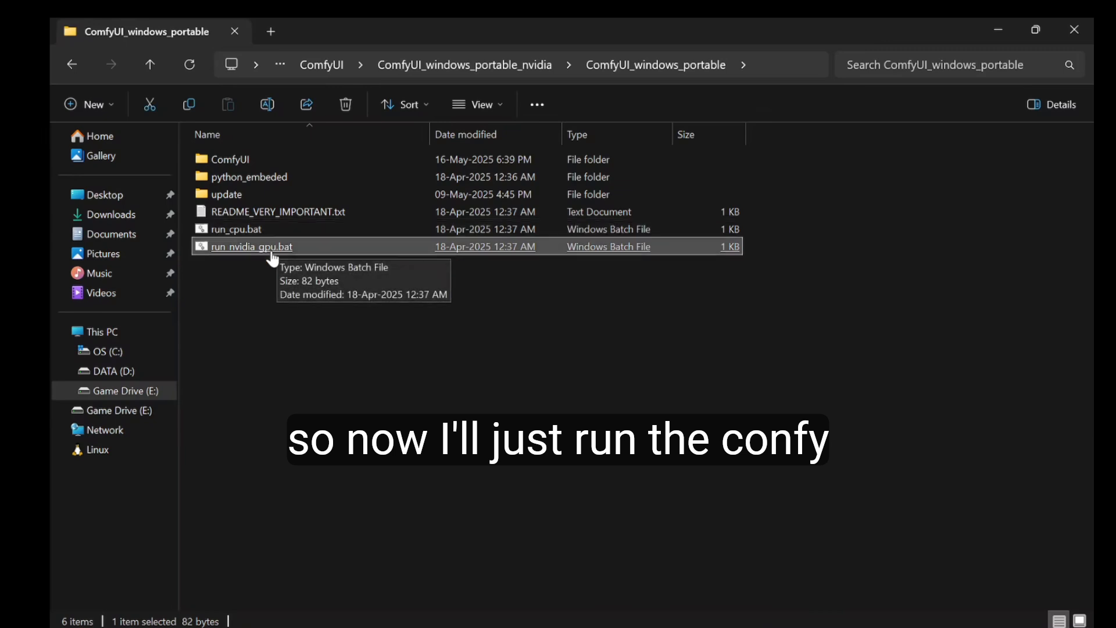
{"action": "double_click", "coordinate": [251, 247]}
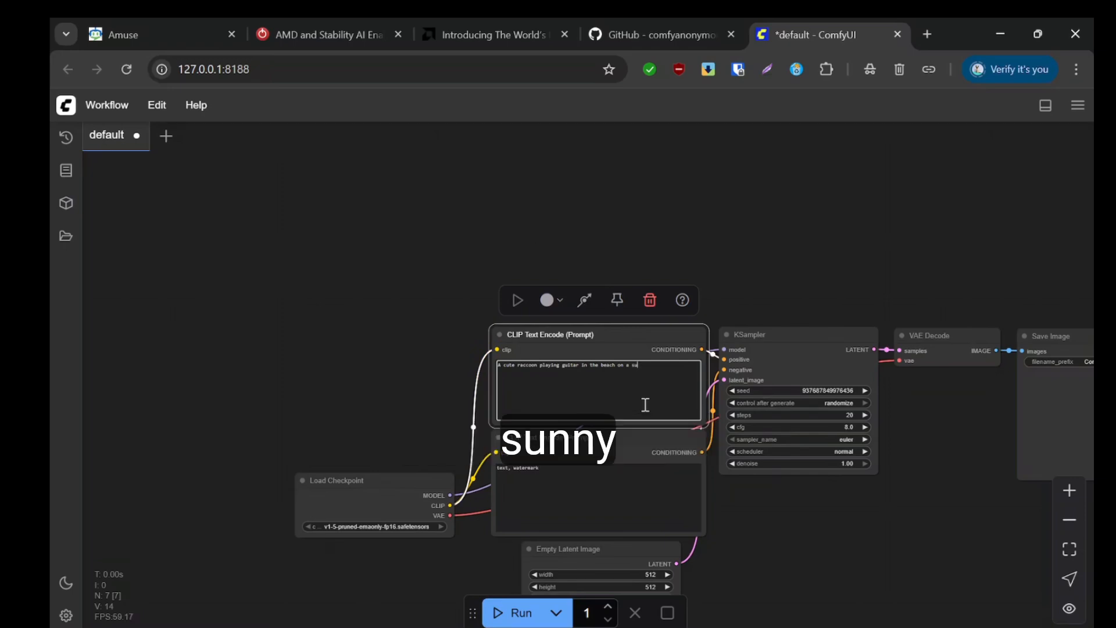
Finish the prompt with 'day', set sampler to euler_ancestral, and queue four generations
{"action": "type", "text": "day"}
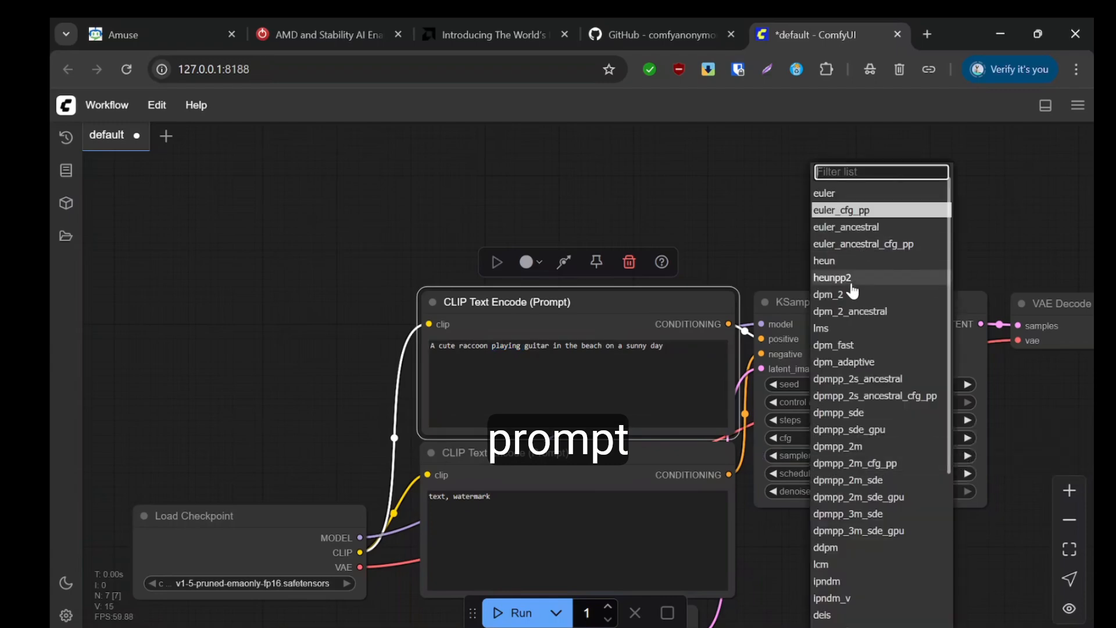
{"action": "mouse_move", "coordinate": [852, 227]}
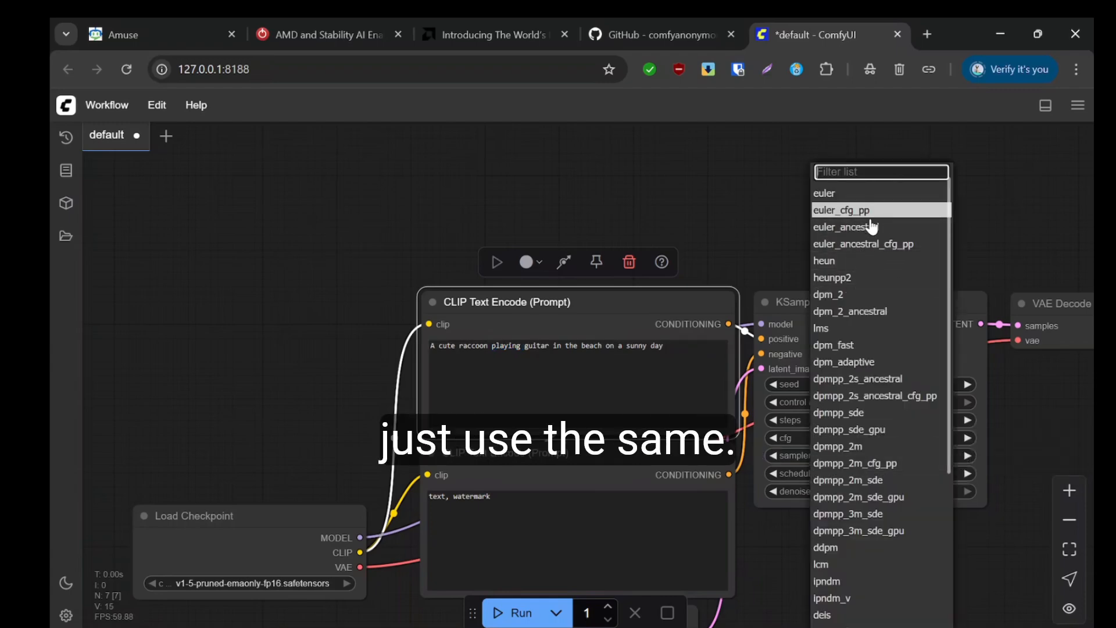
{"action": "mouse_move", "coordinate": [846, 227]}
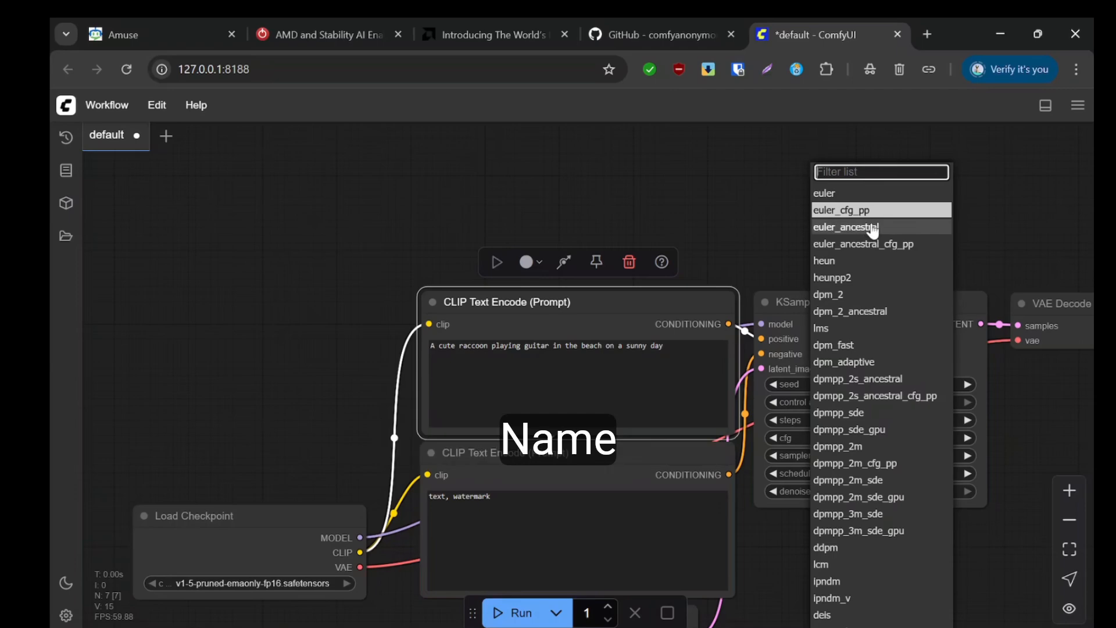
{"action": "left_click", "coordinate": [847, 210]}
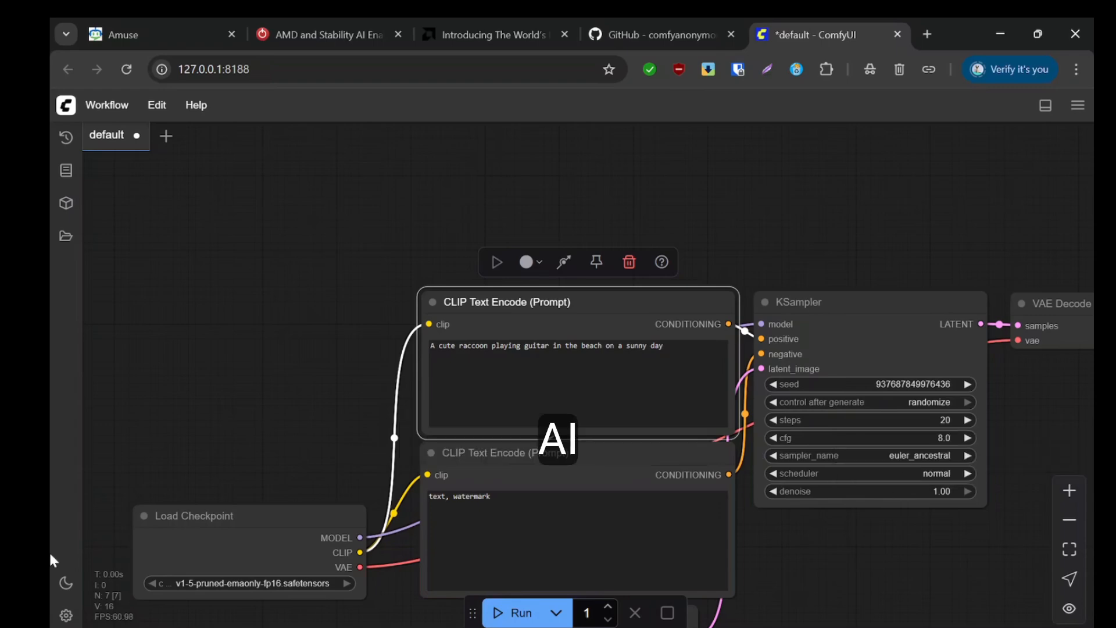
{"action": "mouse_move", "coordinate": [67, 169]}
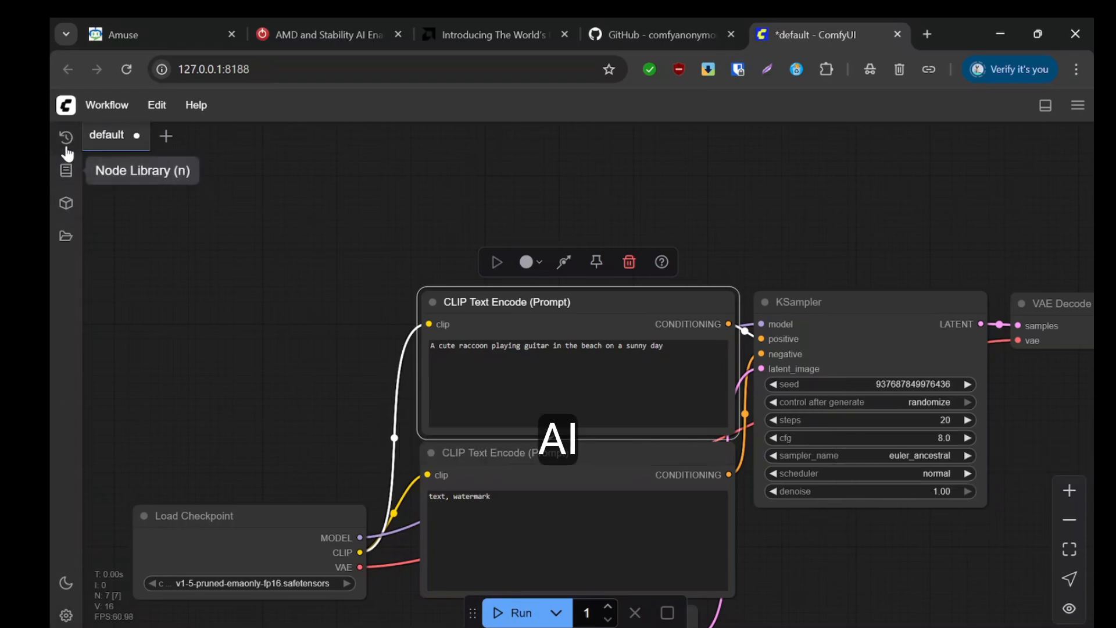
{"action": "left_click", "coordinate": [66, 136]}
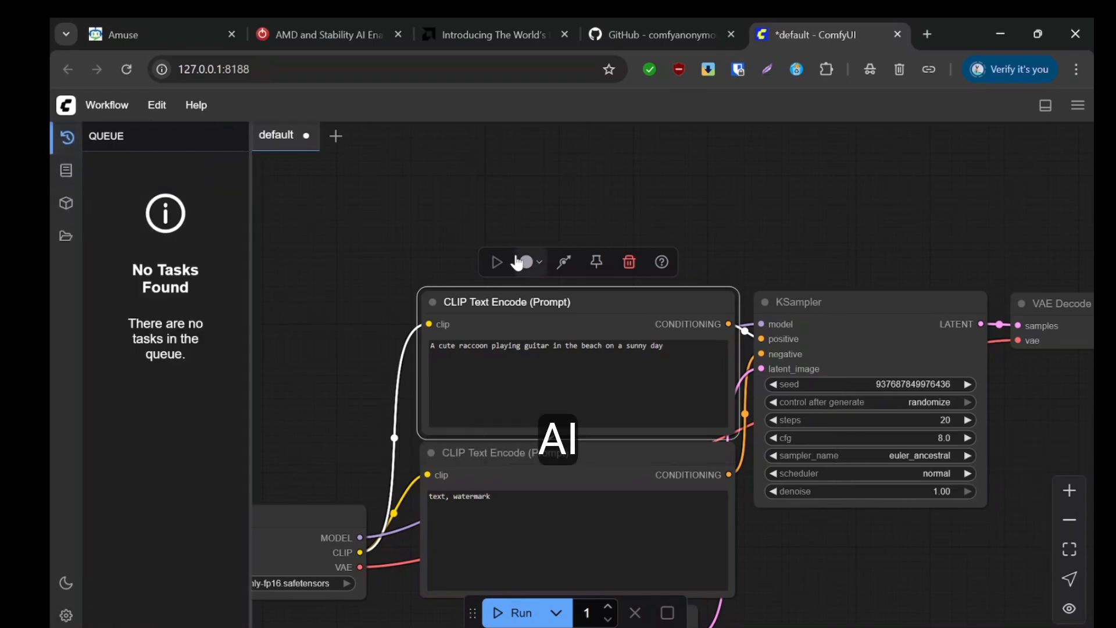
{"action": "left_click", "coordinate": [607, 607]}
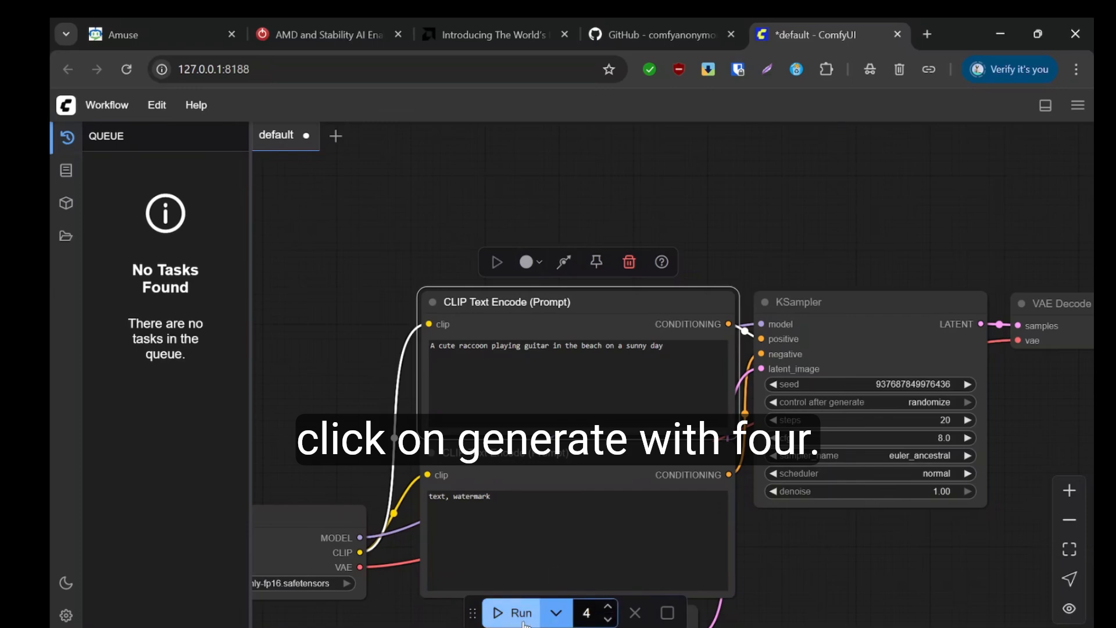
{"action": "left_click", "coordinate": [514, 612]}
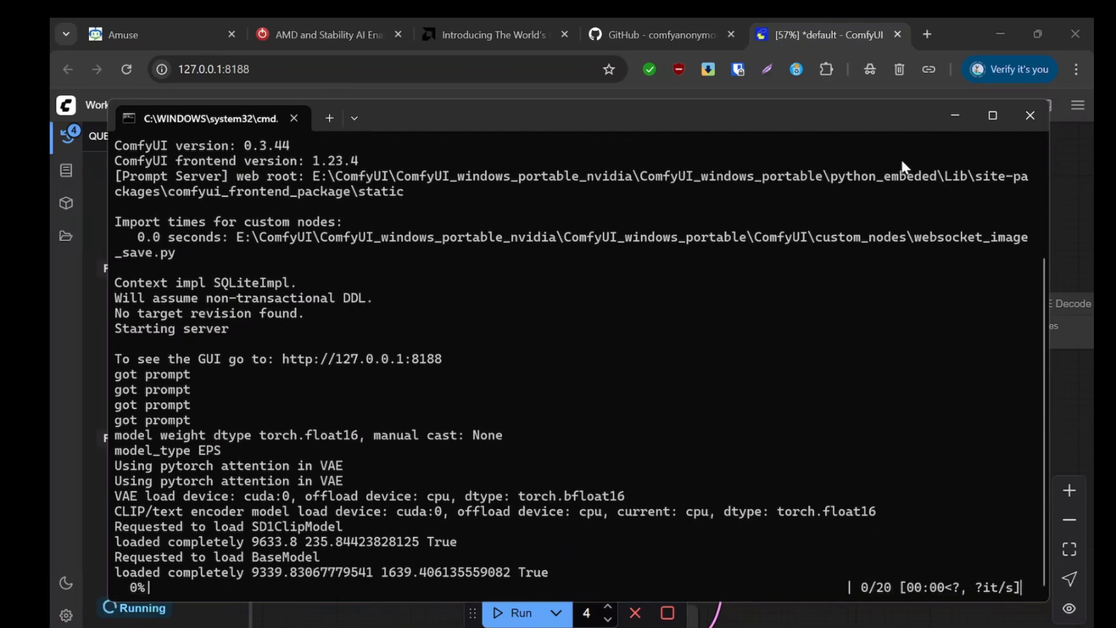
Review the finished raccoon images and their generation times in the queue
{"action": "left_click", "coordinate": [1029, 115]}
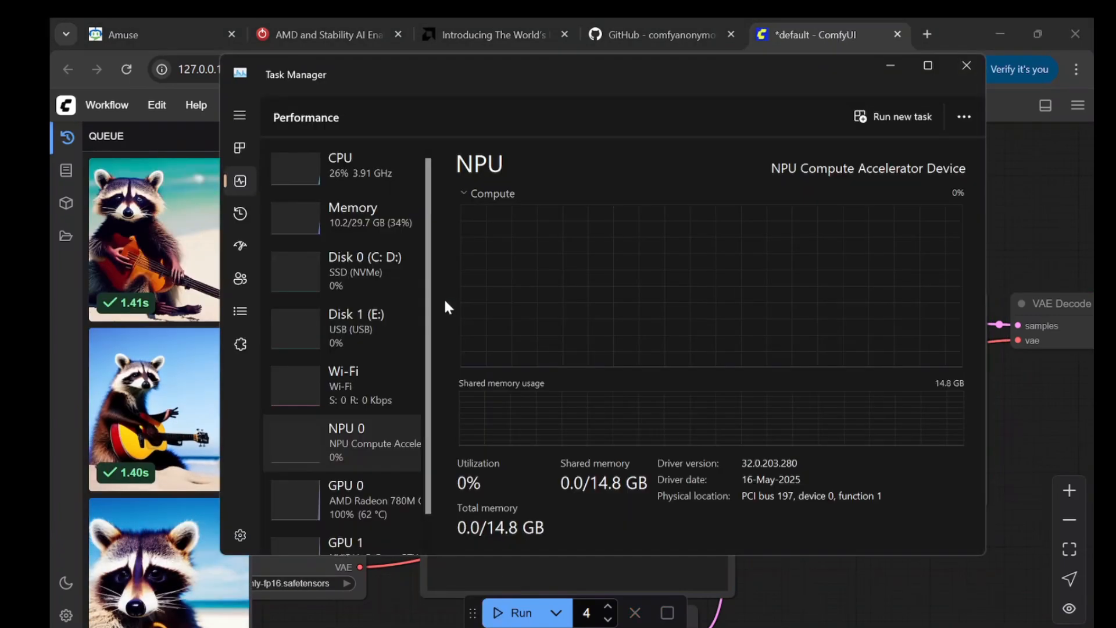
{"action": "scroll", "scroll_direction": "down", "scroll_amount": 3}
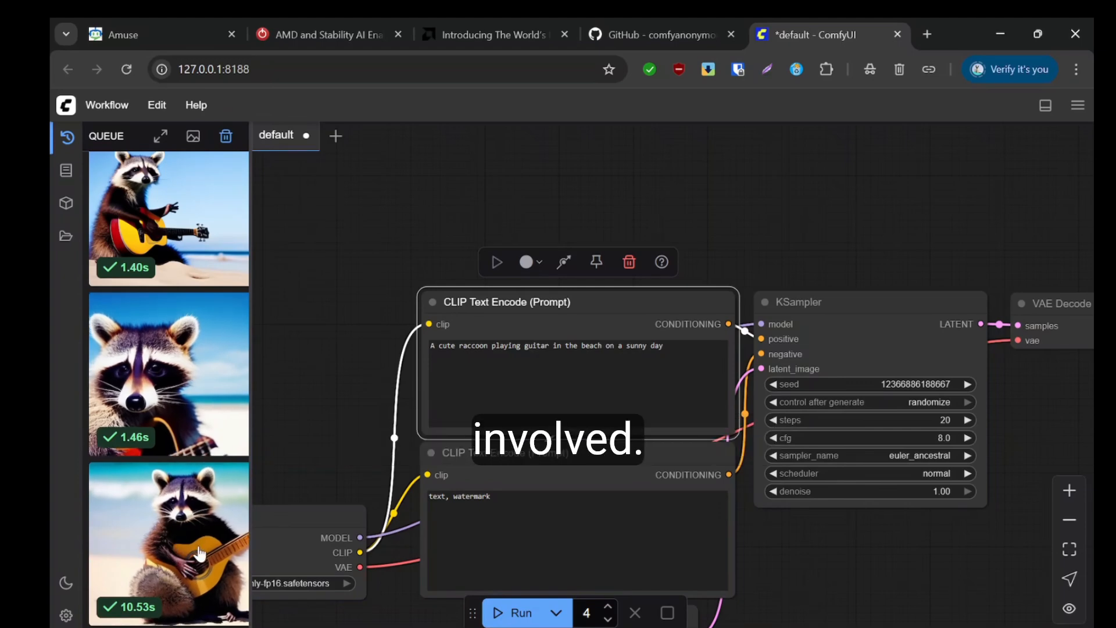
{"action": "mouse_move", "coordinate": [196, 403]}
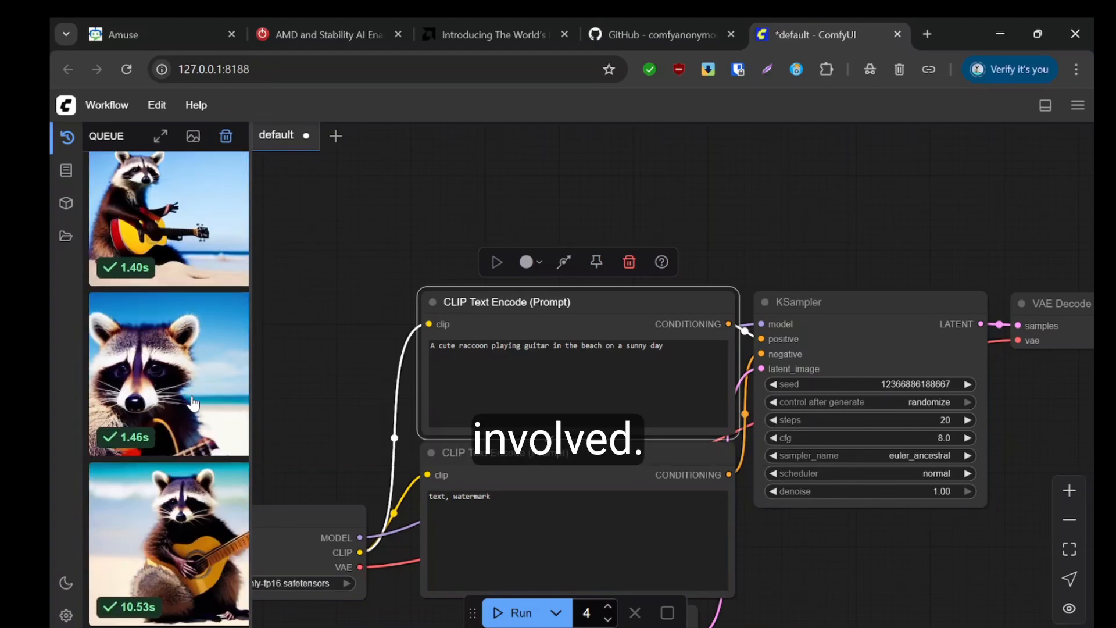
Clear the queue and run another batch of raccoon guitar images
{"action": "left_click", "coordinate": [225, 136]}
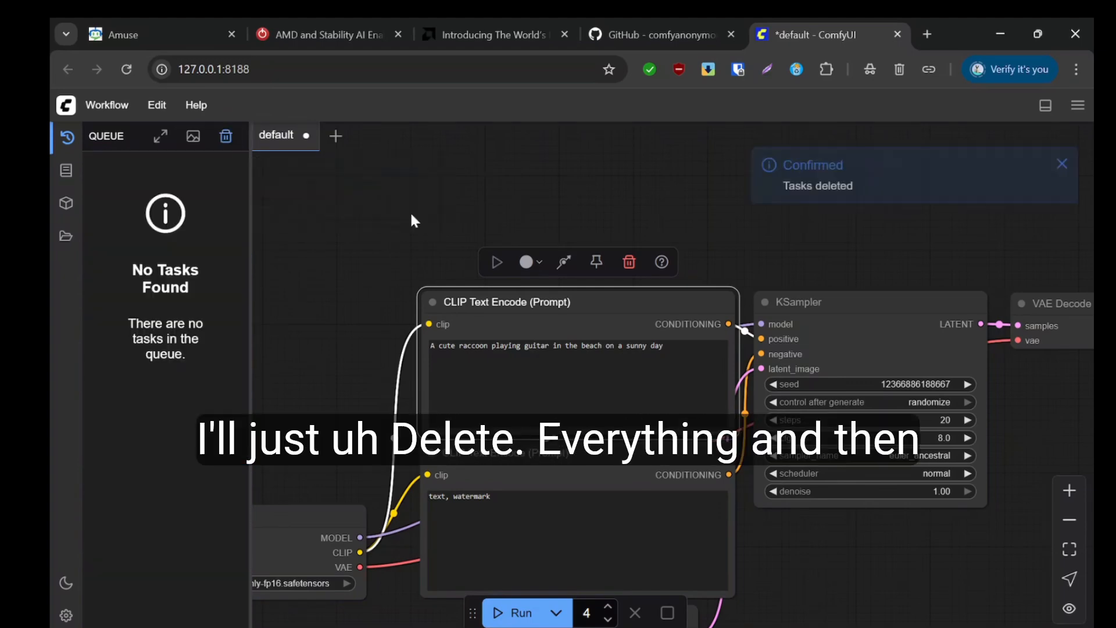
{"action": "left_click", "coordinate": [514, 613]}
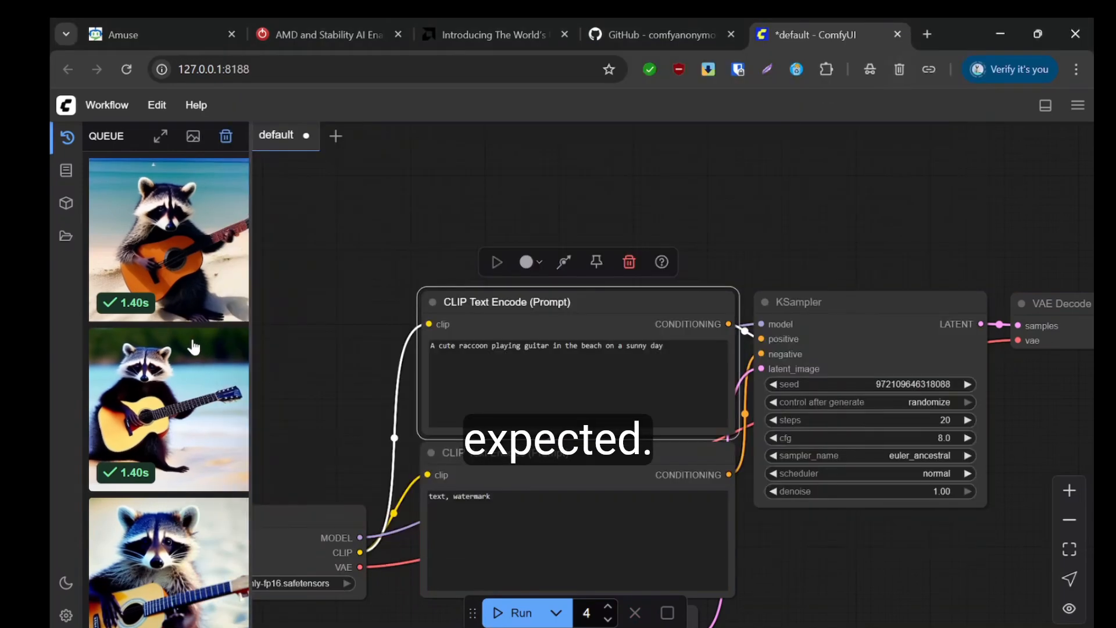
{"action": "left_click", "coordinate": [169, 239]}
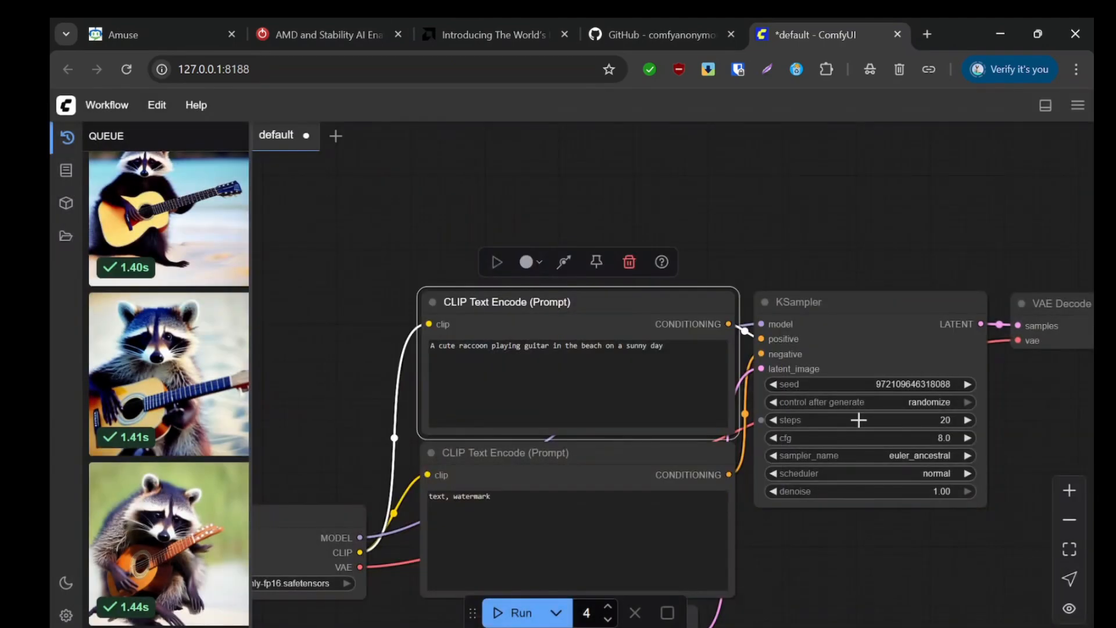
Set the sampler to euler and delete all finished tasks from the queue
{"action": "left_click", "coordinate": [919, 455]}
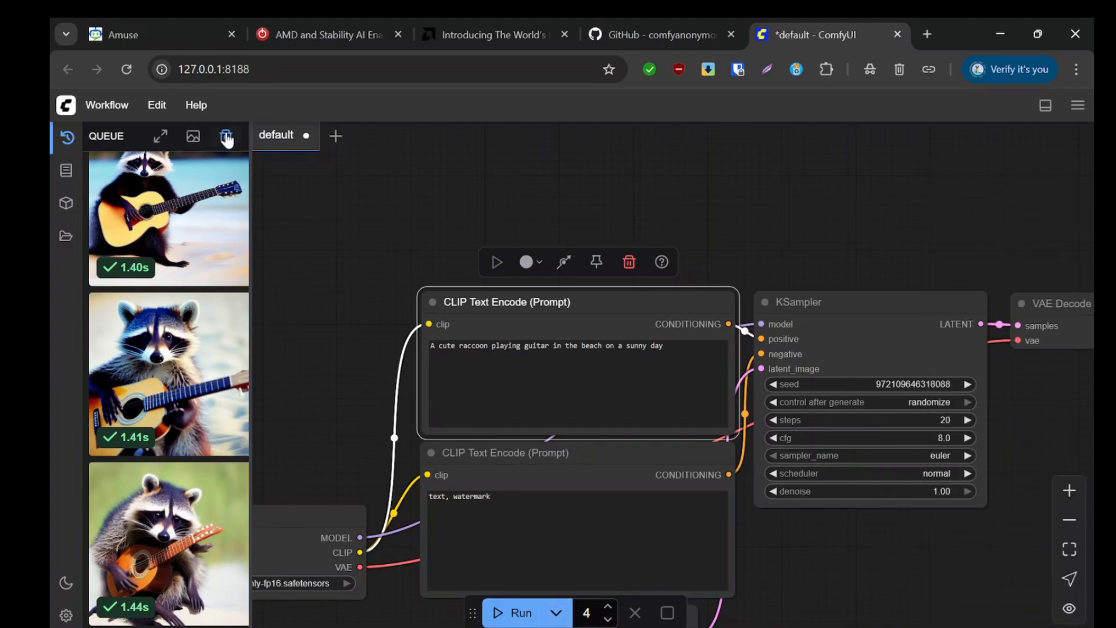
{"action": "left_click", "coordinate": [225, 136]}
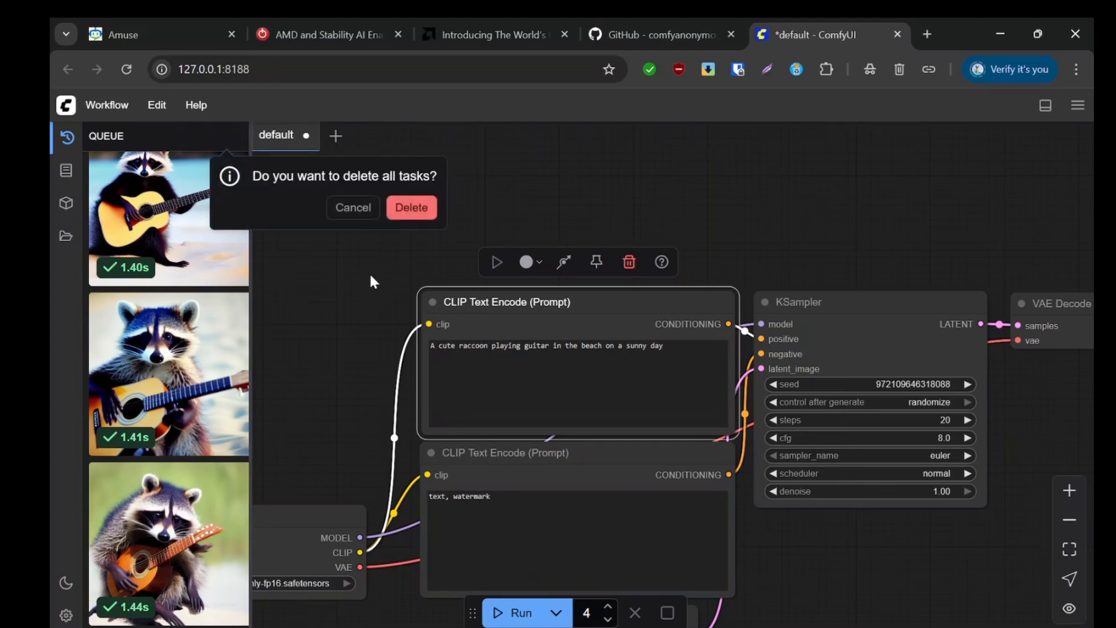
{"action": "left_click", "coordinate": [410, 207]}
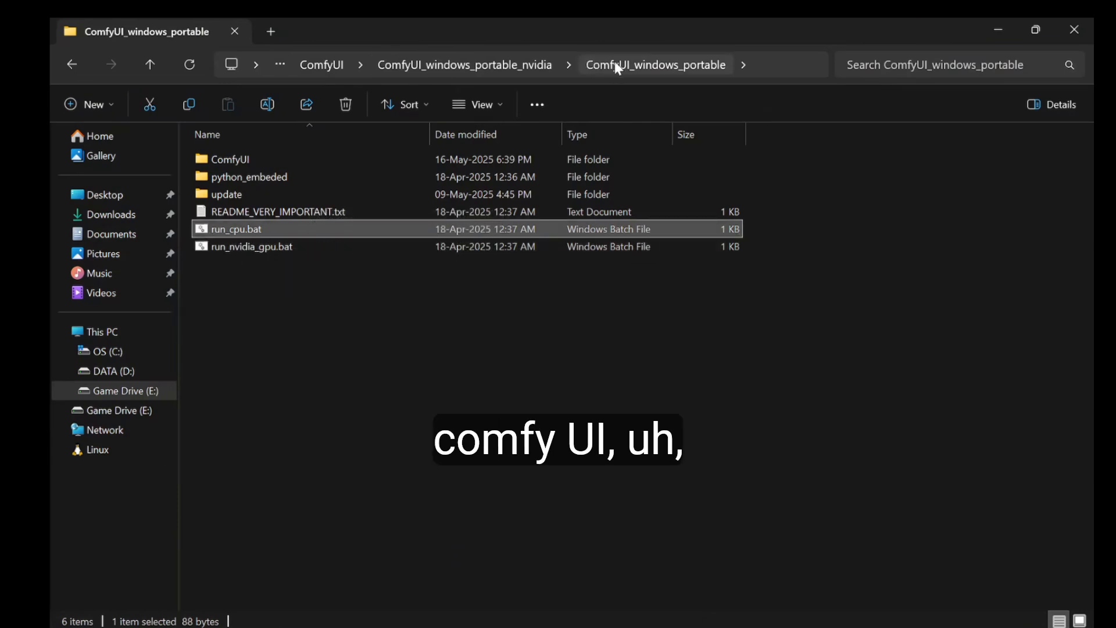
{"action": "mouse_move", "coordinate": [278, 607]}
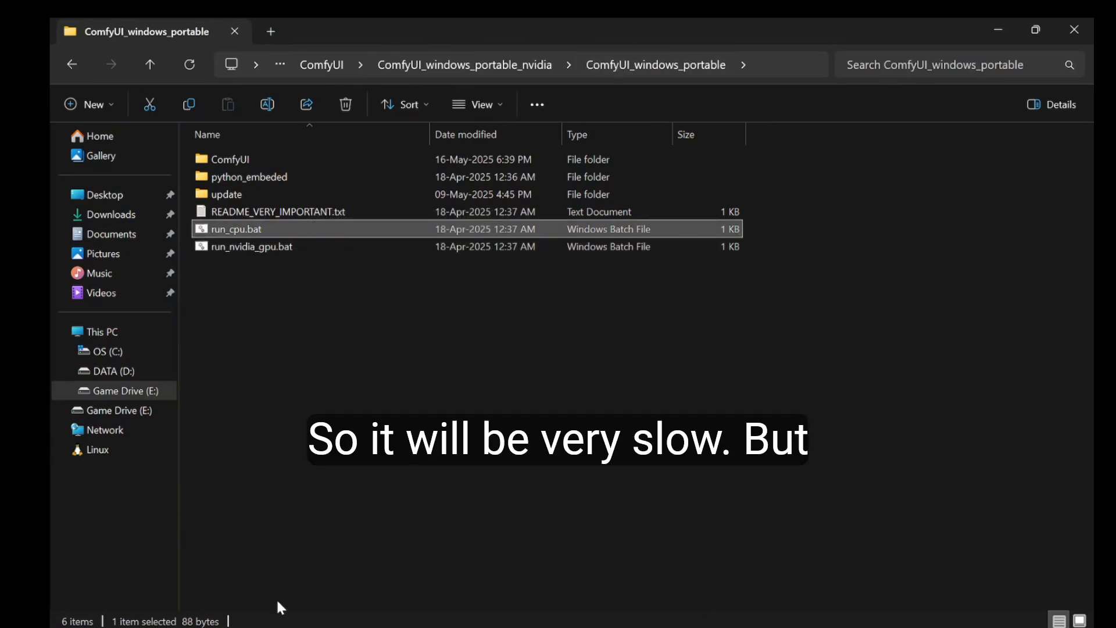
{"action": "mouse_move", "coordinate": [239, 295]}
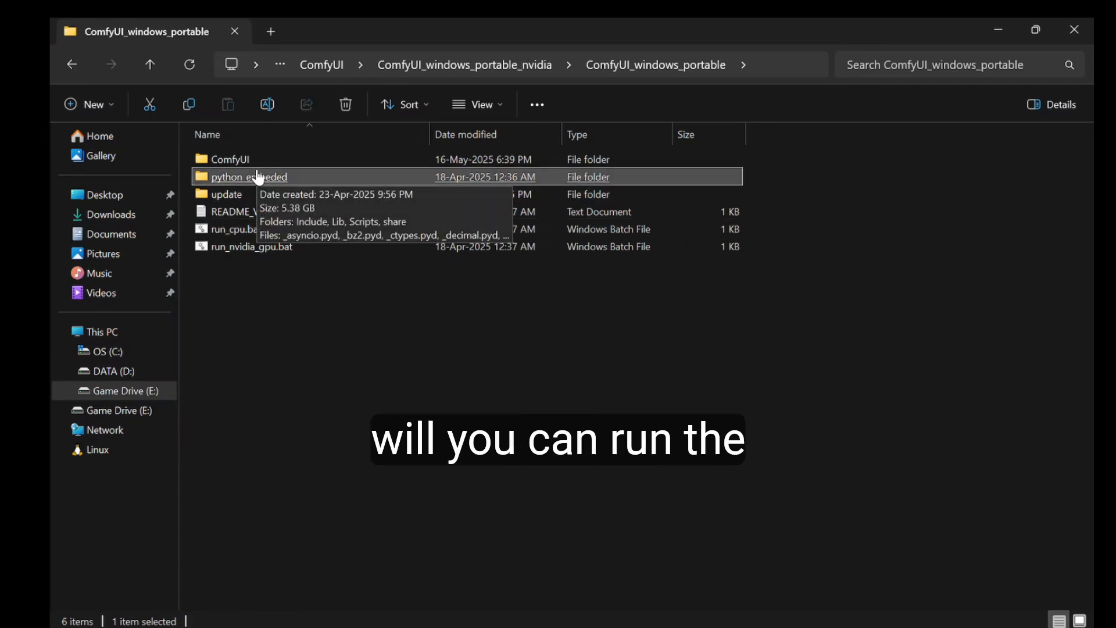
{"action": "mouse_move", "coordinate": [412, 617]}
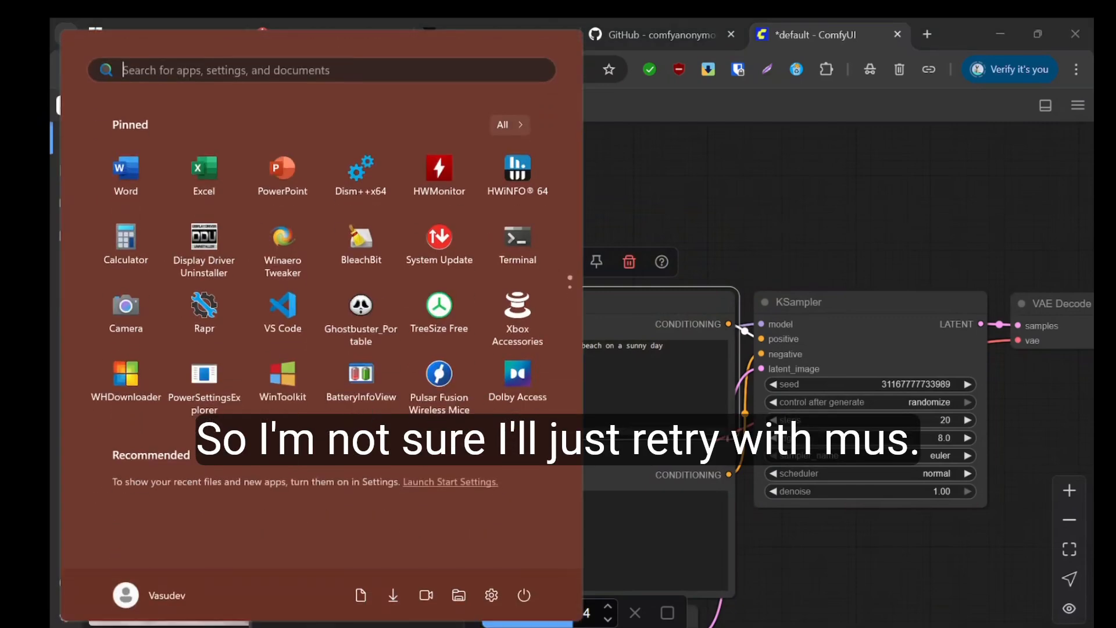
Search the Start menu for 'amuse'
{"action": "type", "text": "amuse"}
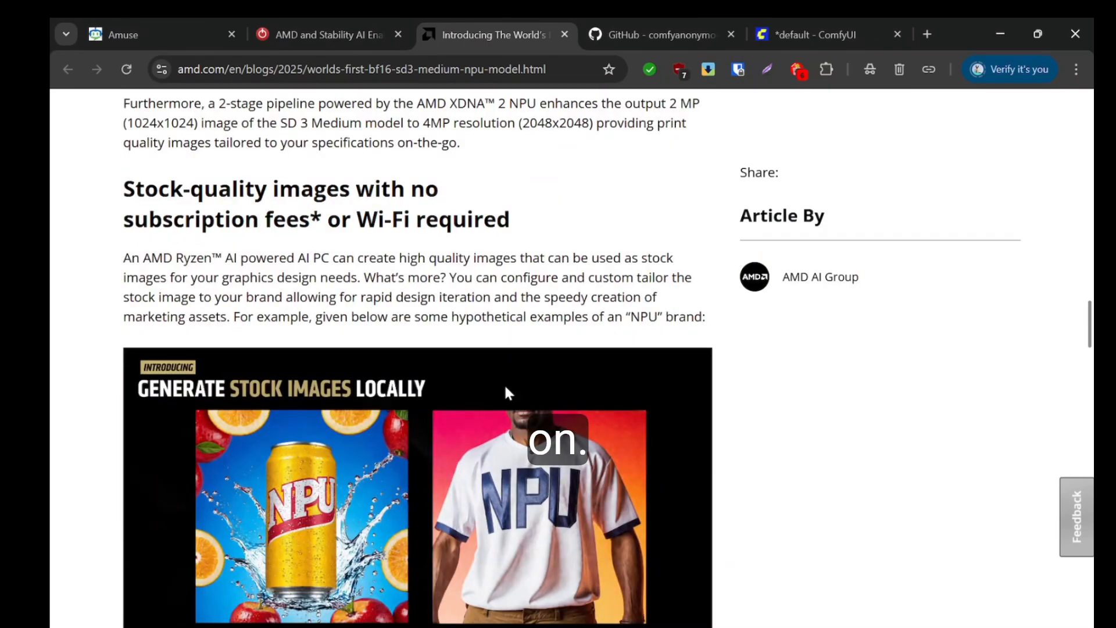
Scroll the article to its Sample prompts and select the "NPU branded jersey" heading
{"action": "scroll", "scroll_direction": "down", "scroll_amount": 3}
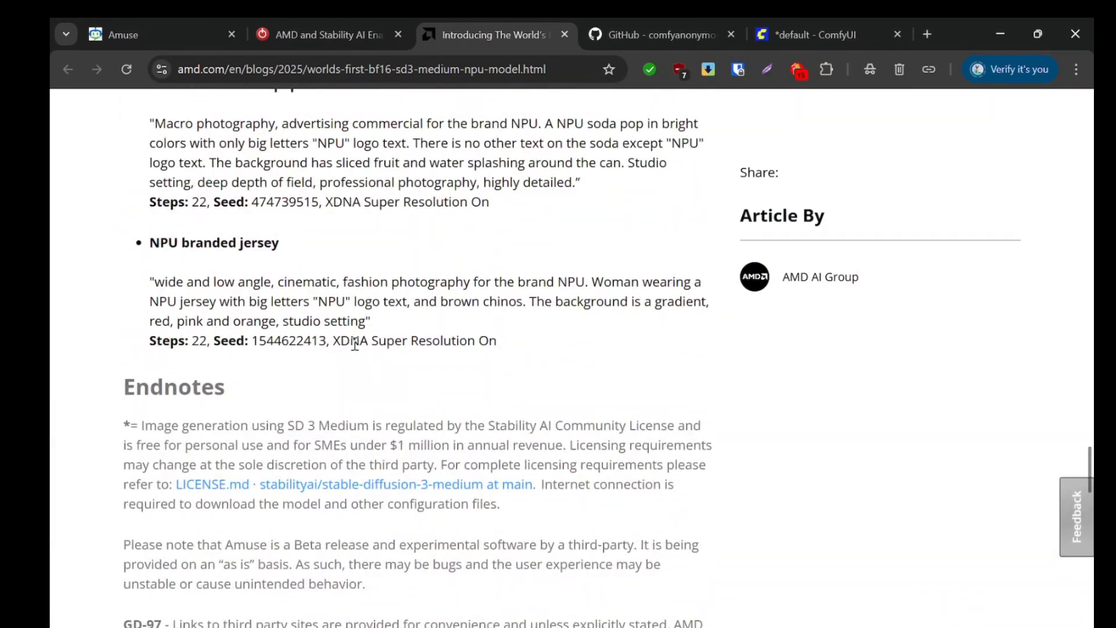
{"action": "scroll", "scroll_direction": "up", "scroll_amount": 3}
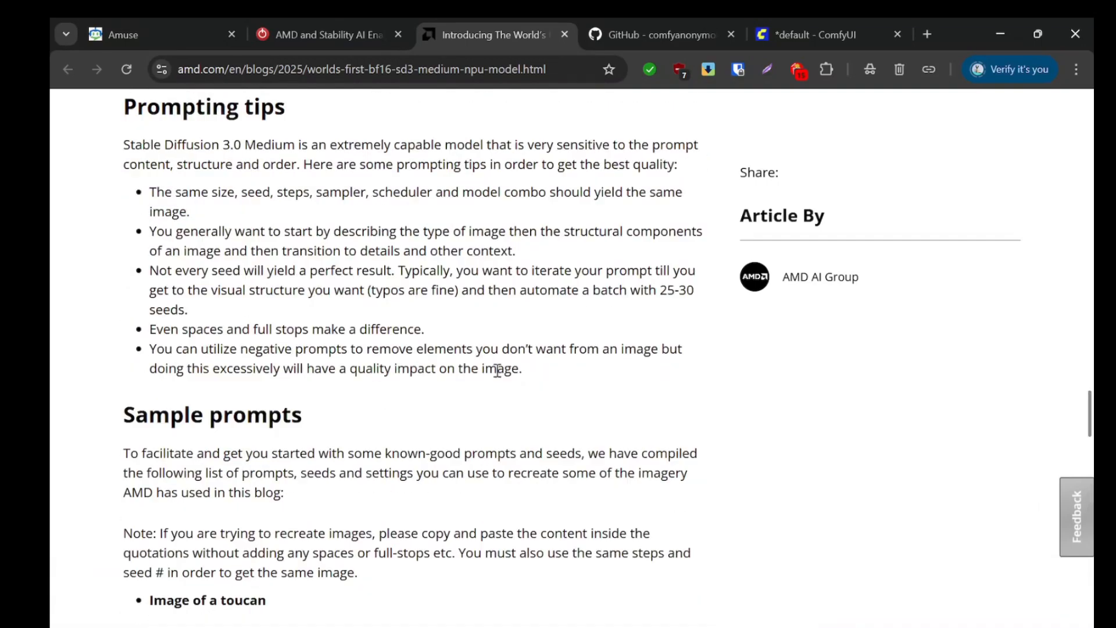
{"action": "scroll", "scroll_direction": "down", "scroll_amount": 3}
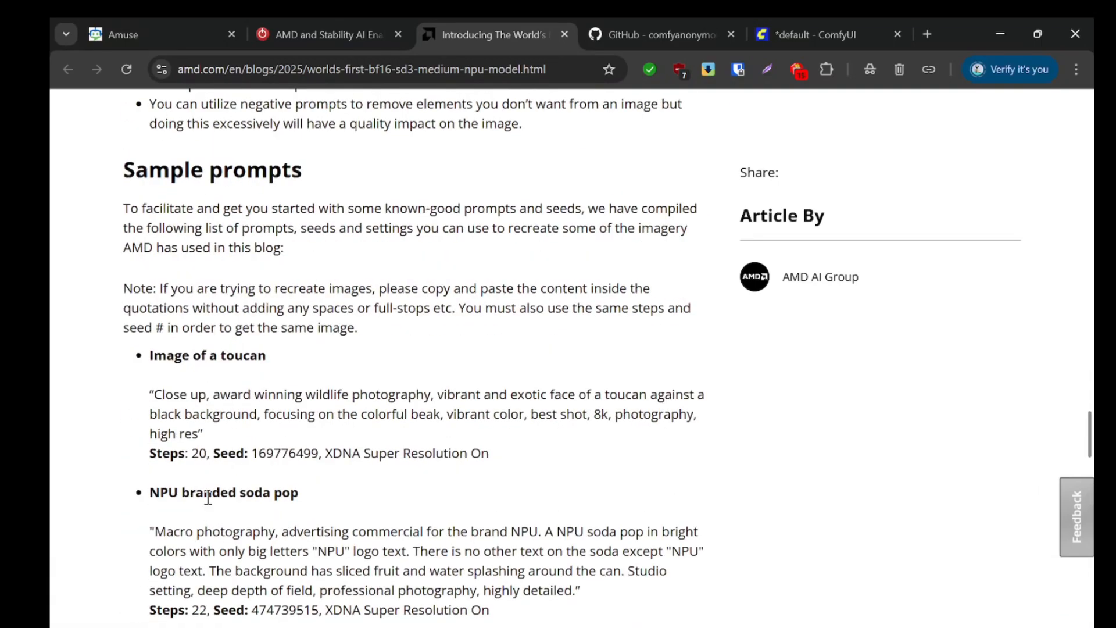
{"action": "scroll", "scroll_direction": "up", "scroll_amount": 3}
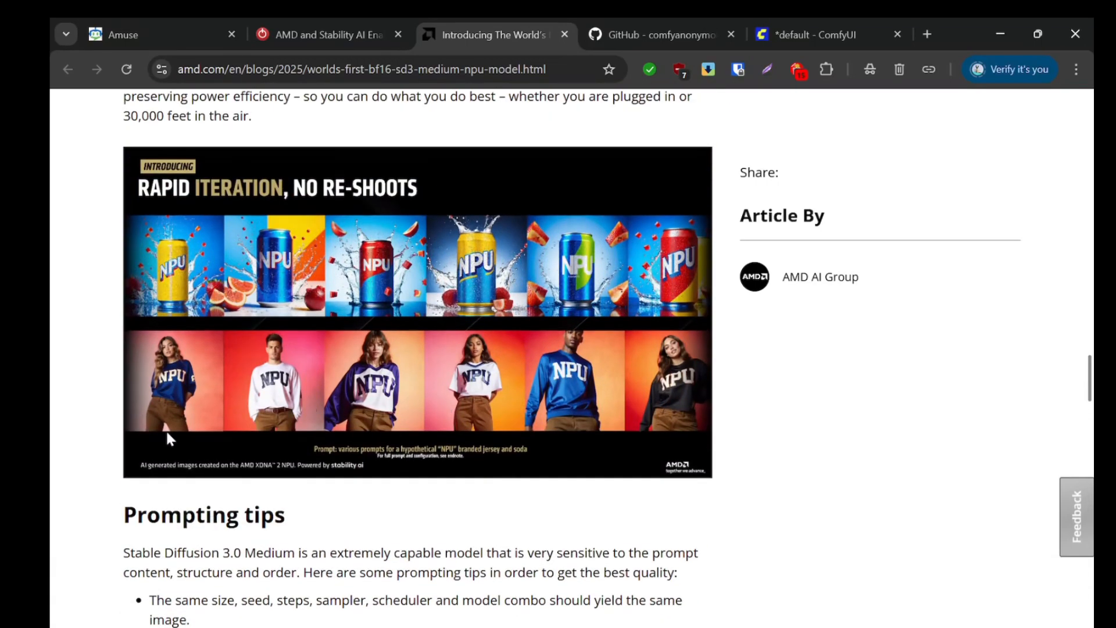
{"action": "scroll", "scroll_direction": "down", "scroll_amount": 3}
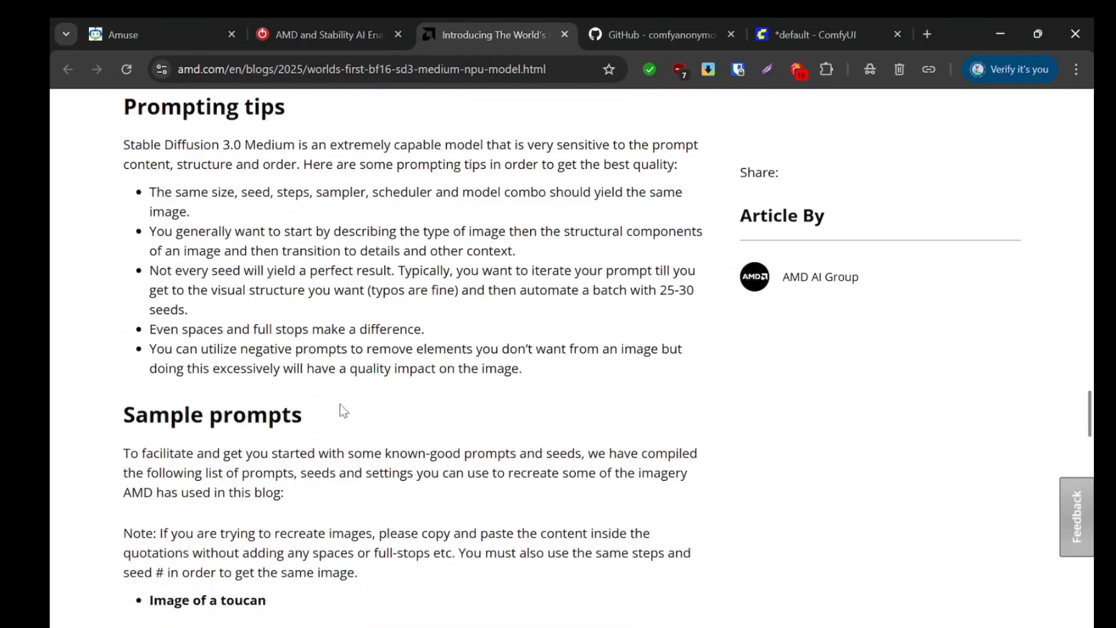
{"action": "scroll", "scroll_direction": "down", "scroll_amount": 3}
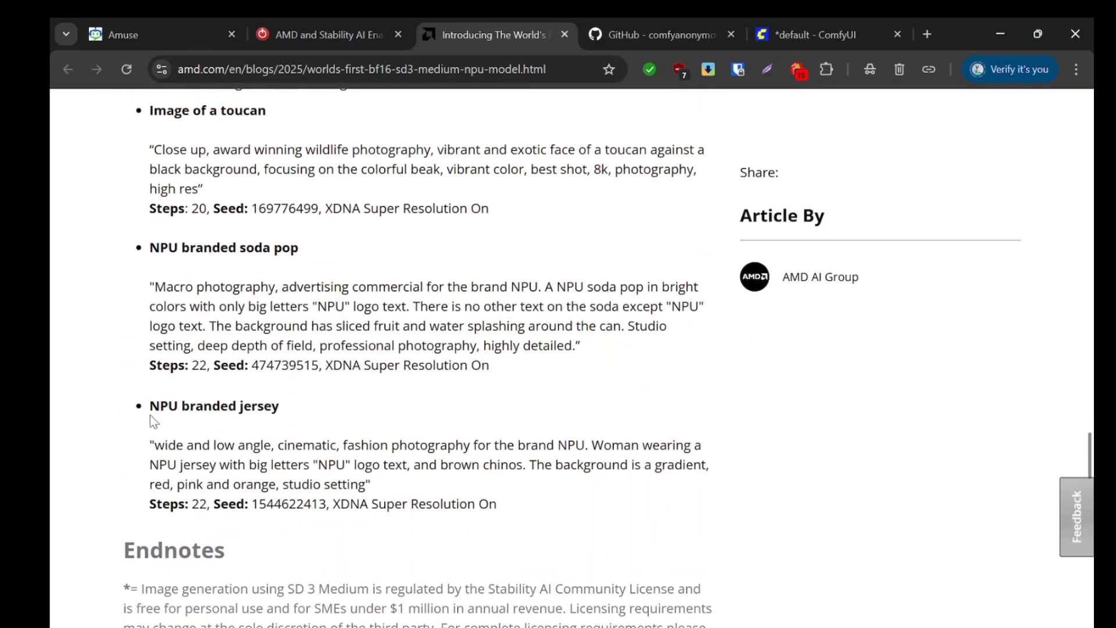
{"action": "double_click", "coordinate": [214, 405]}
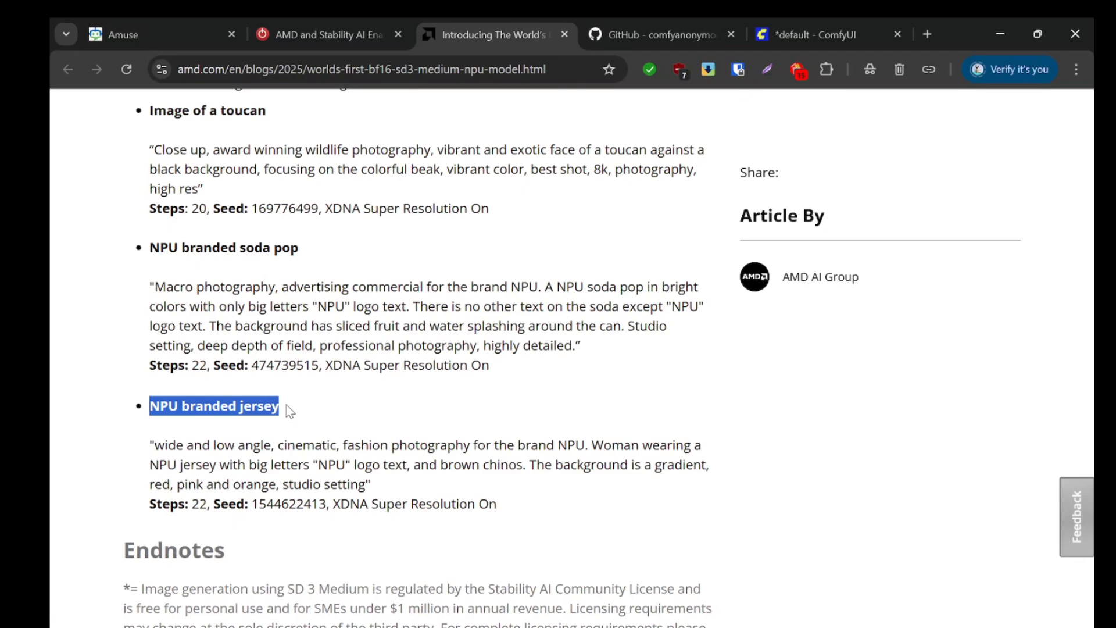
{"action": "mouse_move", "coordinate": [157, 450]}
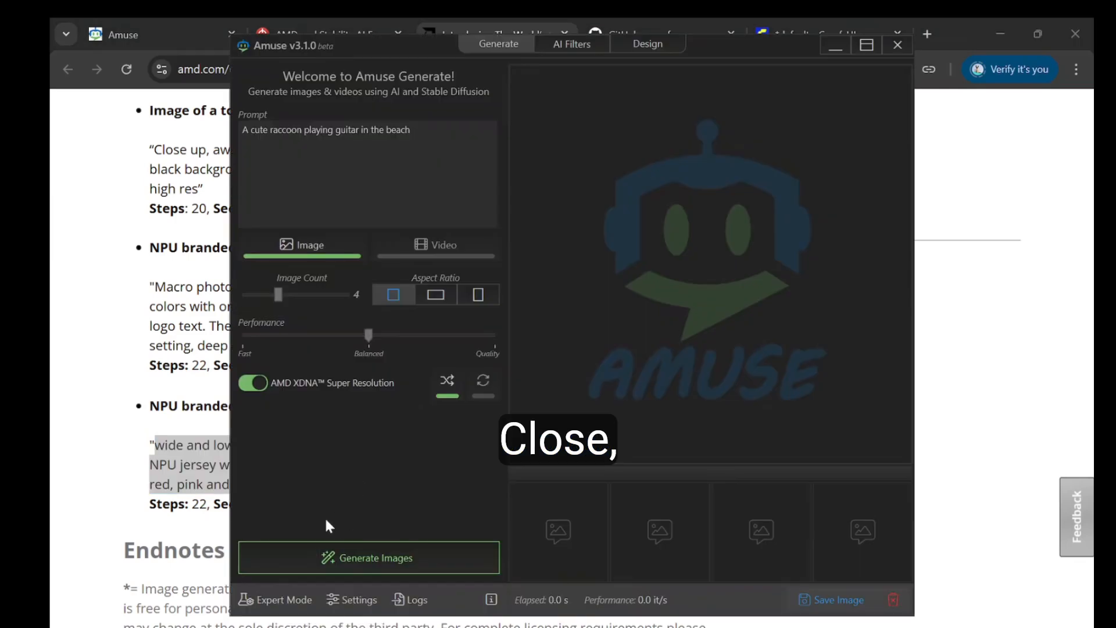
Start a new four-image generation of the cute raccoon playing guitar on the beach
{"action": "left_click", "coordinate": [571, 43]}
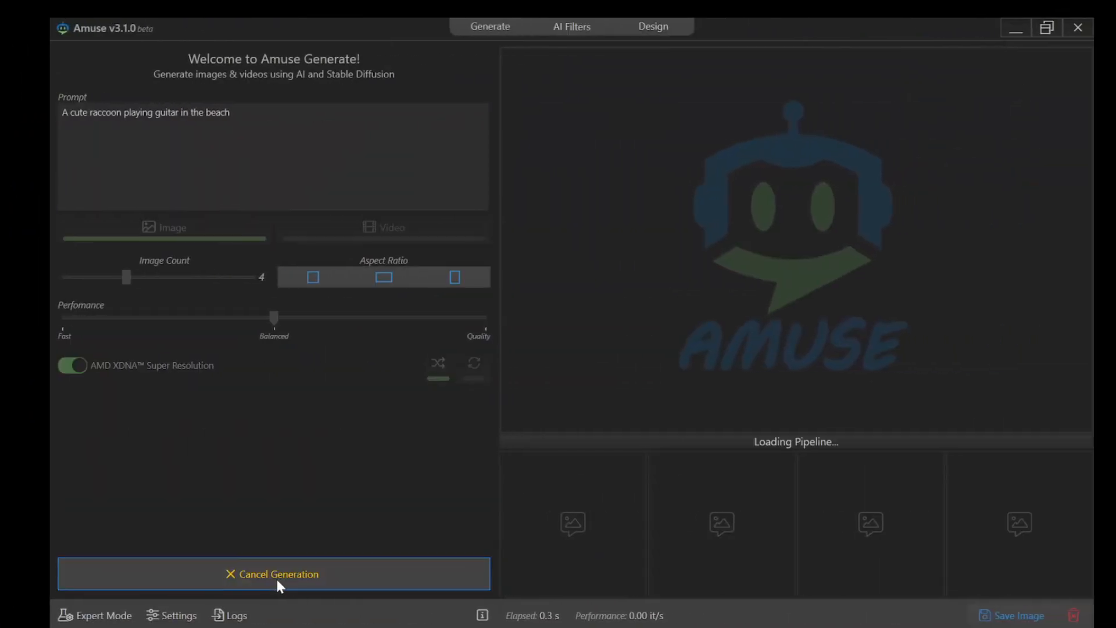
{"action": "mouse_move", "coordinate": [291, 366]}
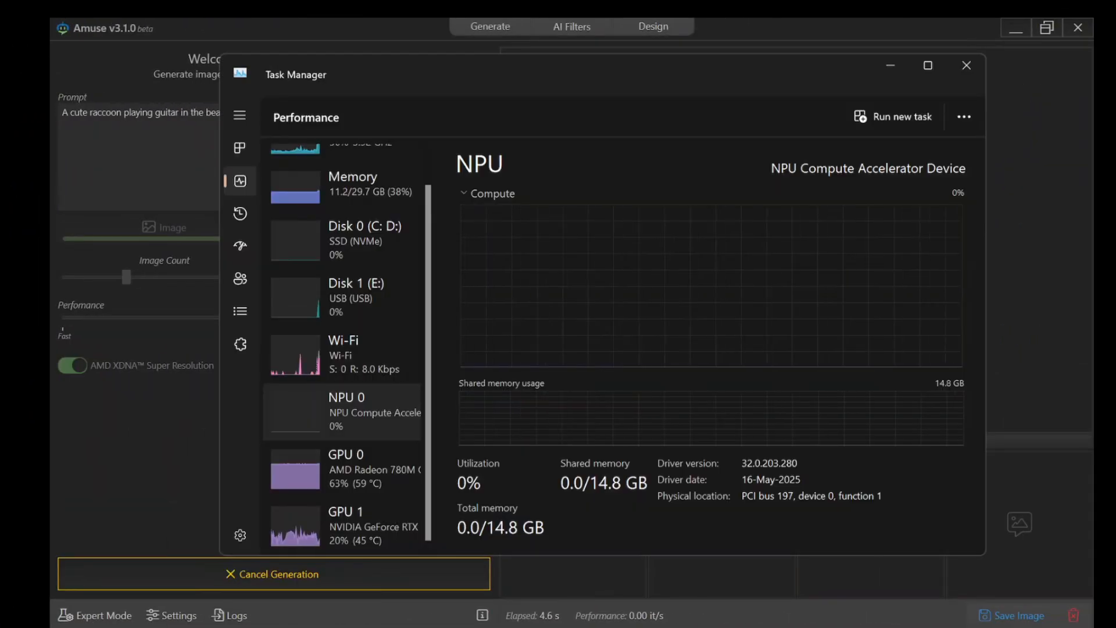
{"action": "mouse_move", "coordinate": [390, 469]}
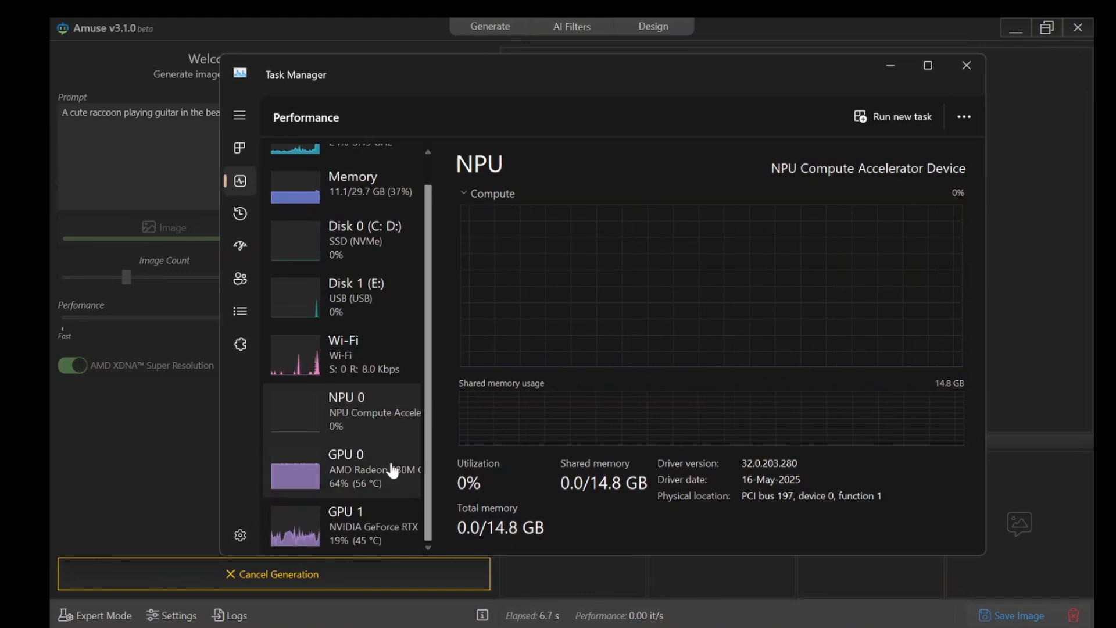
{"action": "mouse_move", "coordinate": [390, 469]}
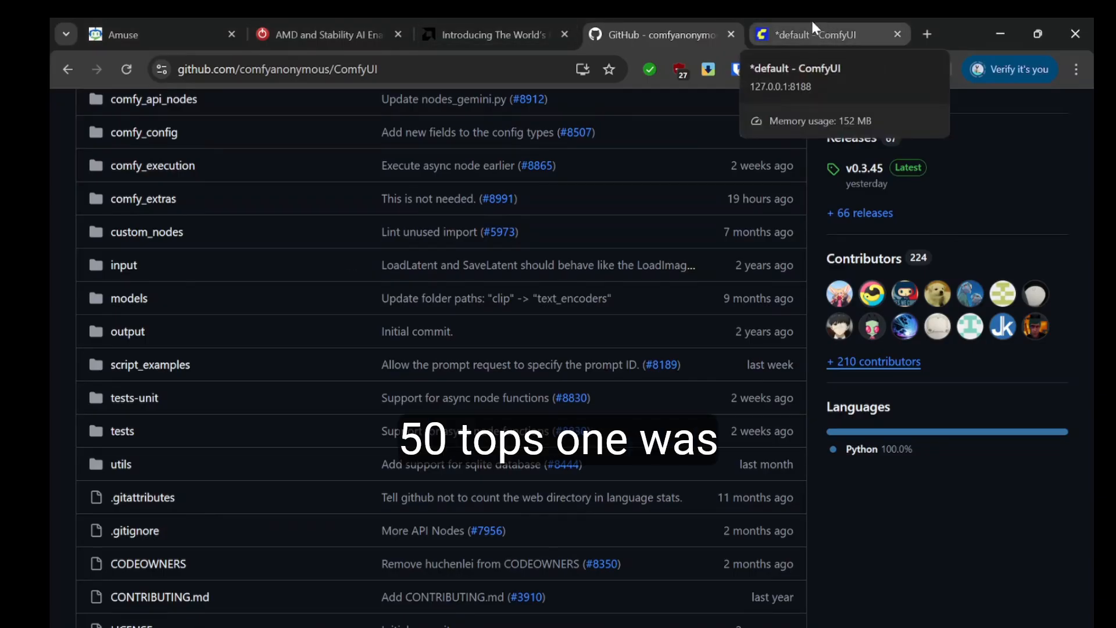
Switch to the AMD blog tab and scroll through the SD3 Medium hardware requirements box
{"action": "left_click", "coordinate": [491, 34]}
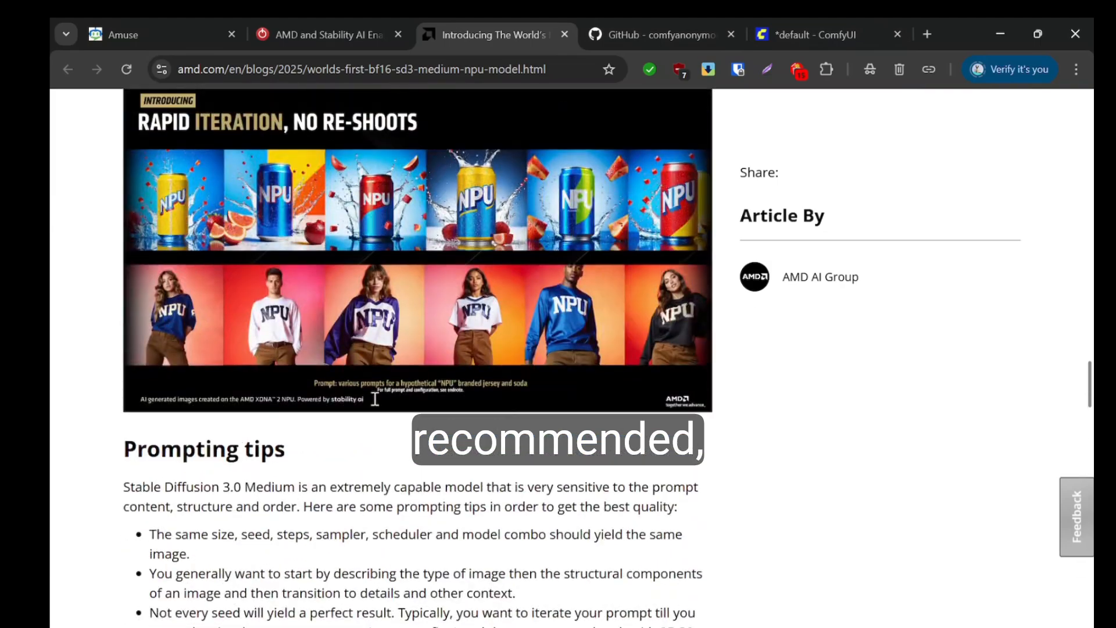
{"action": "scroll", "scroll_direction": "up", "scroll_amount": 3}
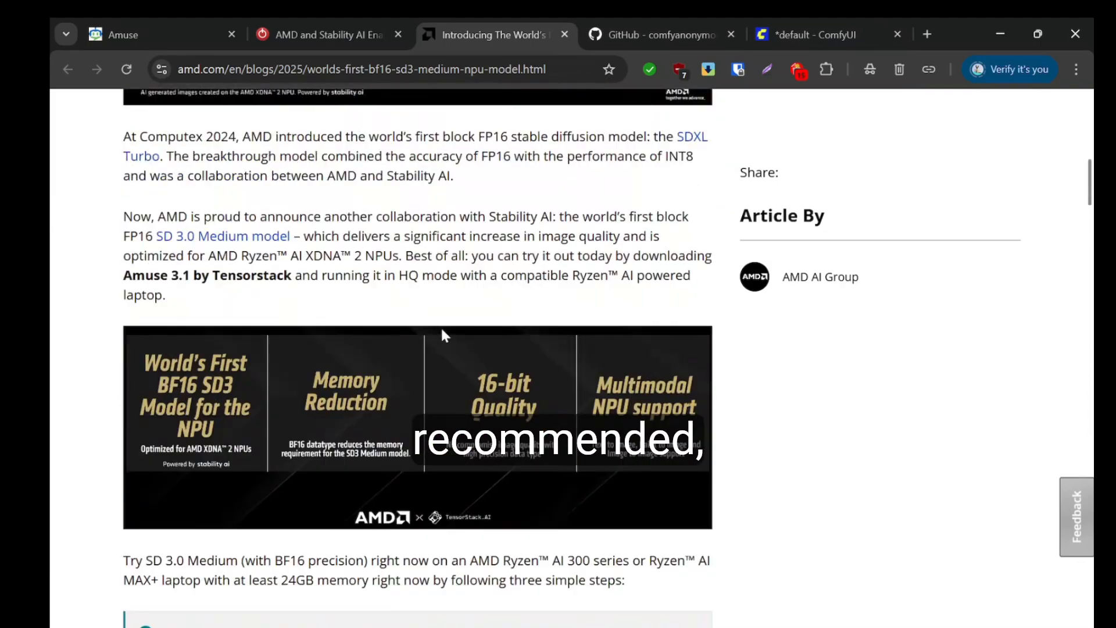
{"action": "scroll", "scroll_direction": "down", "scroll_amount": 3}
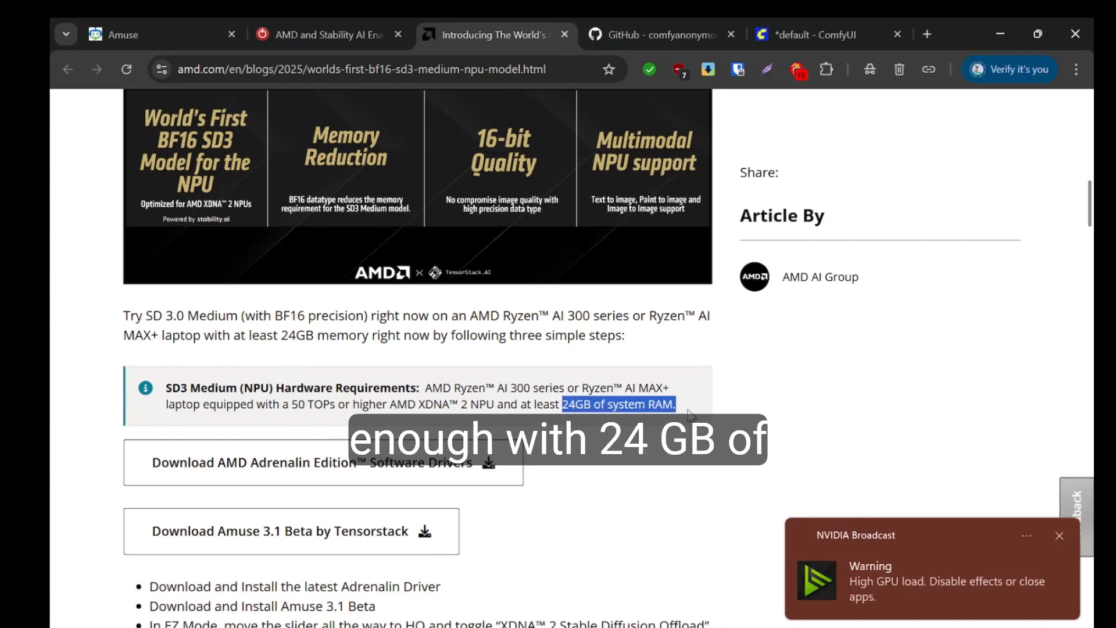
{"action": "scroll", "scroll_direction": "down", "scroll_amount": 3}
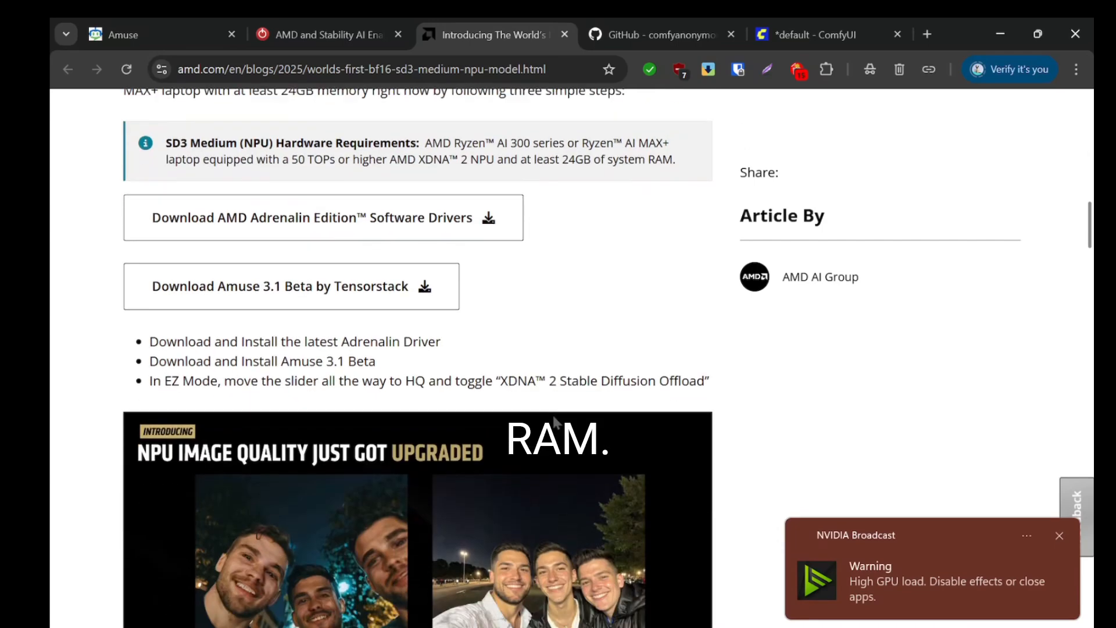
{"action": "scroll", "scroll_direction": "down", "scroll_amount": 3}
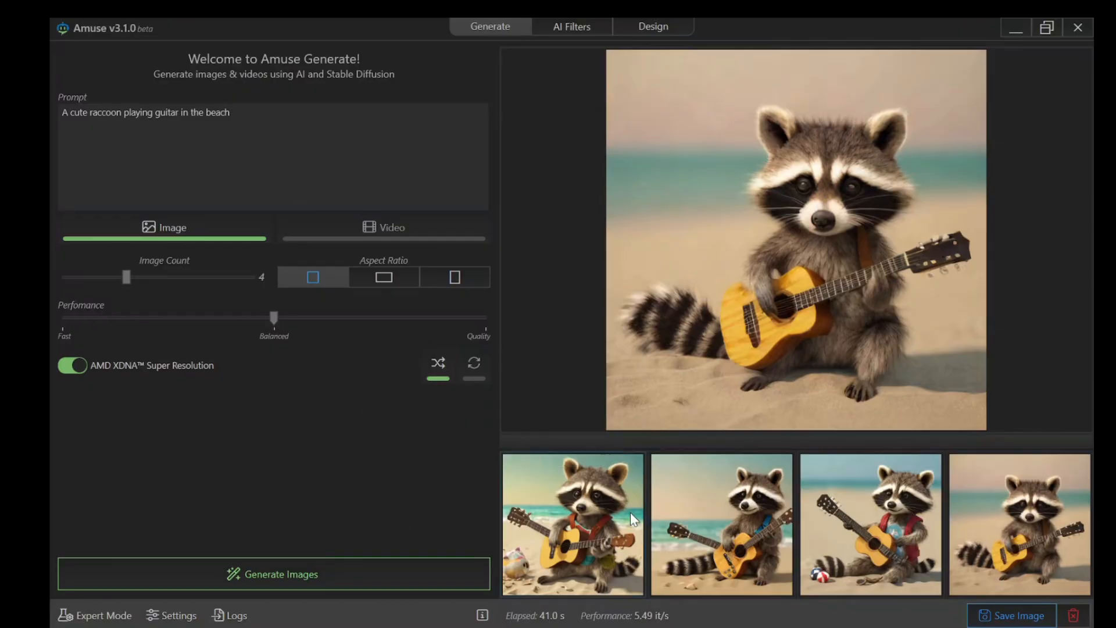
{"action": "mouse_move", "coordinate": [496, 580]}
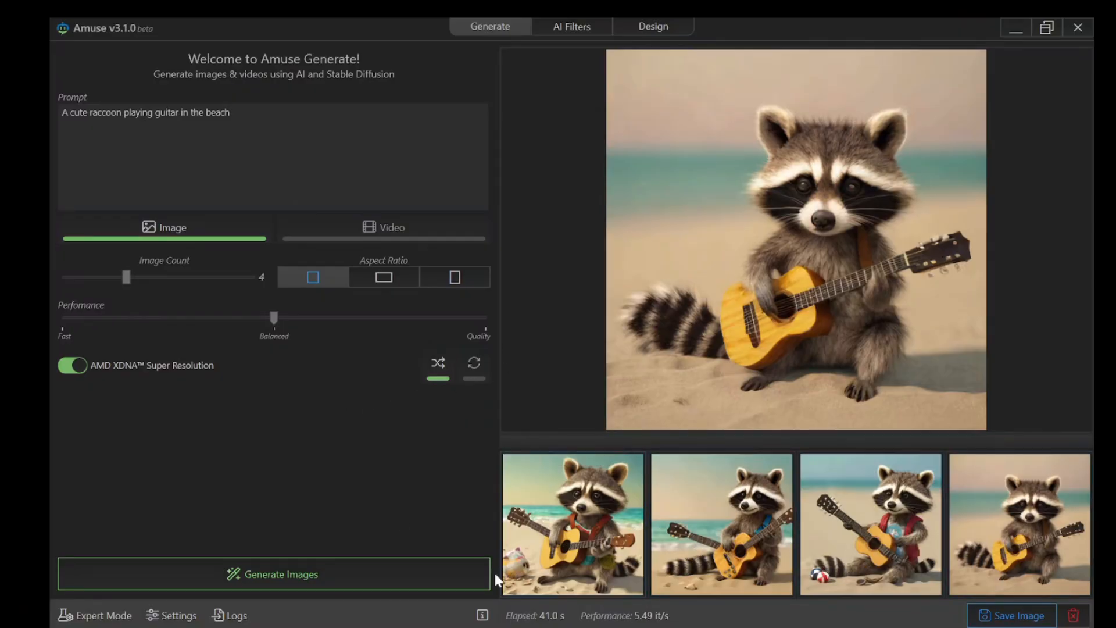
{"action": "mouse_move", "coordinate": [318, 276]}
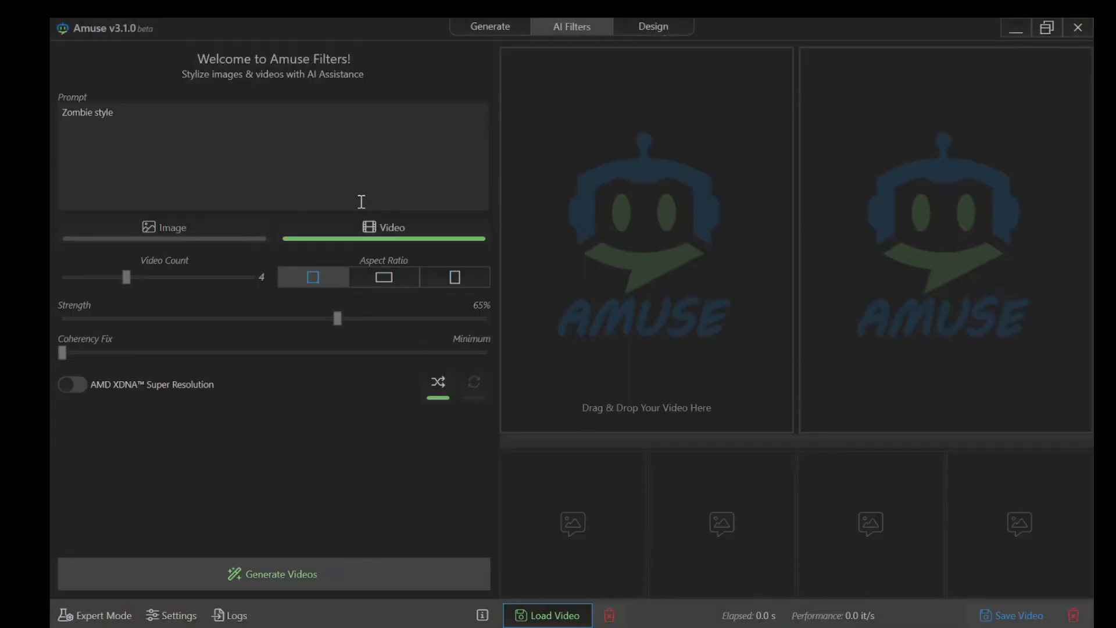
{"action": "mouse_move", "coordinate": [157, 594]}
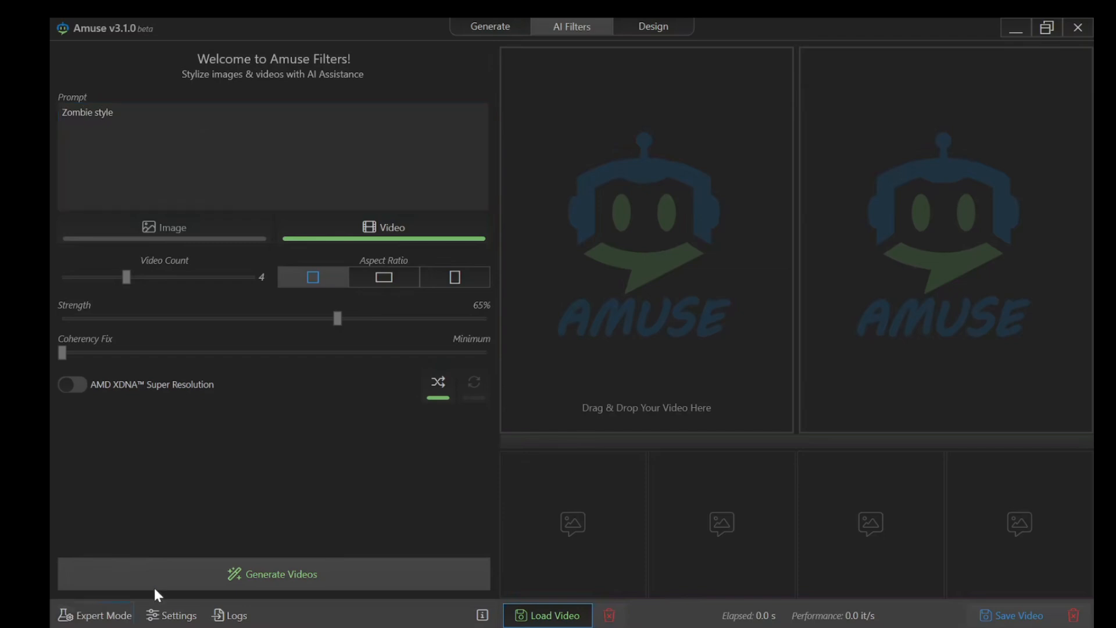
{"action": "mouse_move", "coordinate": [433, 70]}
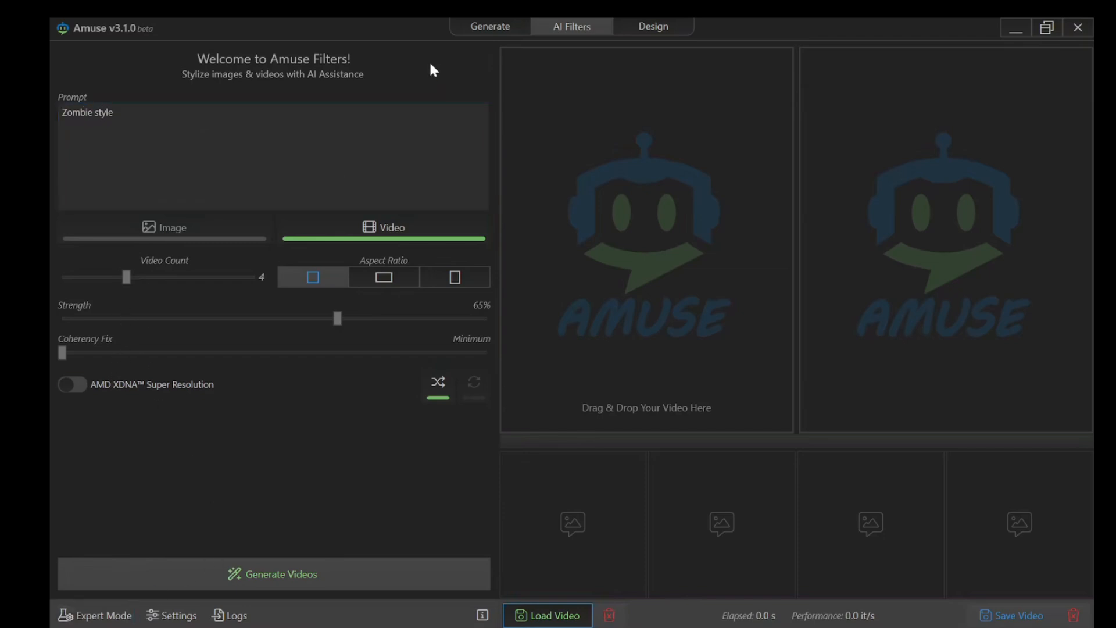
Return from the AI Filters page to Amuse's image and video generation page
{"action": "left_click", "coordinate": [490, 27]}
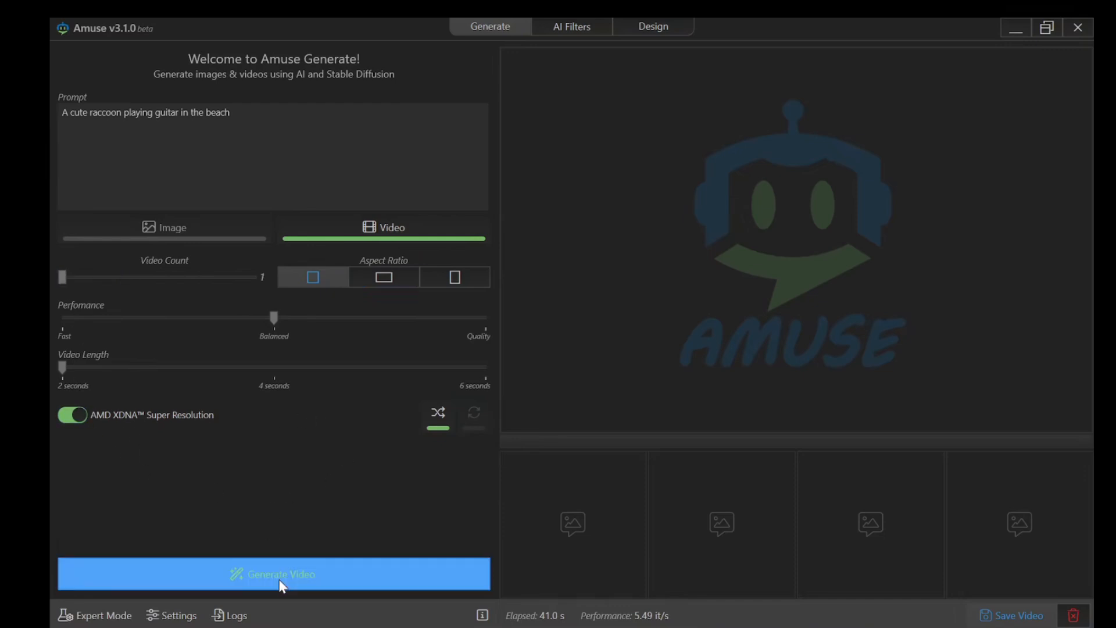
Generate the 2-second raccoon beach video while checking GPU usage in Task Manager
{"action": "left_click", "coordinate": [273, 573]}
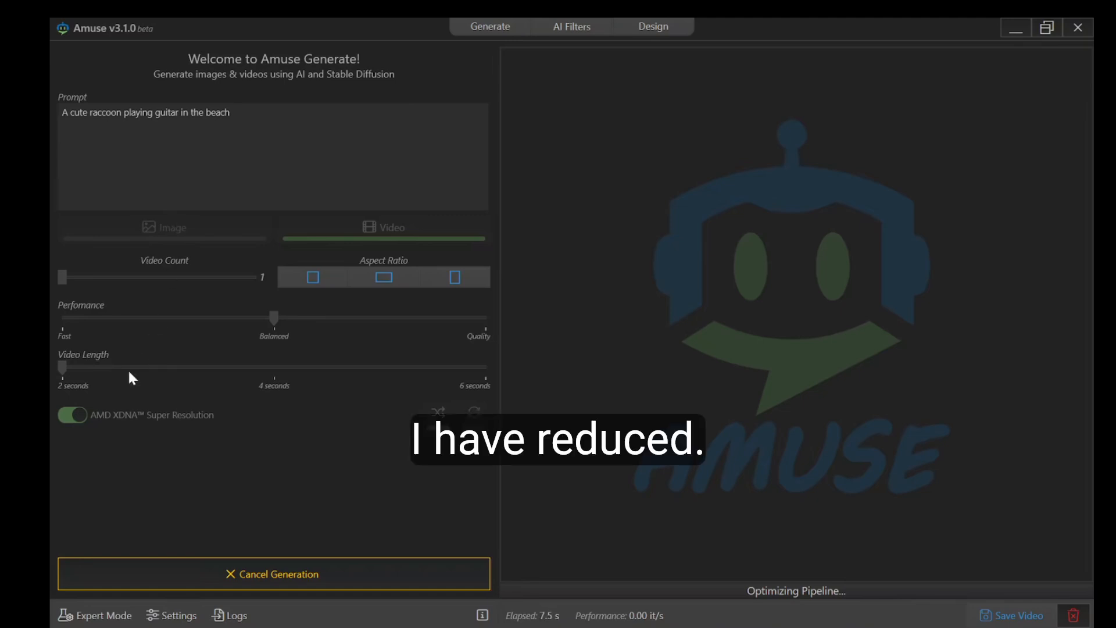
{"action": "mouse_move", "coordinate": [84, 316]}
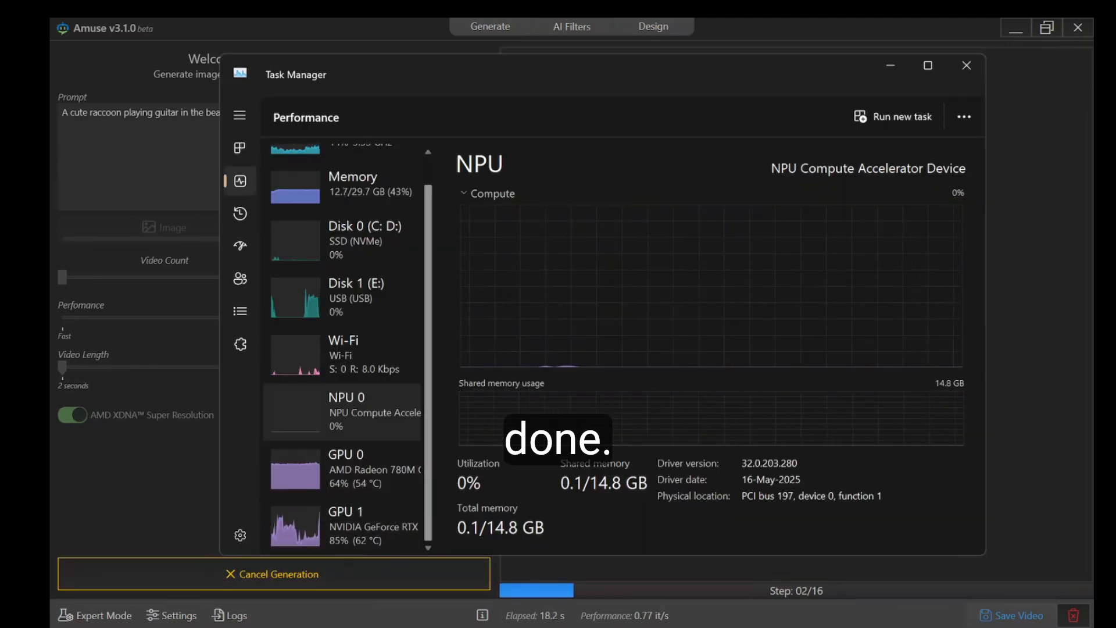
{"action": "left_click", "coordinate": [345, 525]}
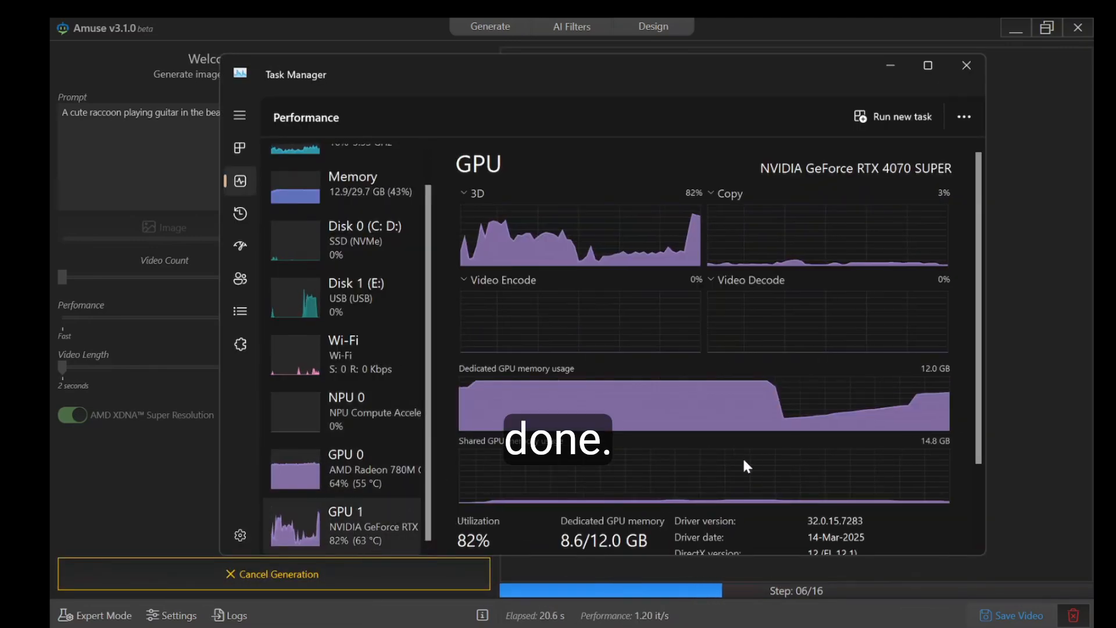
{"action": "scroll", "scroll_direction": "down", "scroll_amount": 3}
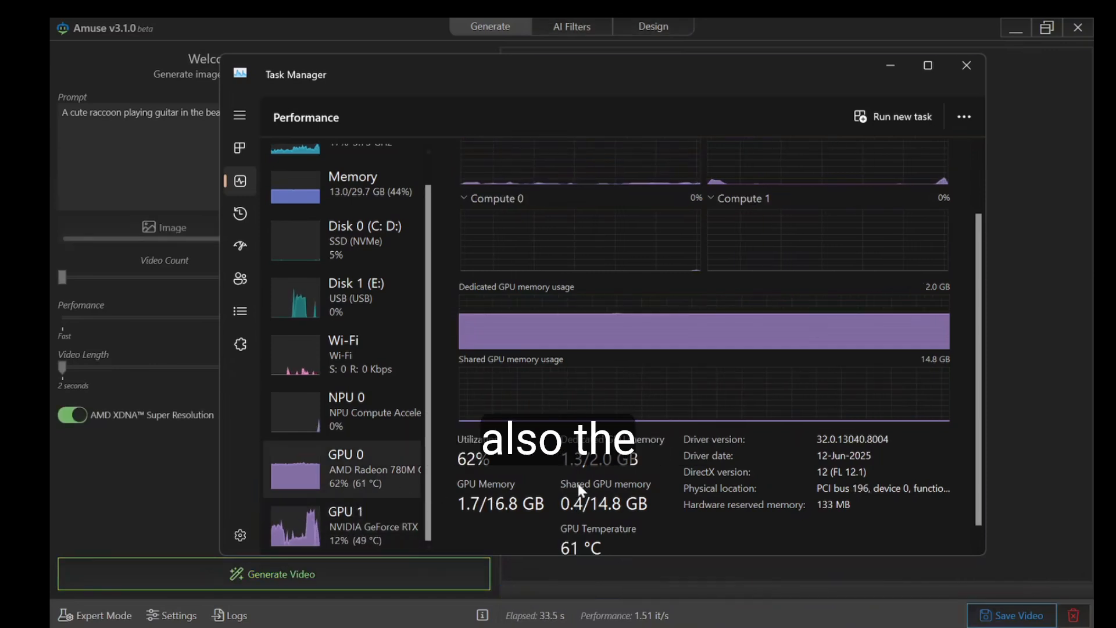
{"action": "left_click", "coordinate": [966, 65]}
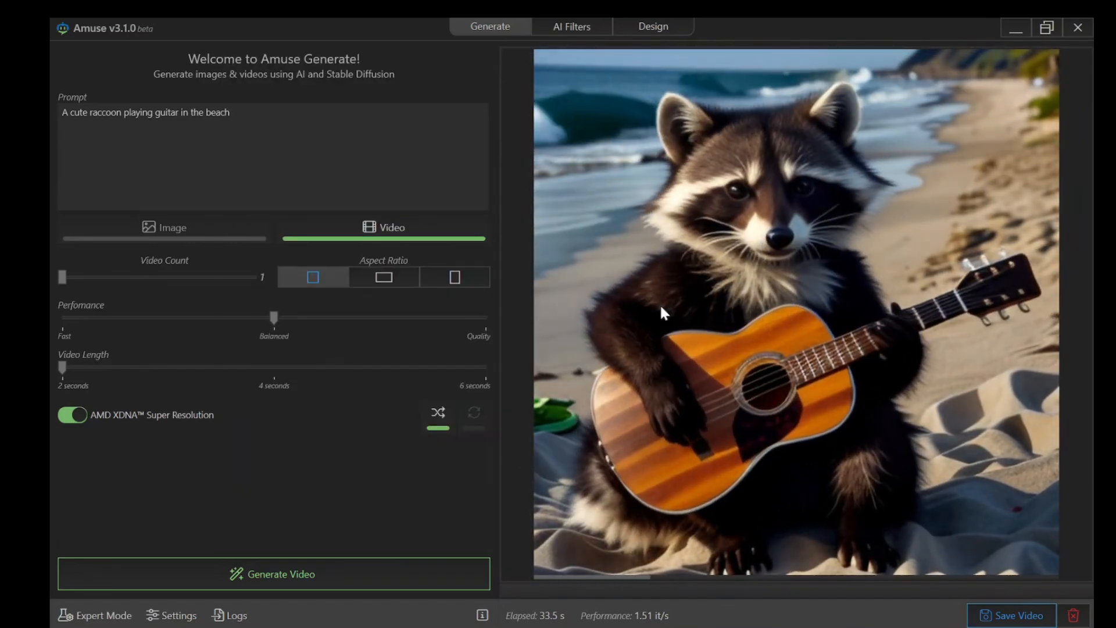
{"action": "mouse_move", "coordinate": [384, 276]}
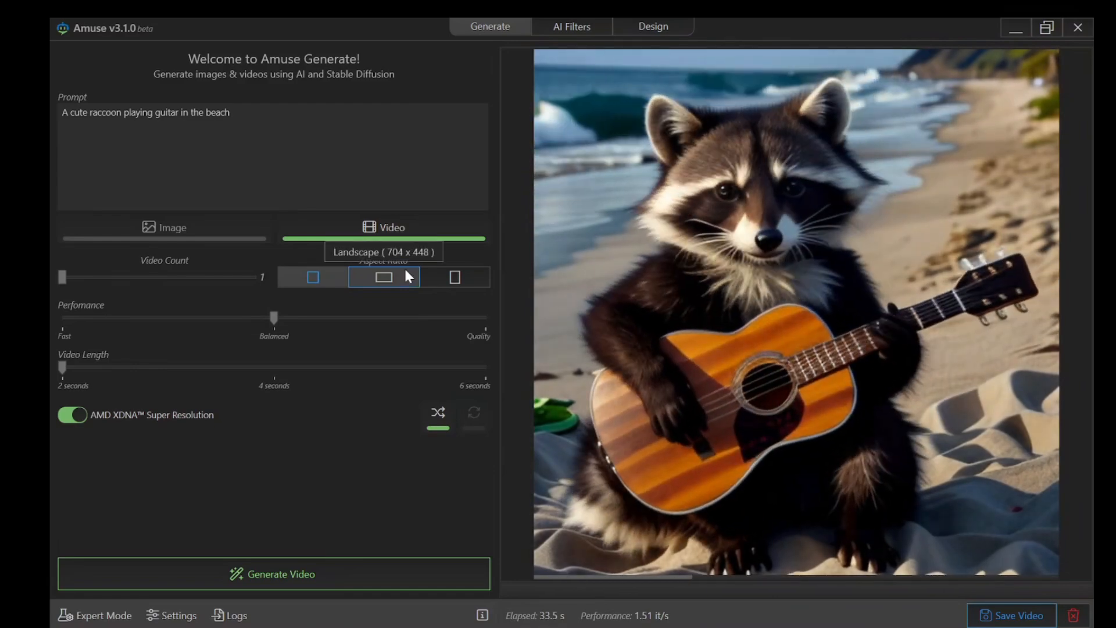